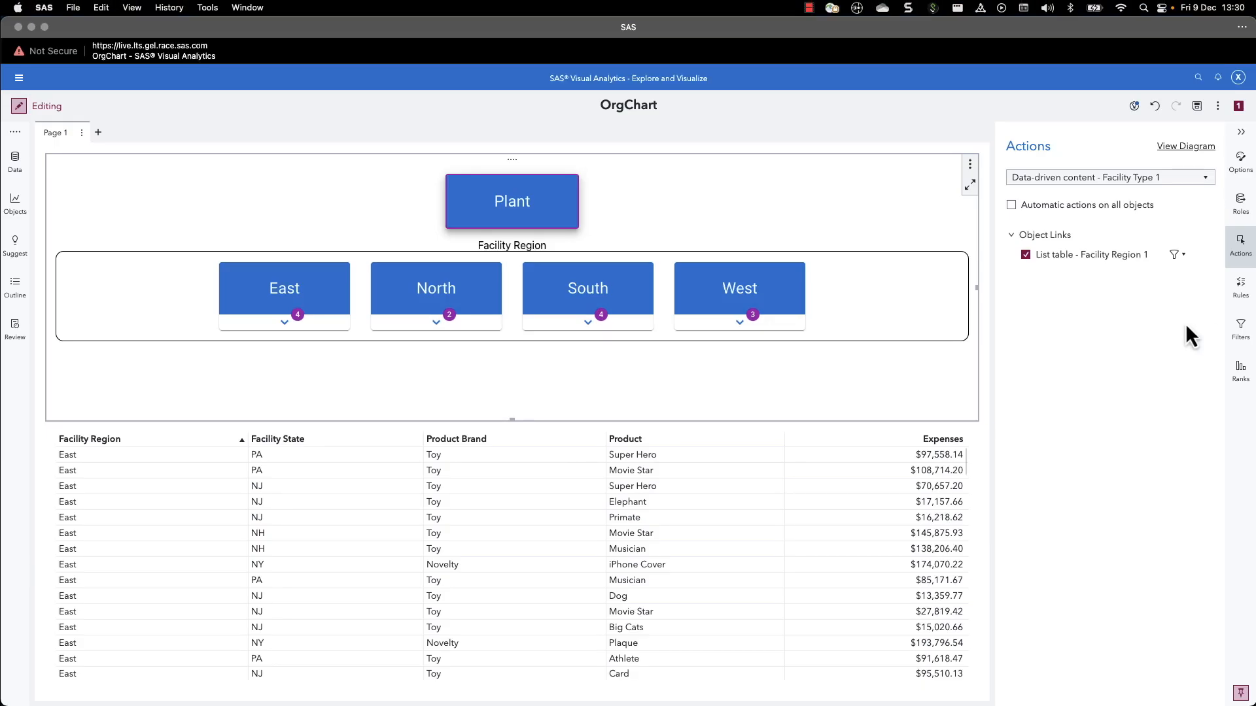
pyautogui.moveTo(368, 311)
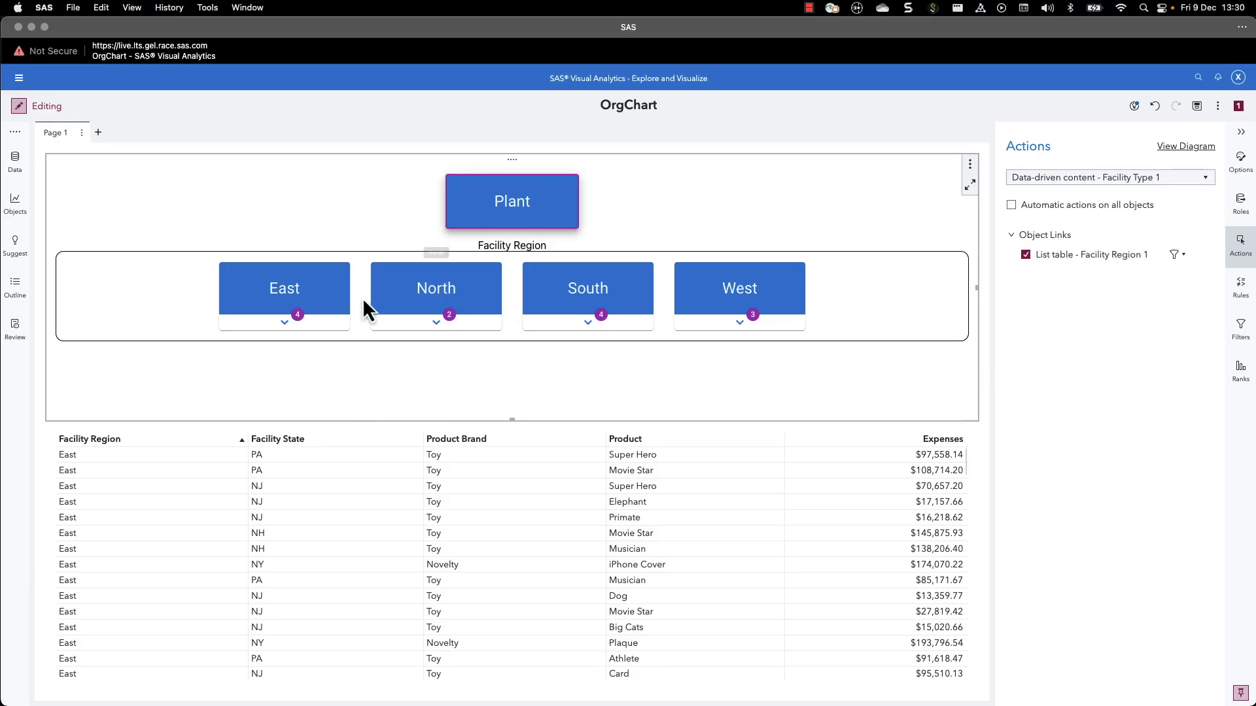
pyautogui.moveTo(643, 208)
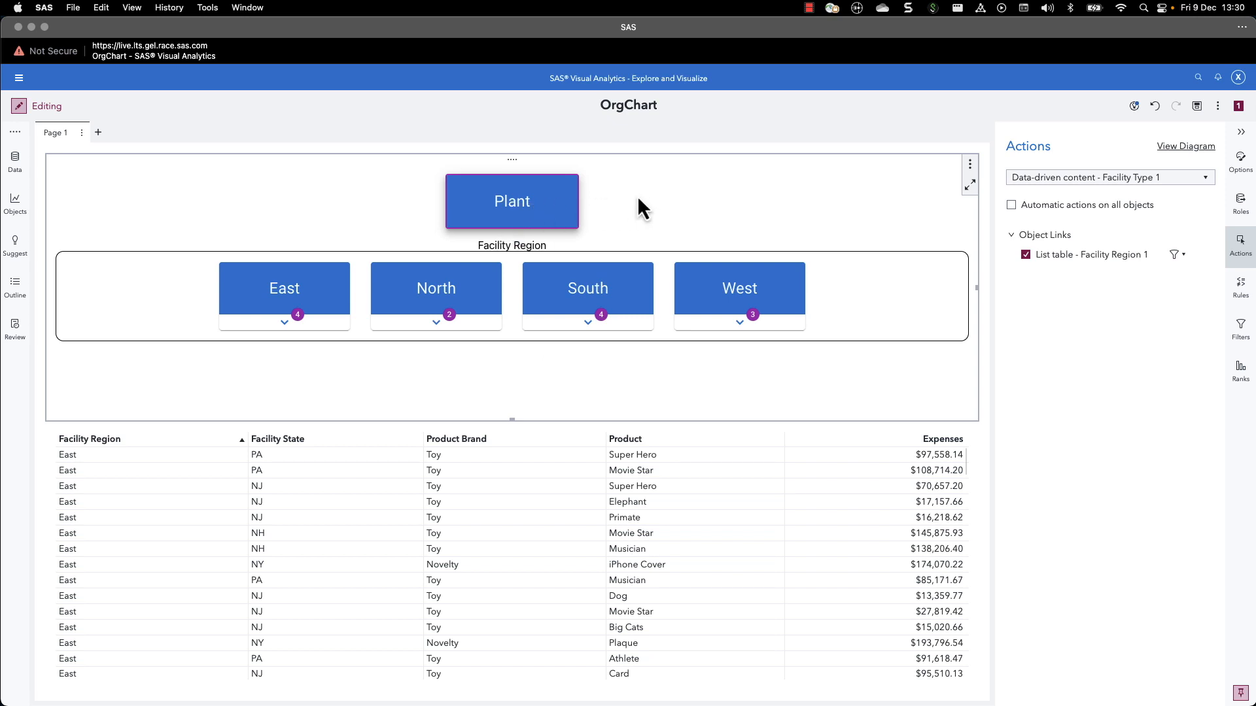
pyautogui.moveTo(694, 504)
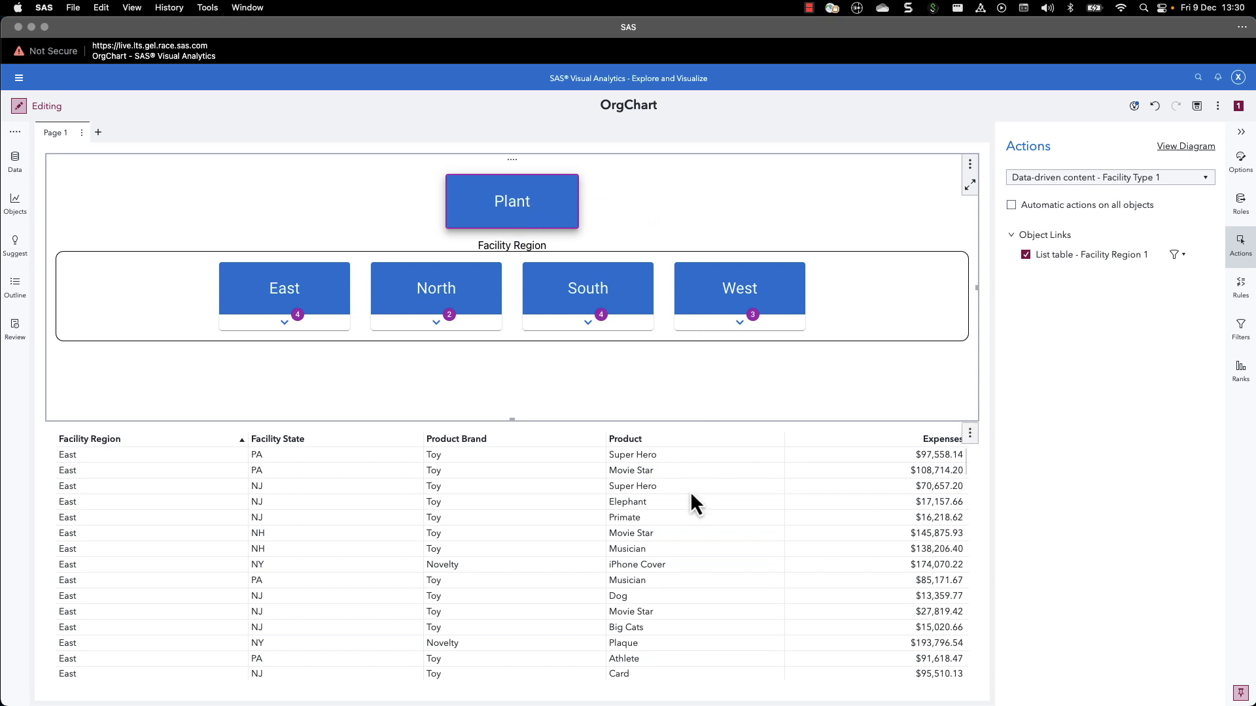
pyautogui.moveTo(690, 521)
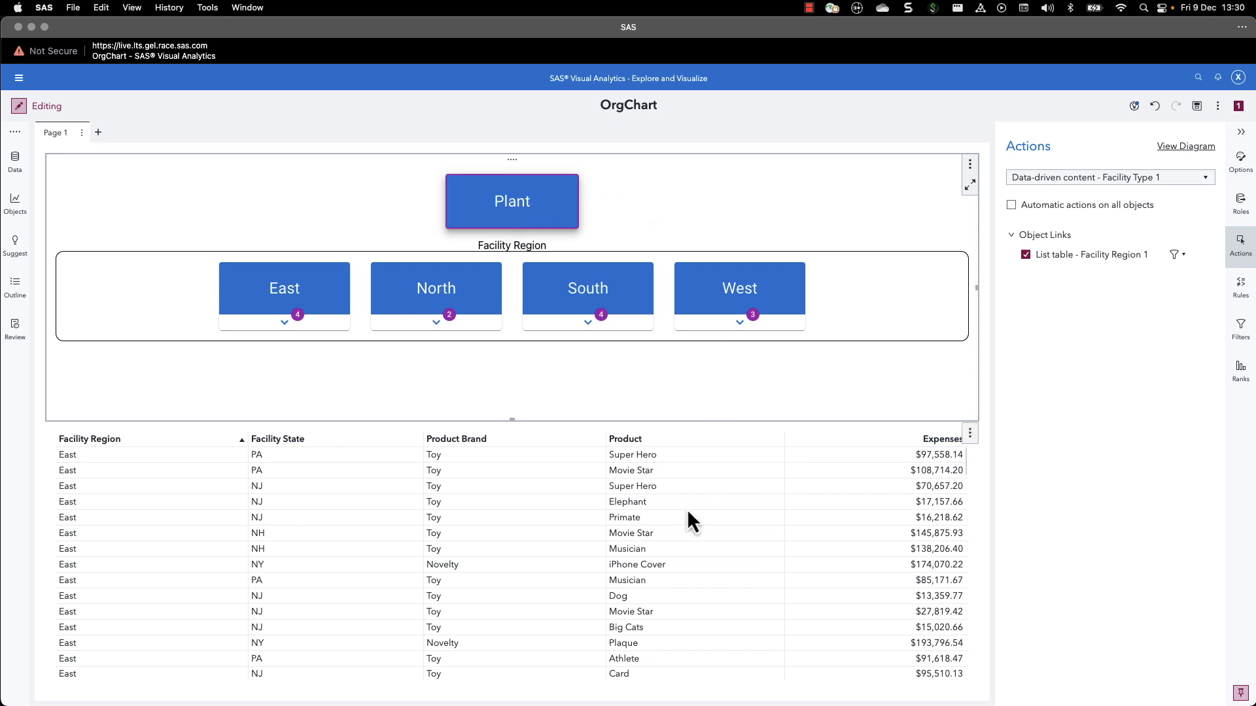
# Filter the list table by the East, North and South region cards in turn.
pyautogui.click(284, 286)
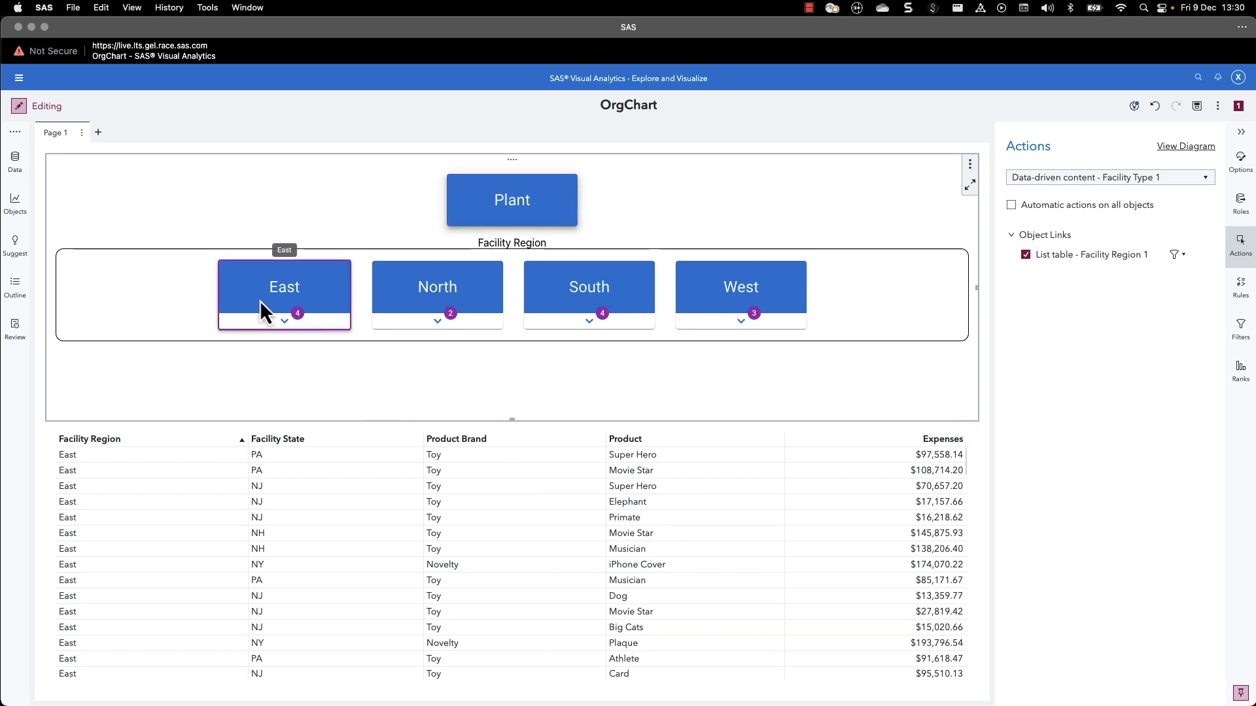
pyautogui.click(283, 287)
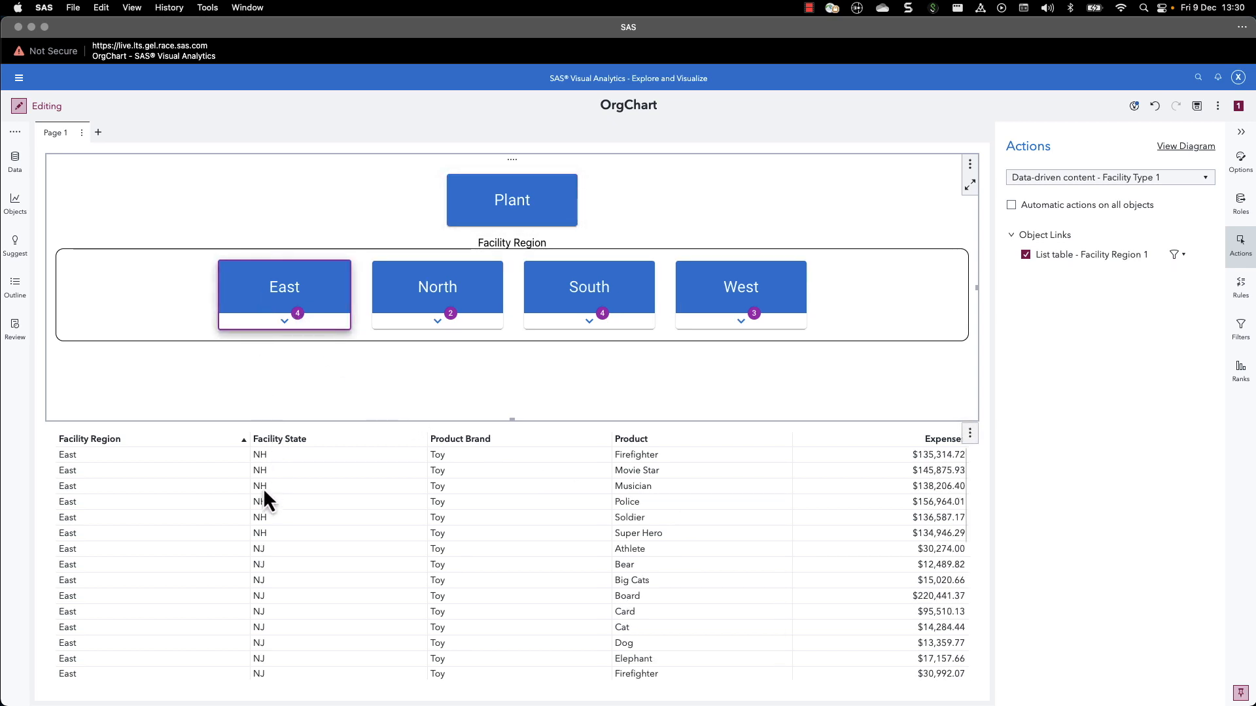
pyautogui.click(436, 286)
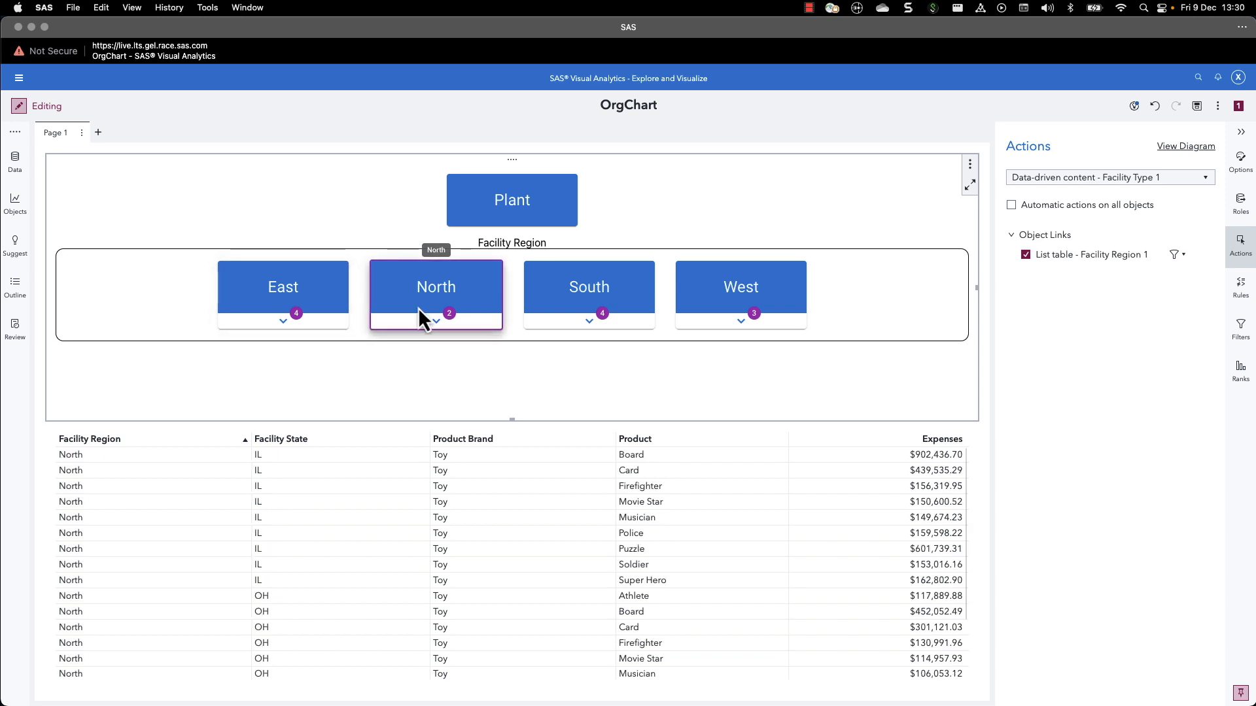
pyautogui.moveTo(577, 345)
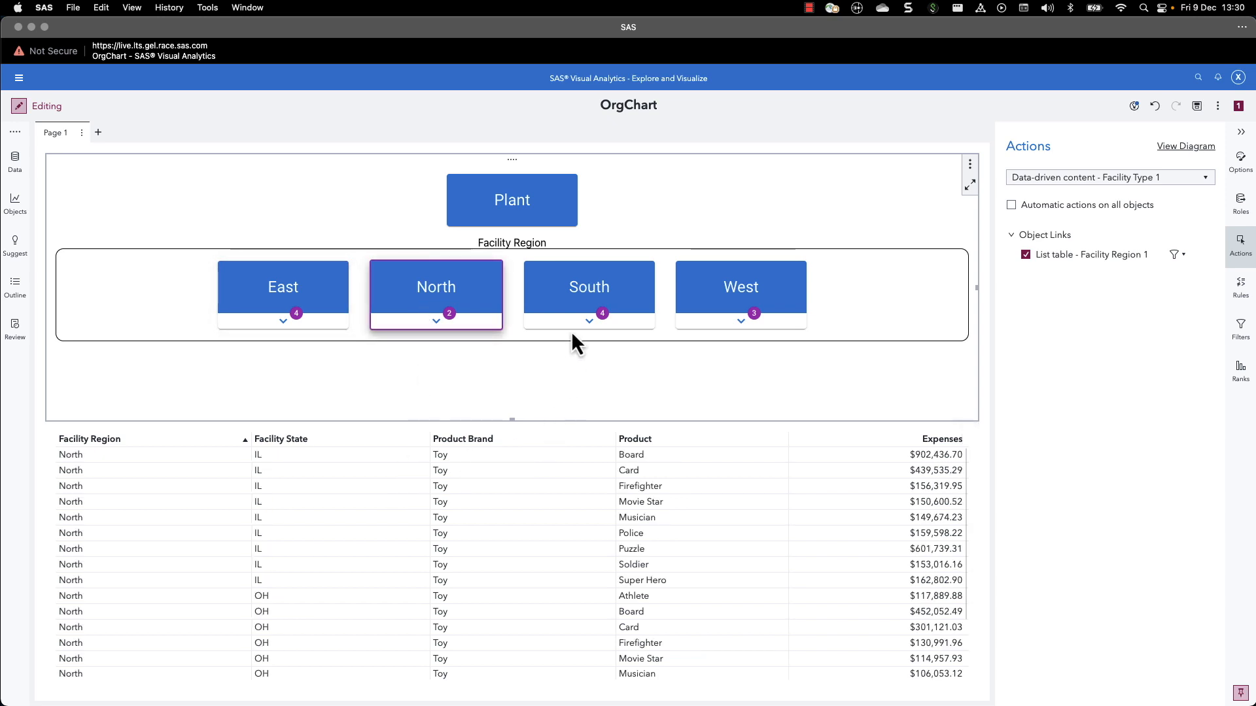
pyautogui.click(588, 286)
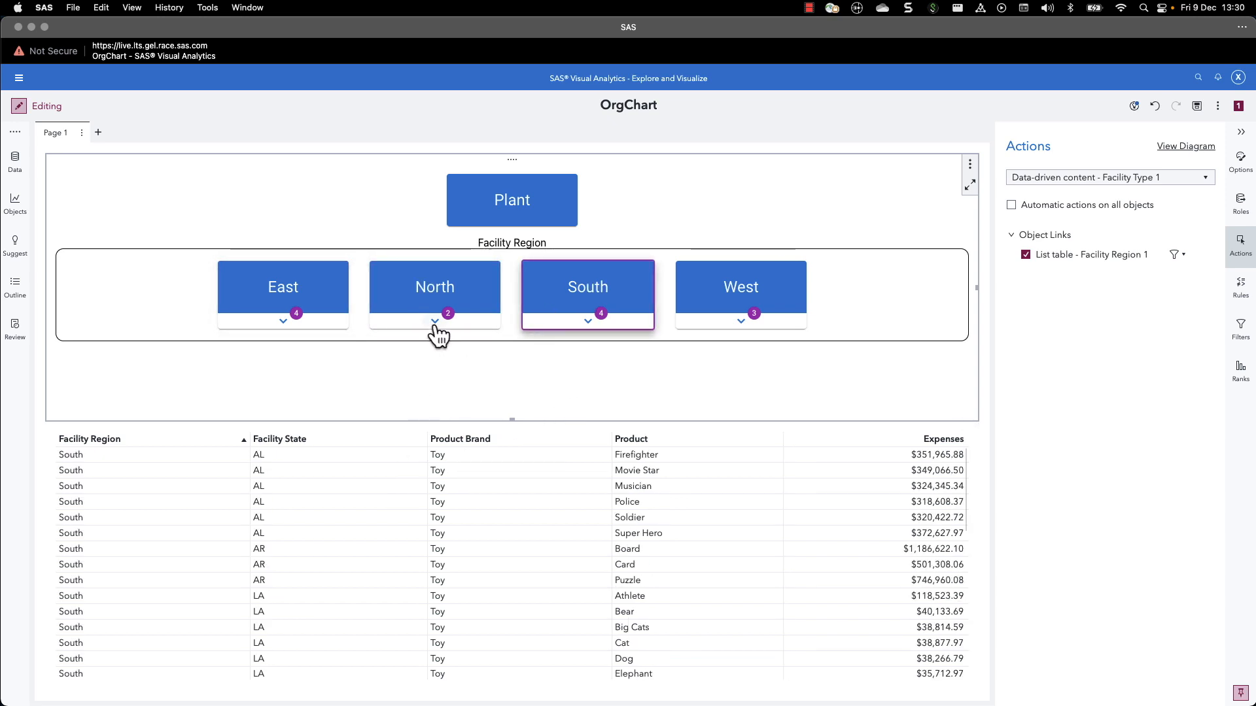
# Expand North, then IL, then Action Figure to reveal its products.
pyautogui.click(433, 321)
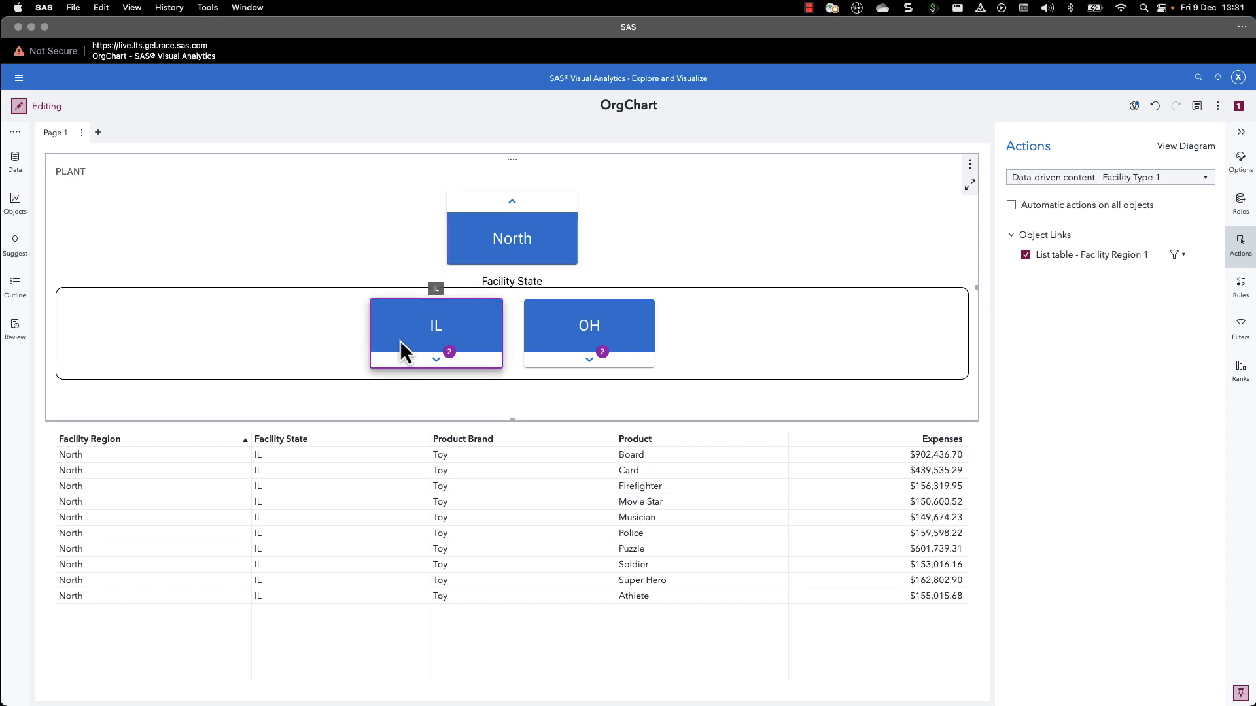
pyautogui.click(435, 325)
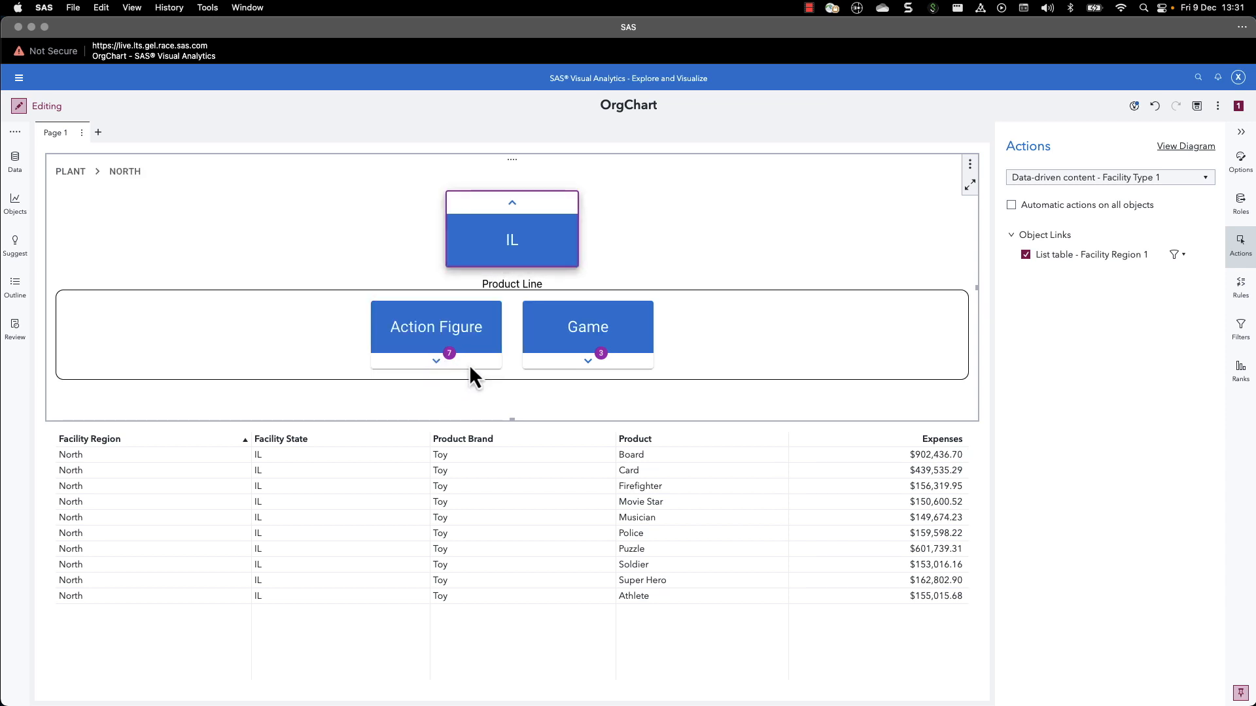
pyautogui.click(436, 325)
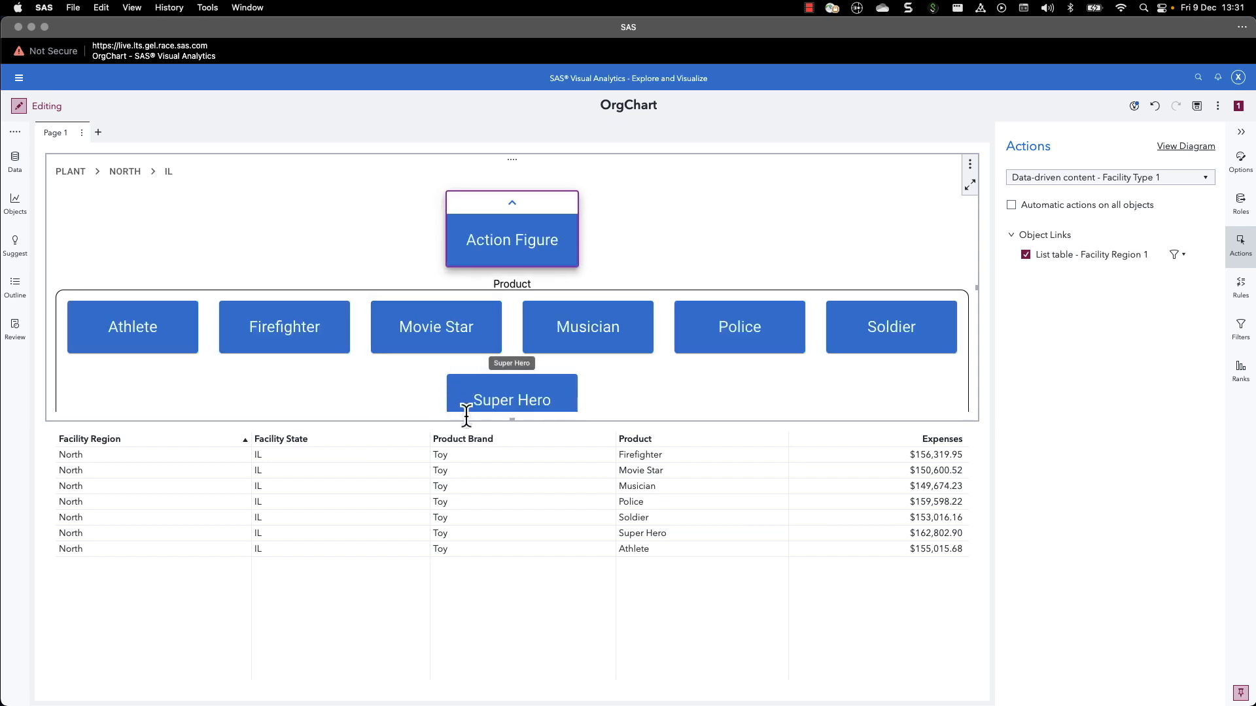
pyautogui.moveTo(477, 398)
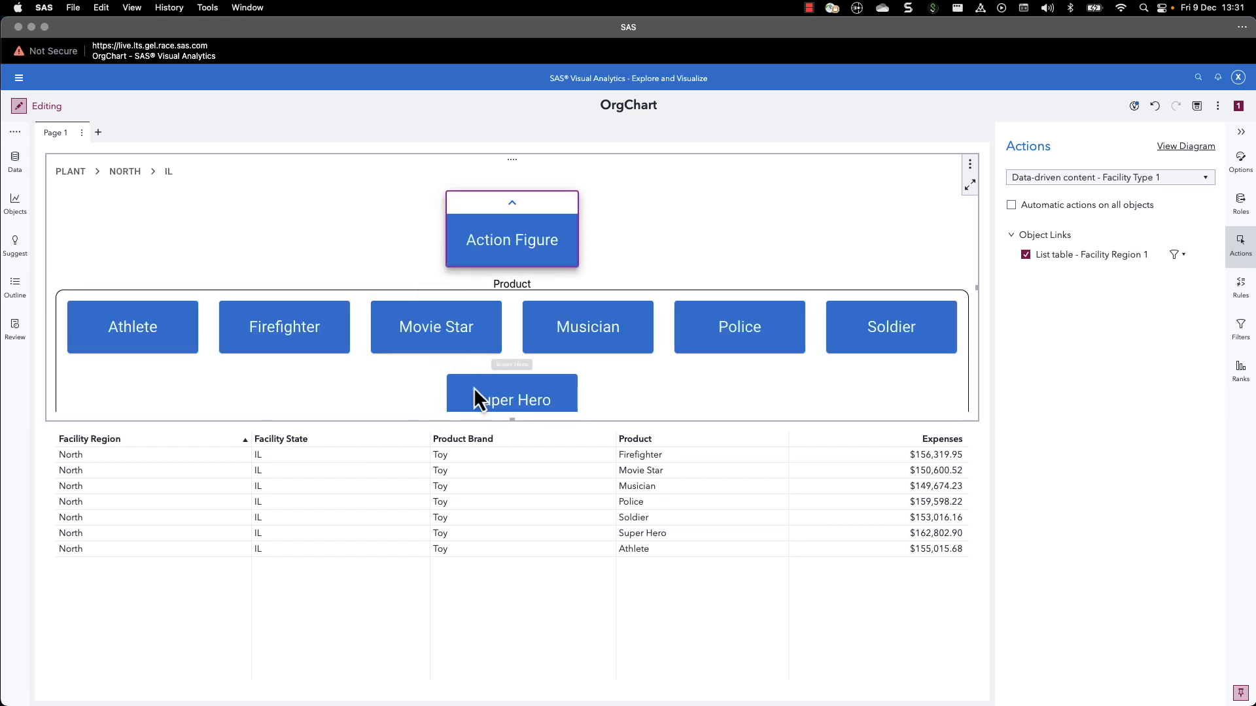
# Filter to Super Hero, then to OH and expand it, then step back to North's states.
pyautogui.click(511, 399)
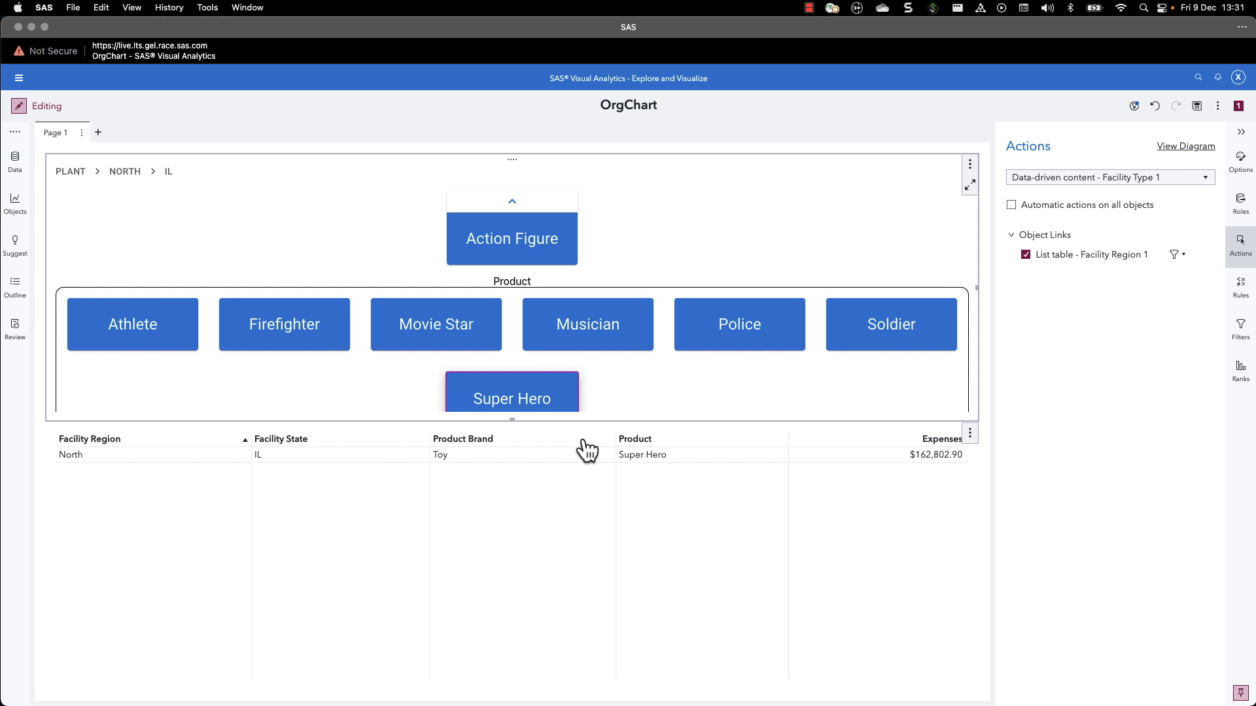
pyautogui.moveTo(114, 182)
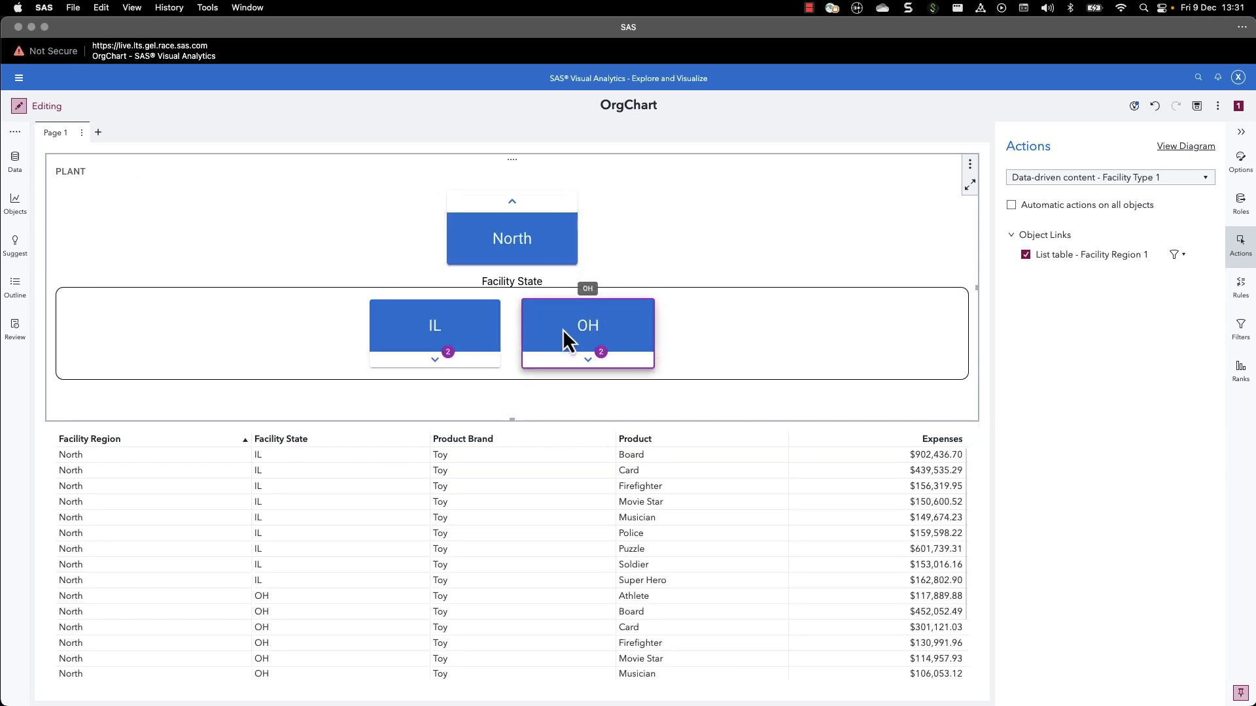
pyautogui.click(587, 334)
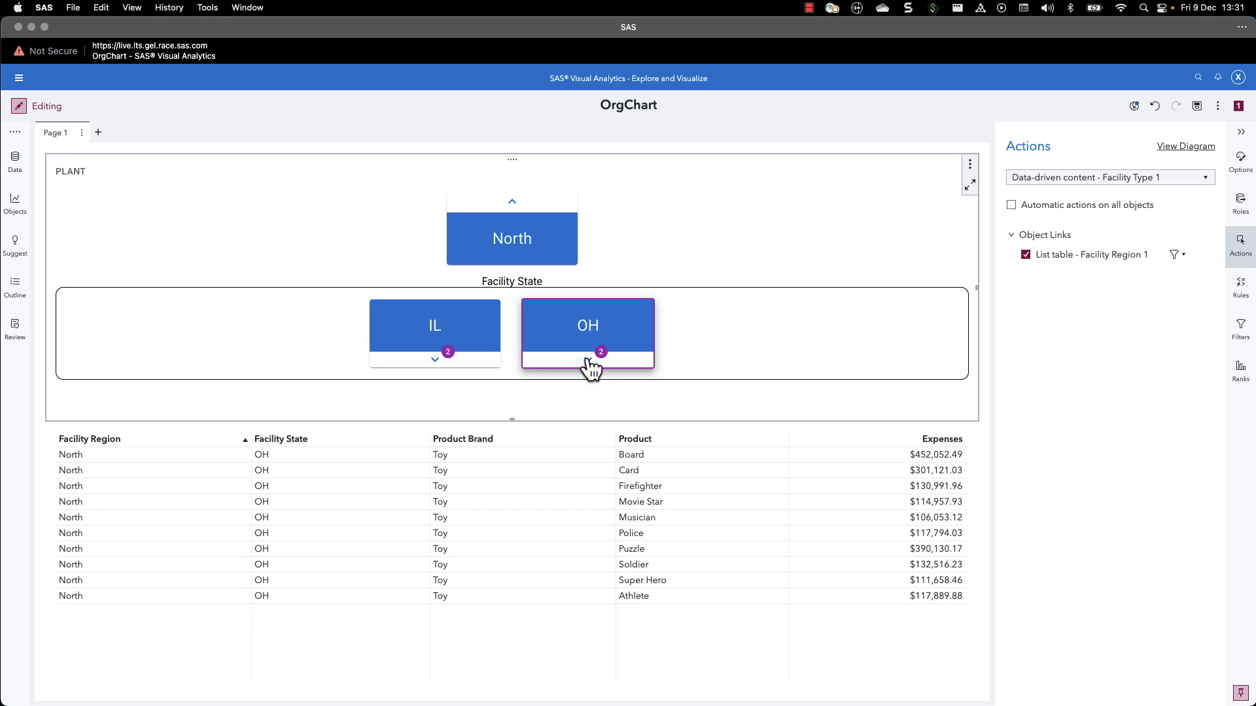
pyautogui.click(588, 325)
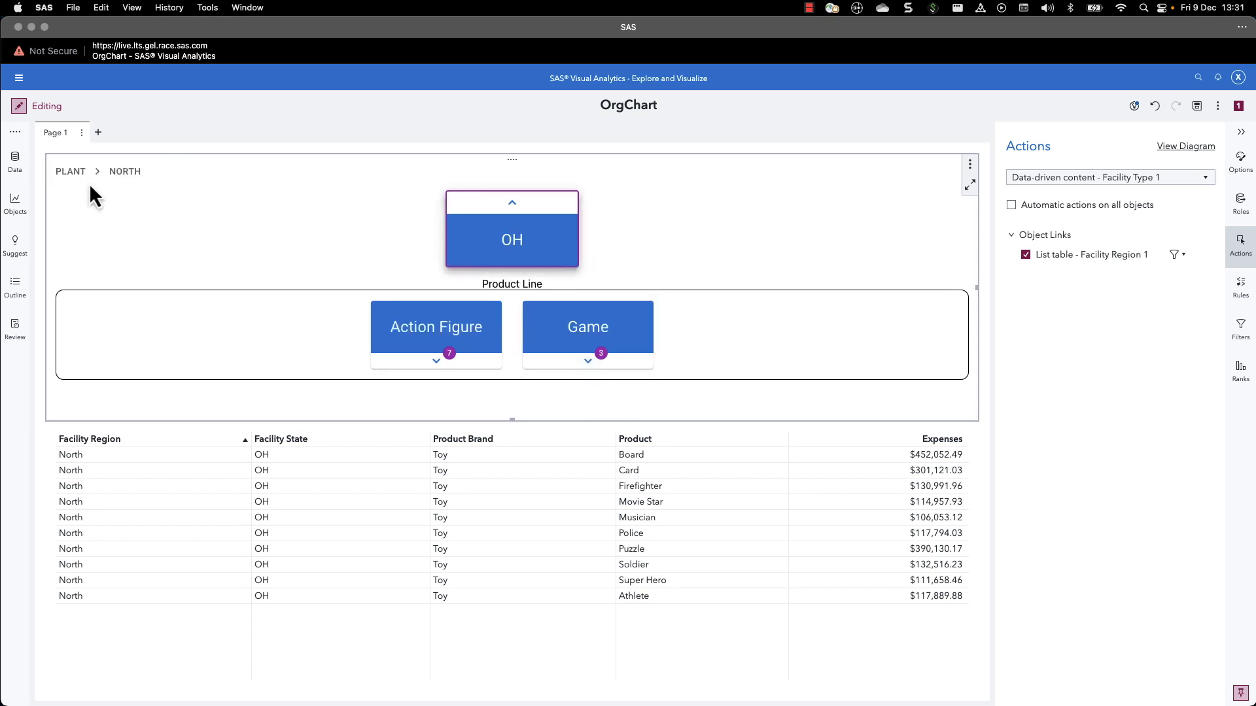
pyautogui.moveTo(332, 304)
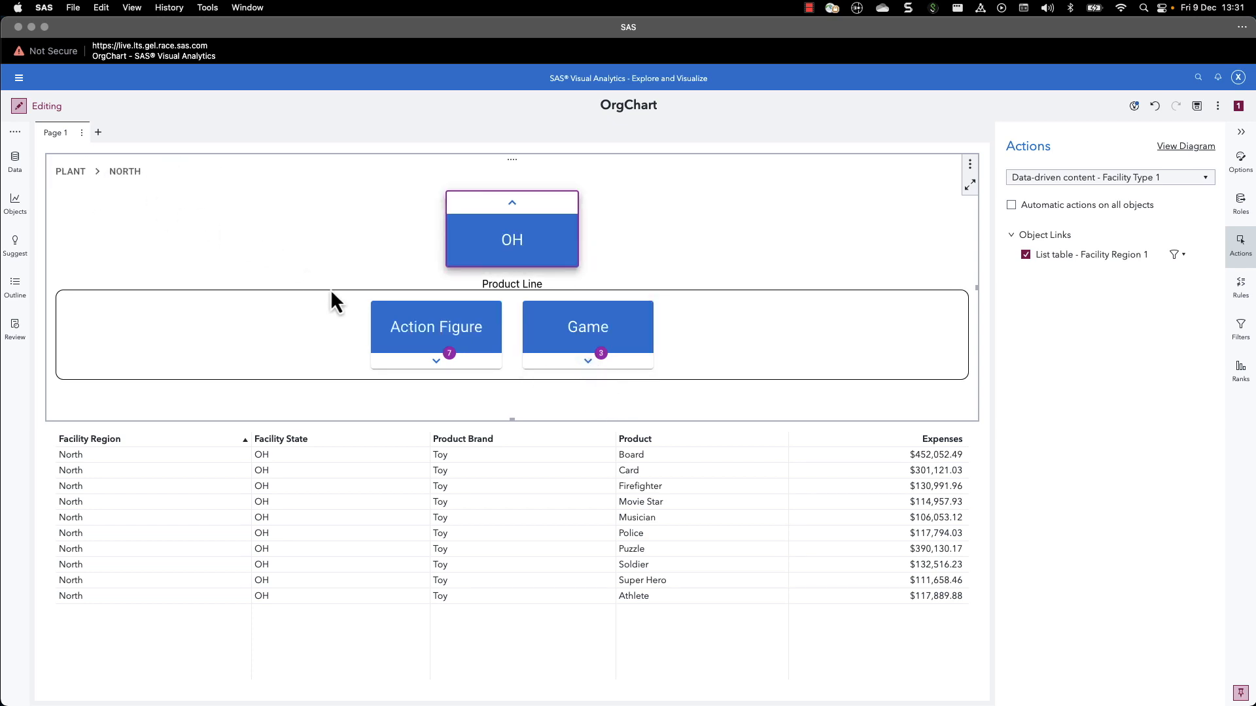
pyautogui.moveTo(511, 220)
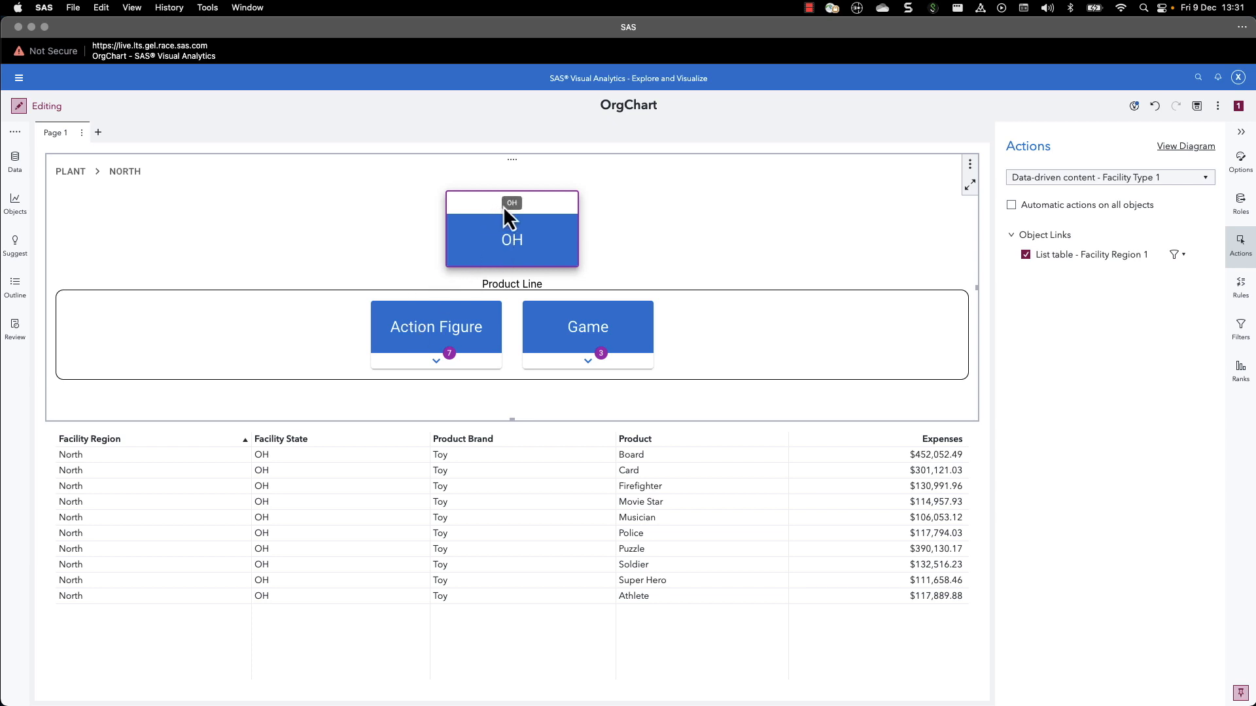
pyautogui.click(511, 202)
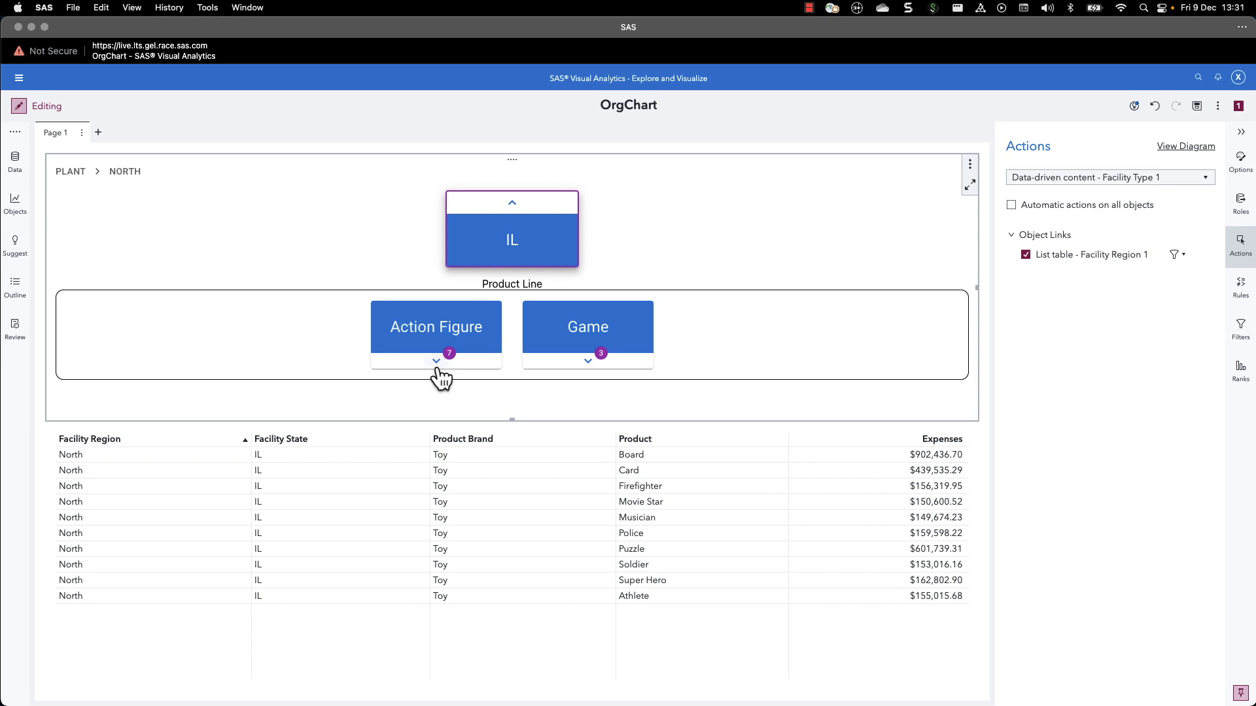
pyautogui.moveTo(551, 377)
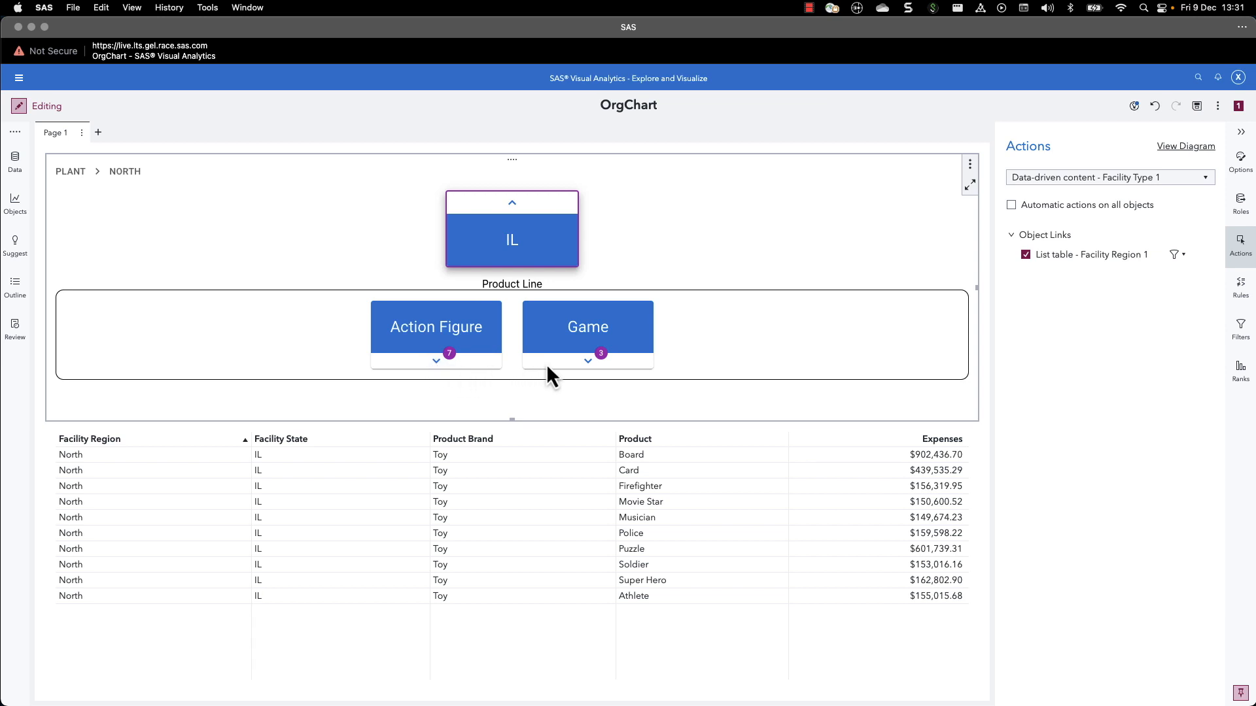
pyautogui.moveTo(719, 366)
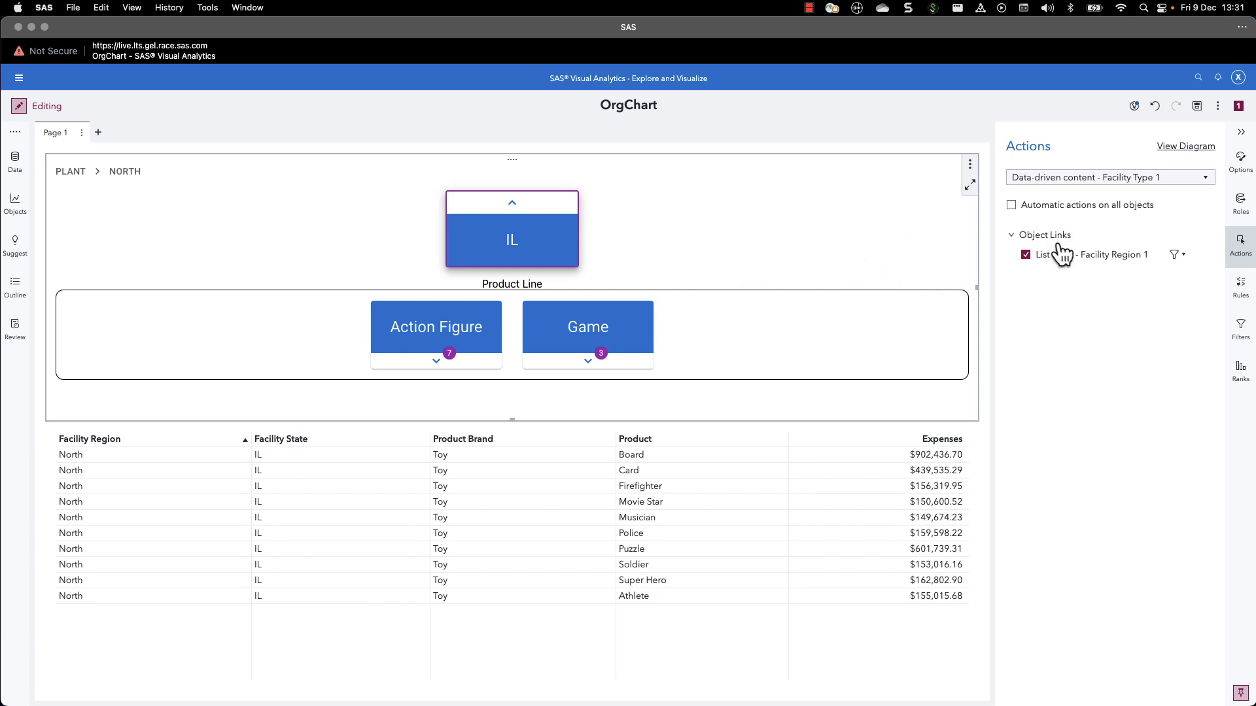
pyautogui.click(1241, 160)
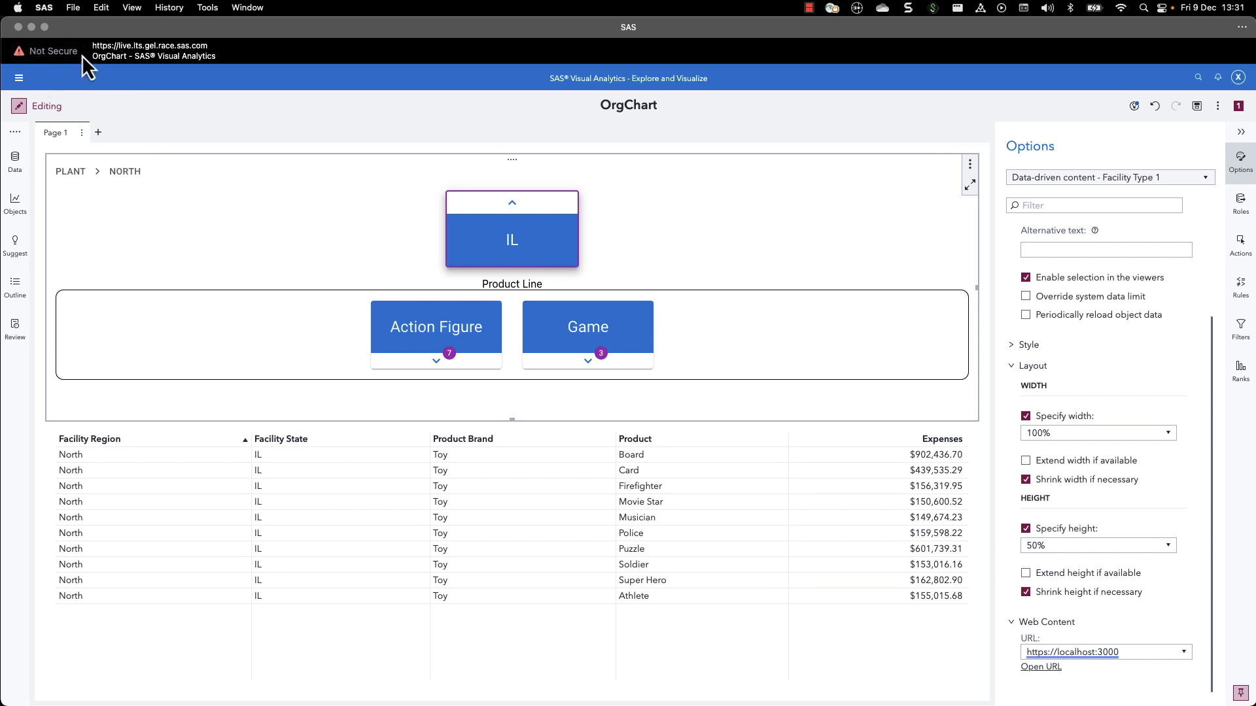
pyautogui.moveTo(51, 50)
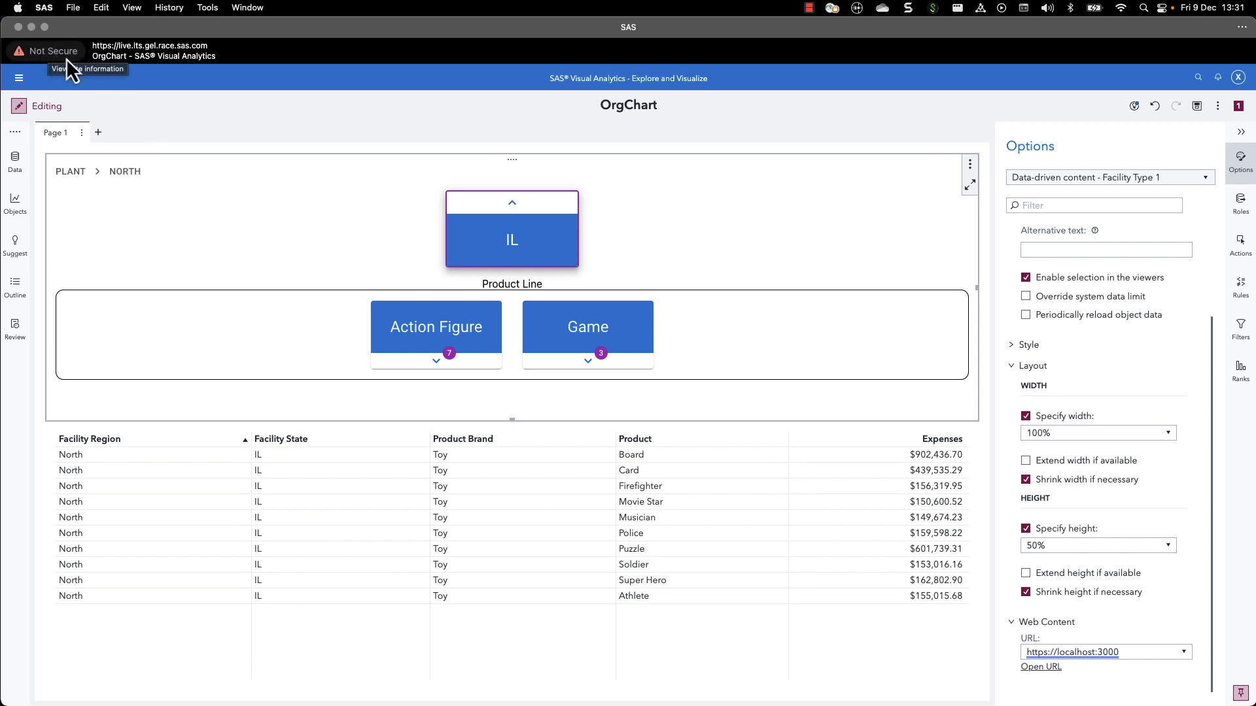
pyautogui.moveTo(243, 159)
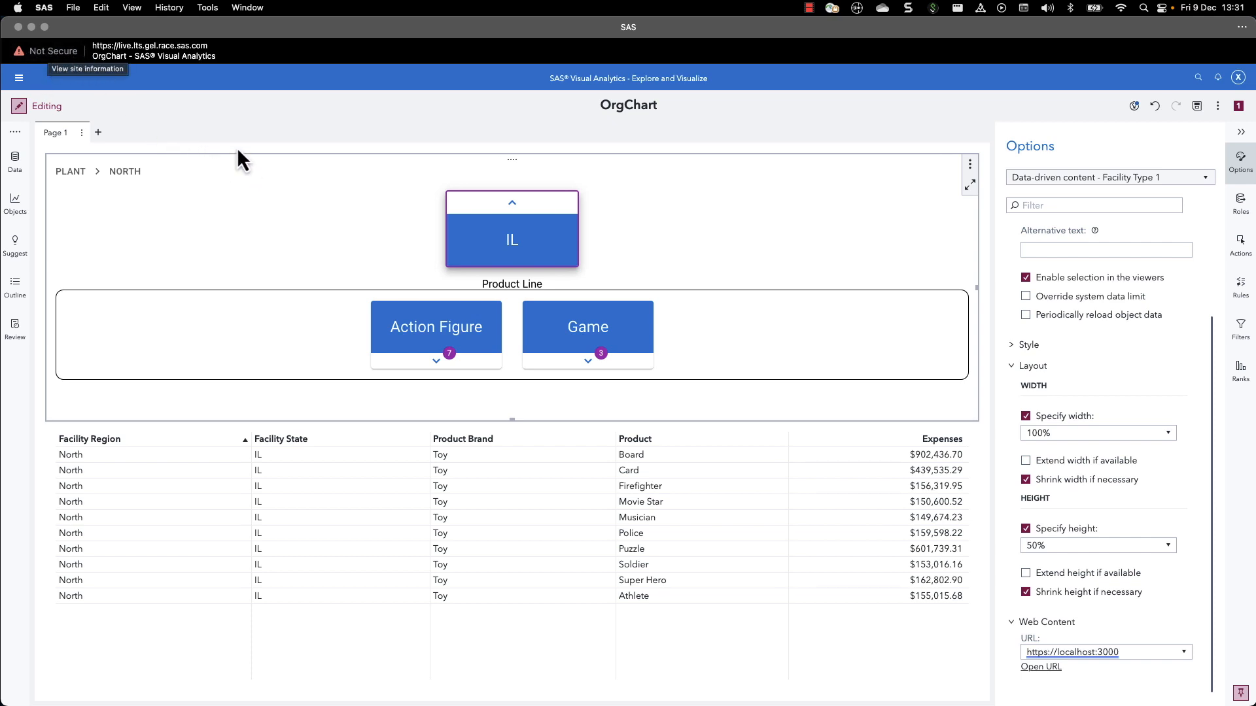
pyautogui.moveTo(267, 158)
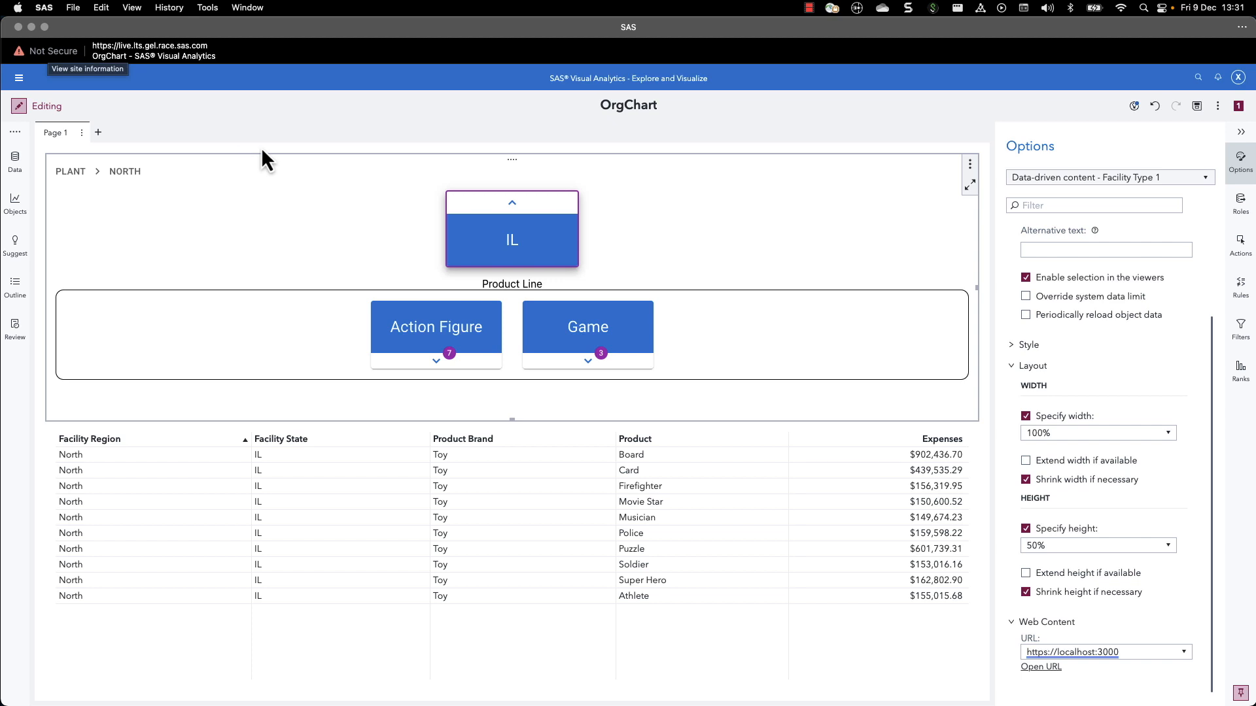
pyautogui.click(1240, 199)
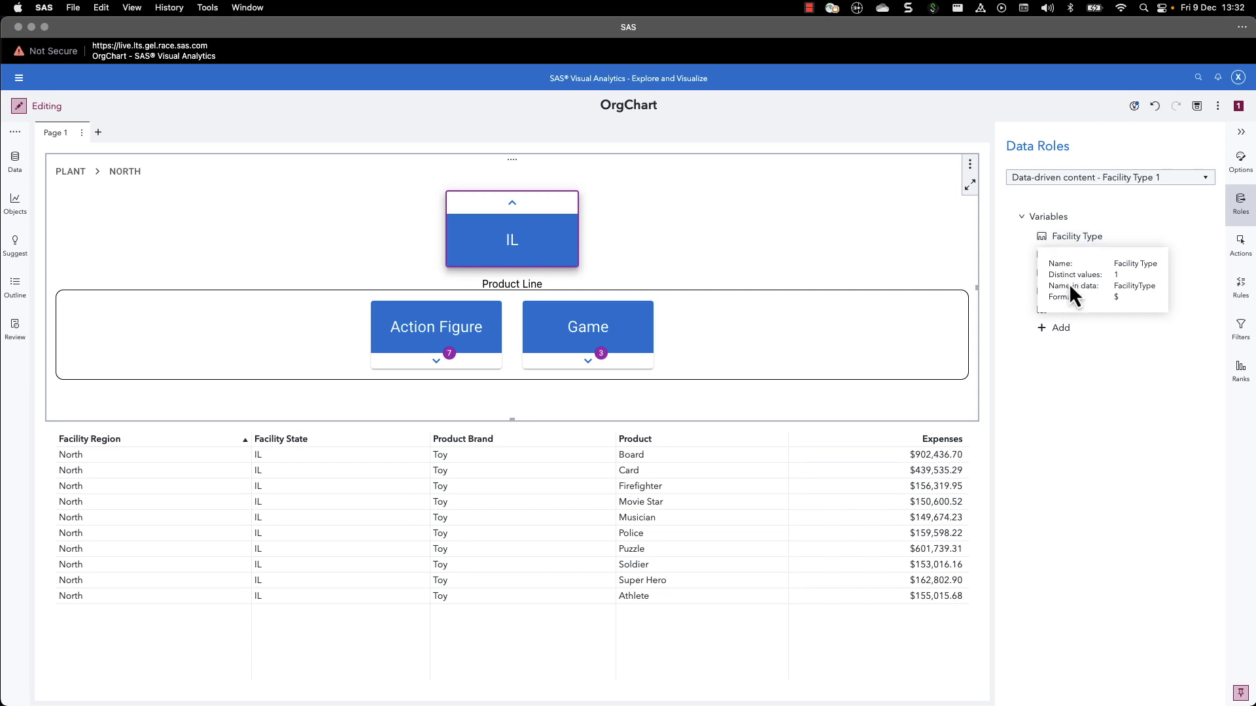
pyautogui.moveTo(749, 322)
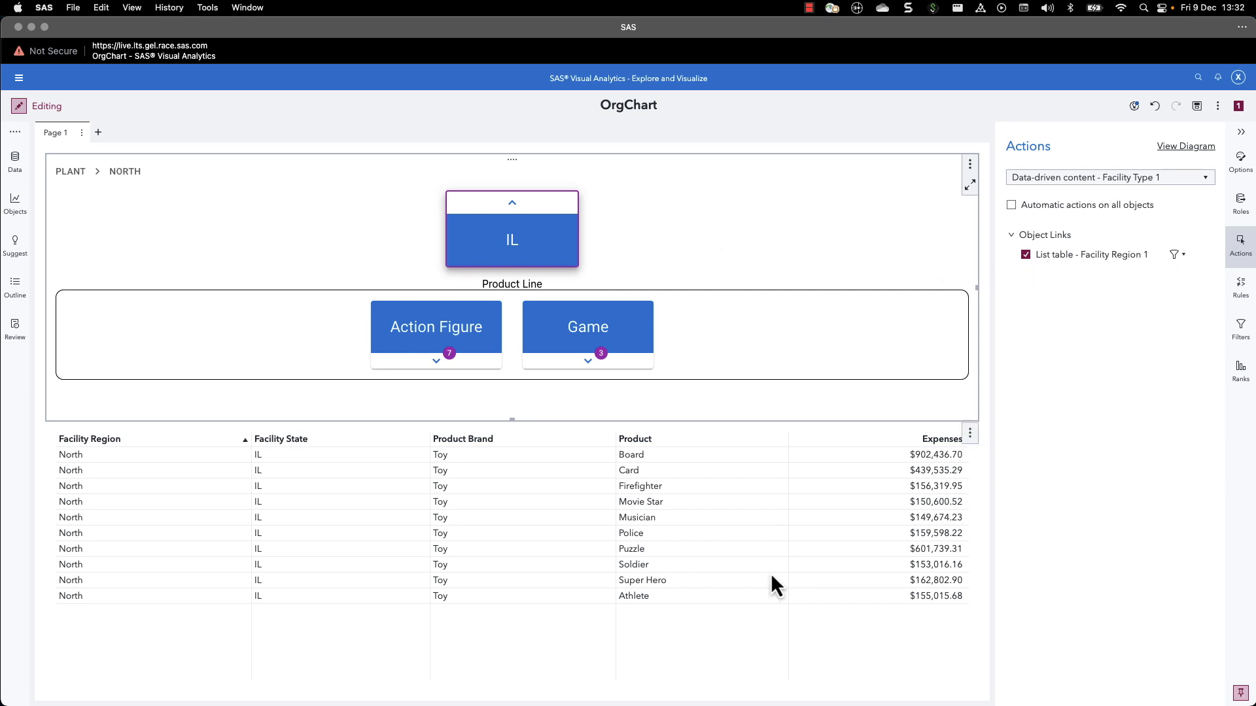
pyautogui.moveTo(1077, 436)
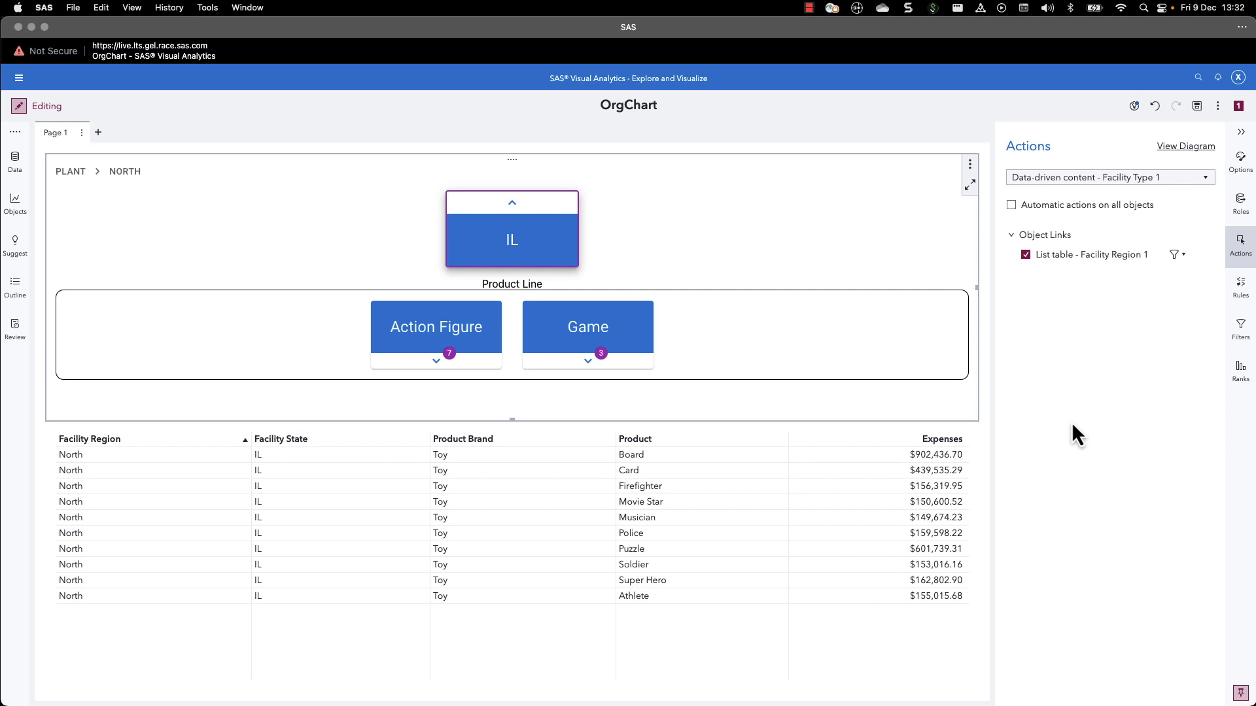
pyautogui.moveTo(828, 408)
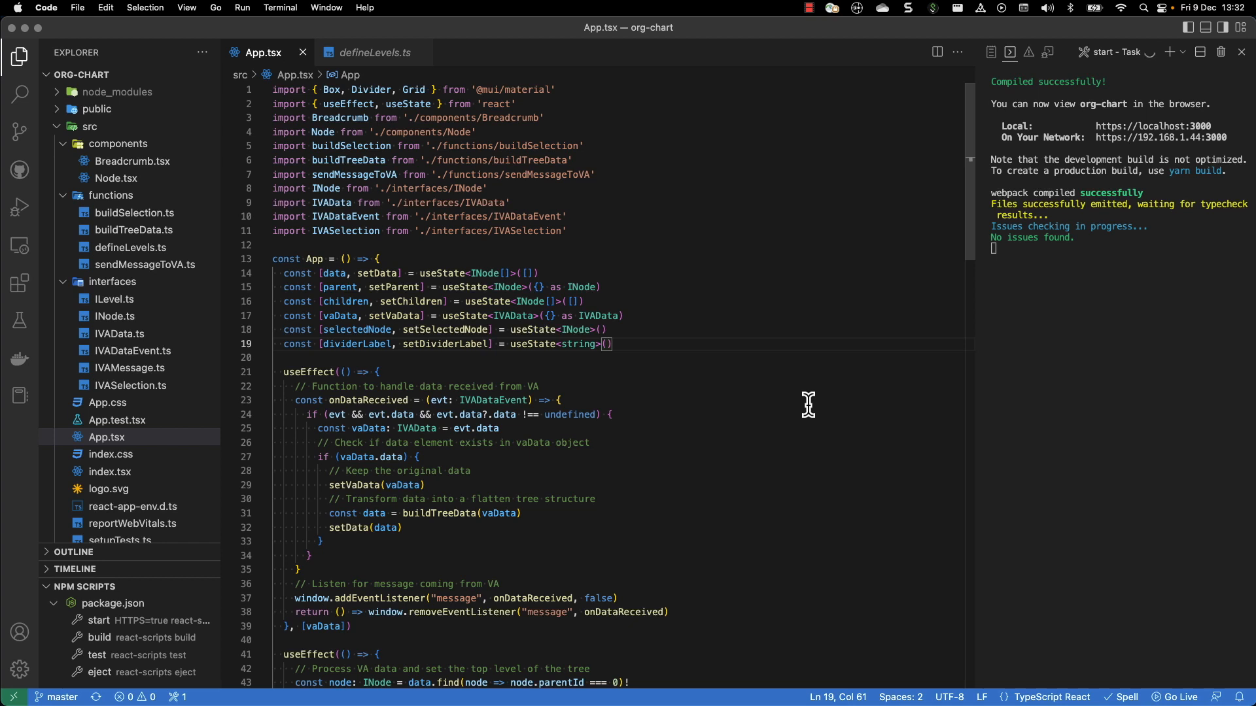
pyautogui.moveTo(732, 367)
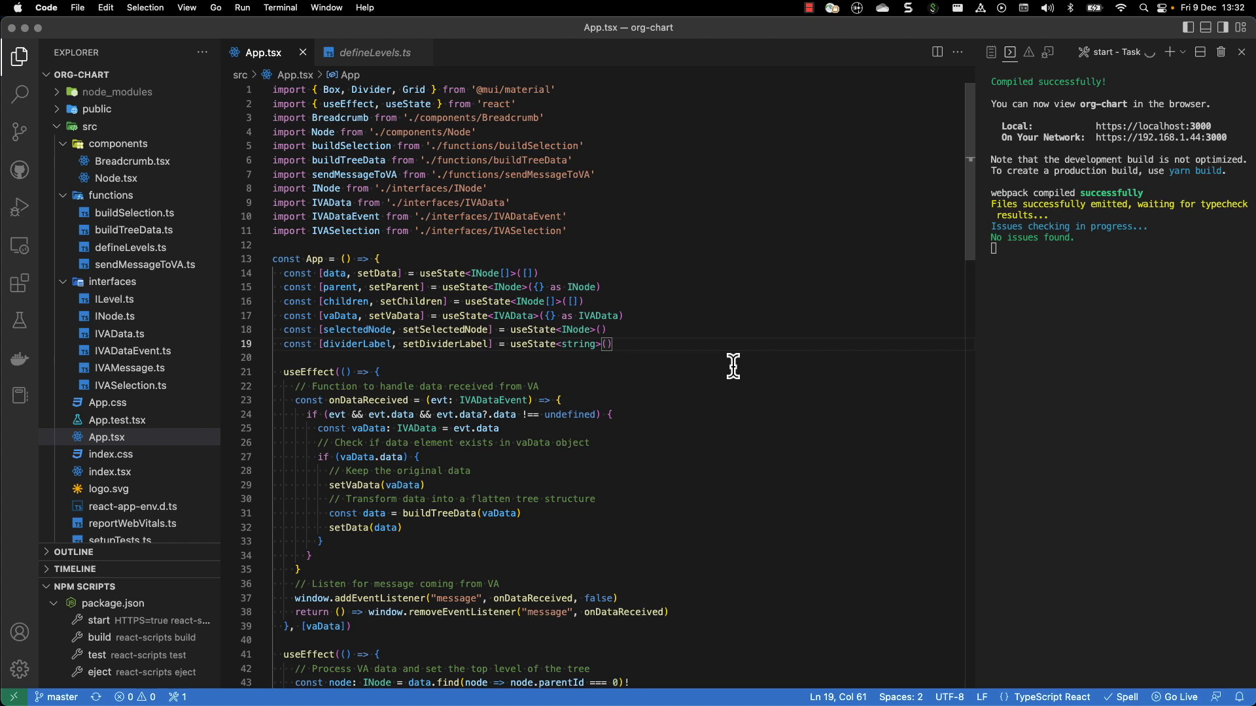
pyautogui.moveTo(677, 318)
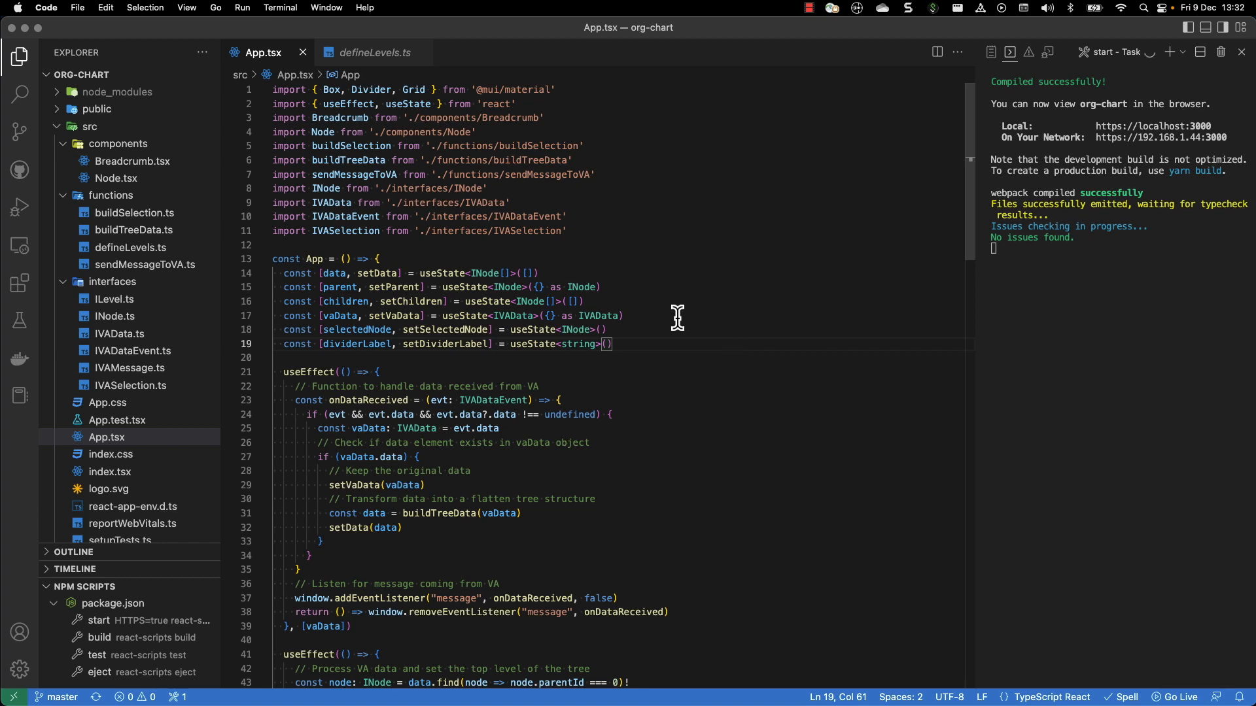
pyautogui.moveTo(306, 272)
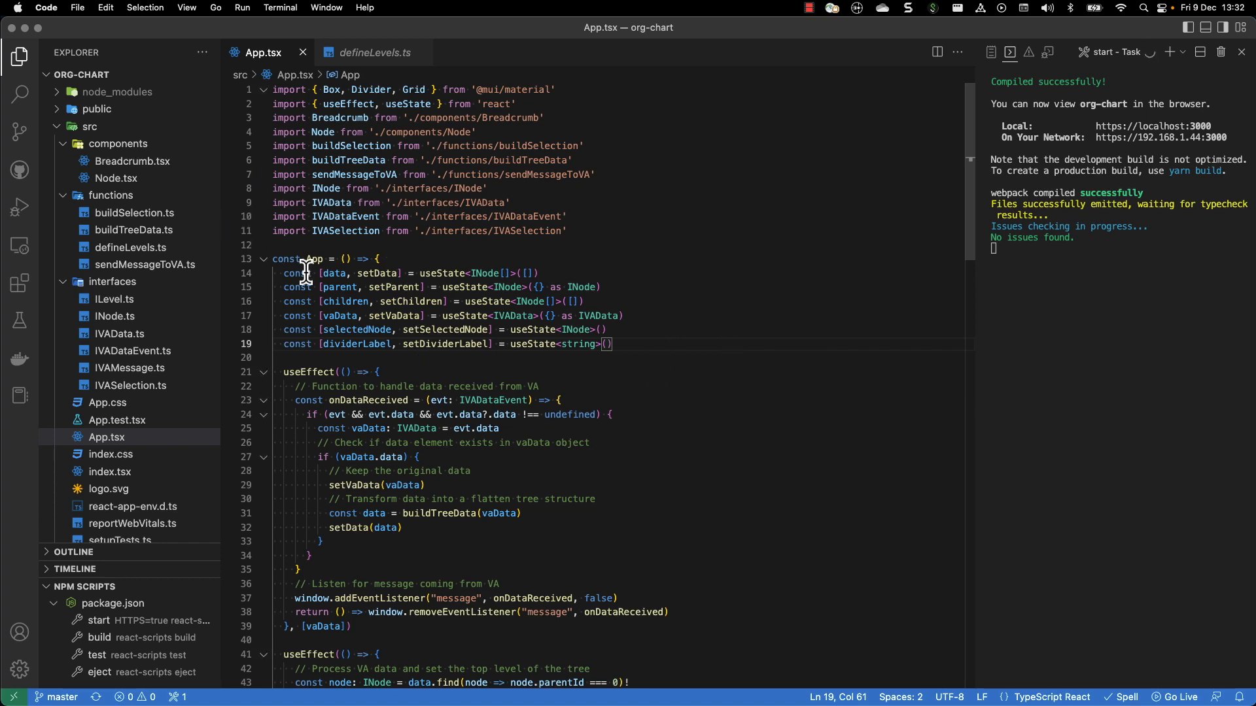
pyautogui.moveTo(159, 184)
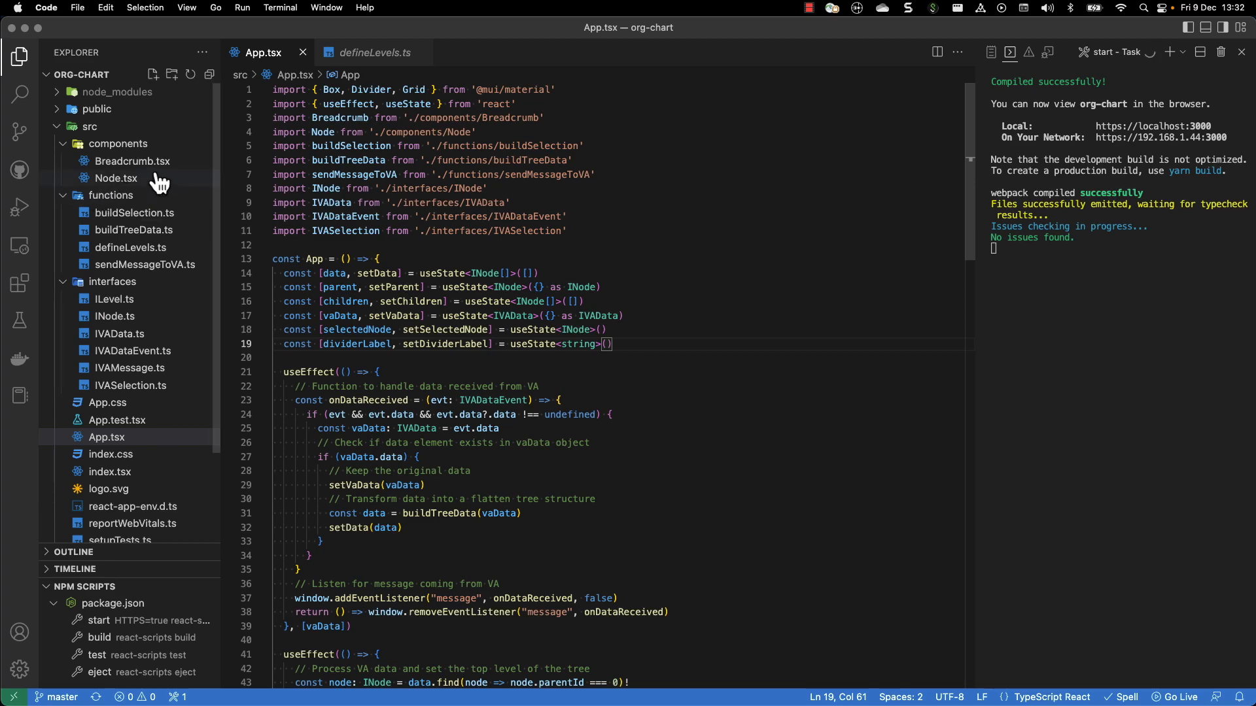
# Open Breadcrumb.tsx, then Node.tsx from src/components.
pyautogui.click(133, 161)
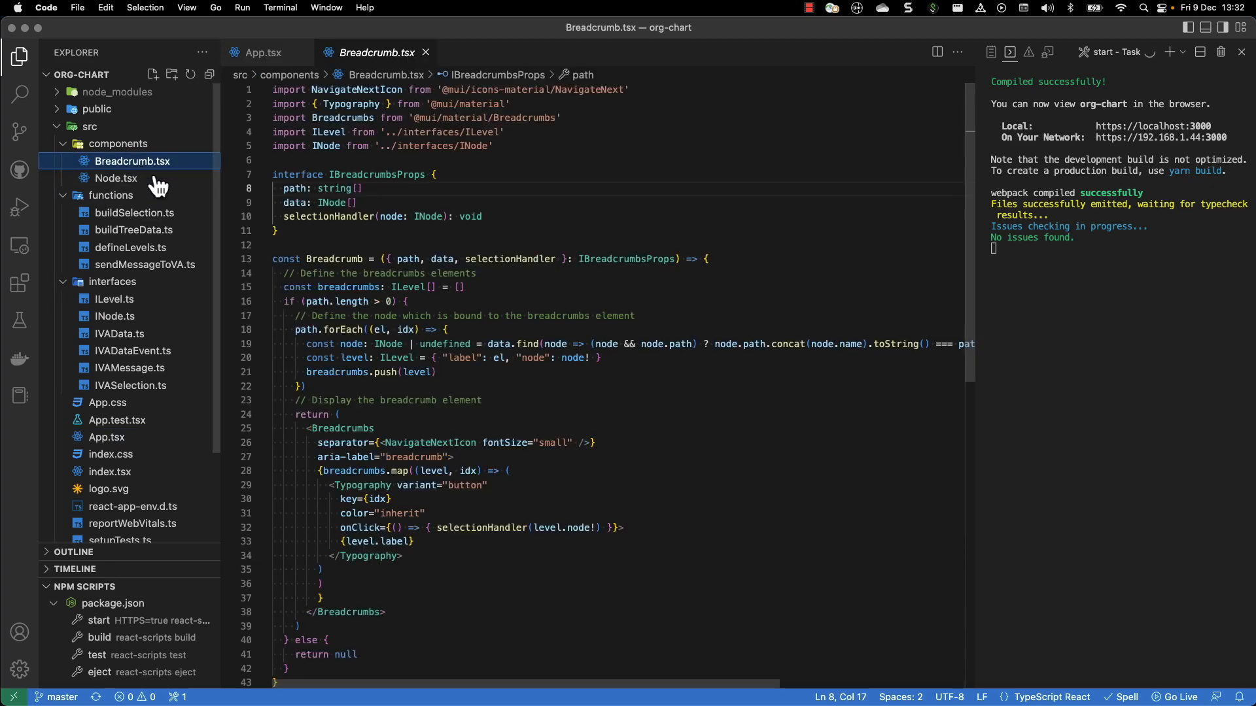
pyautogui.moveTo(535, 286)
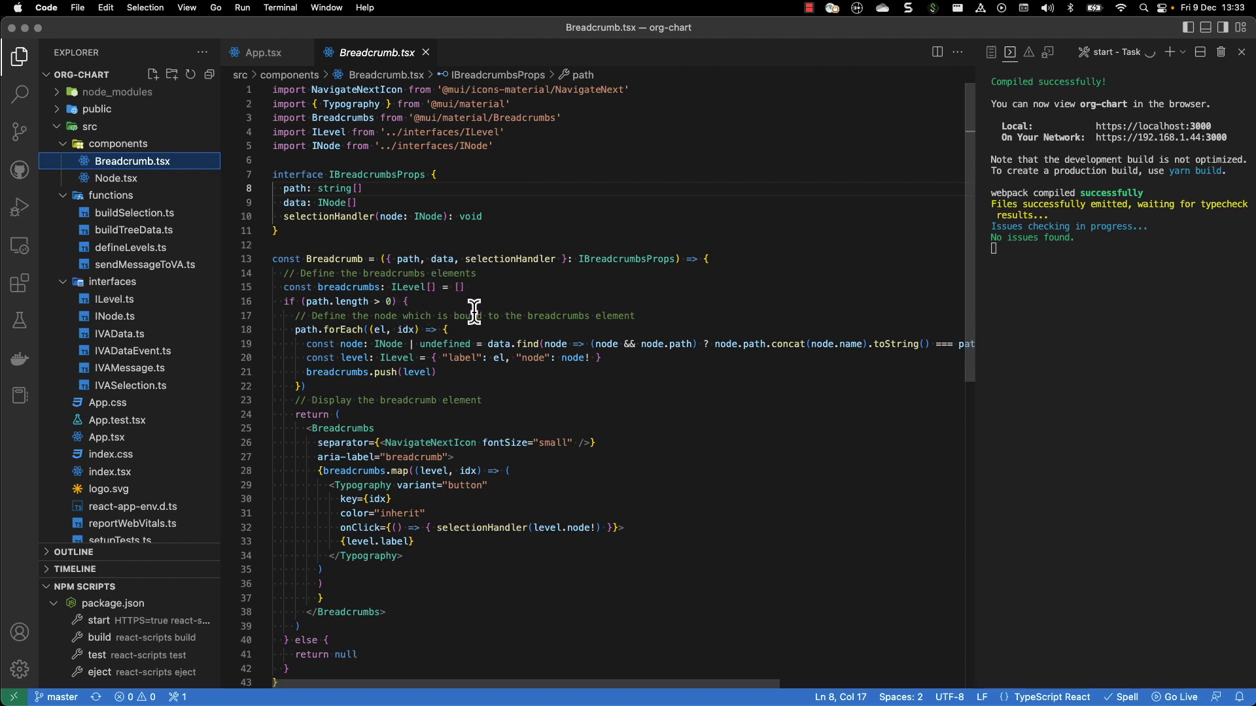
pyautogui.moveTo(374, 310)
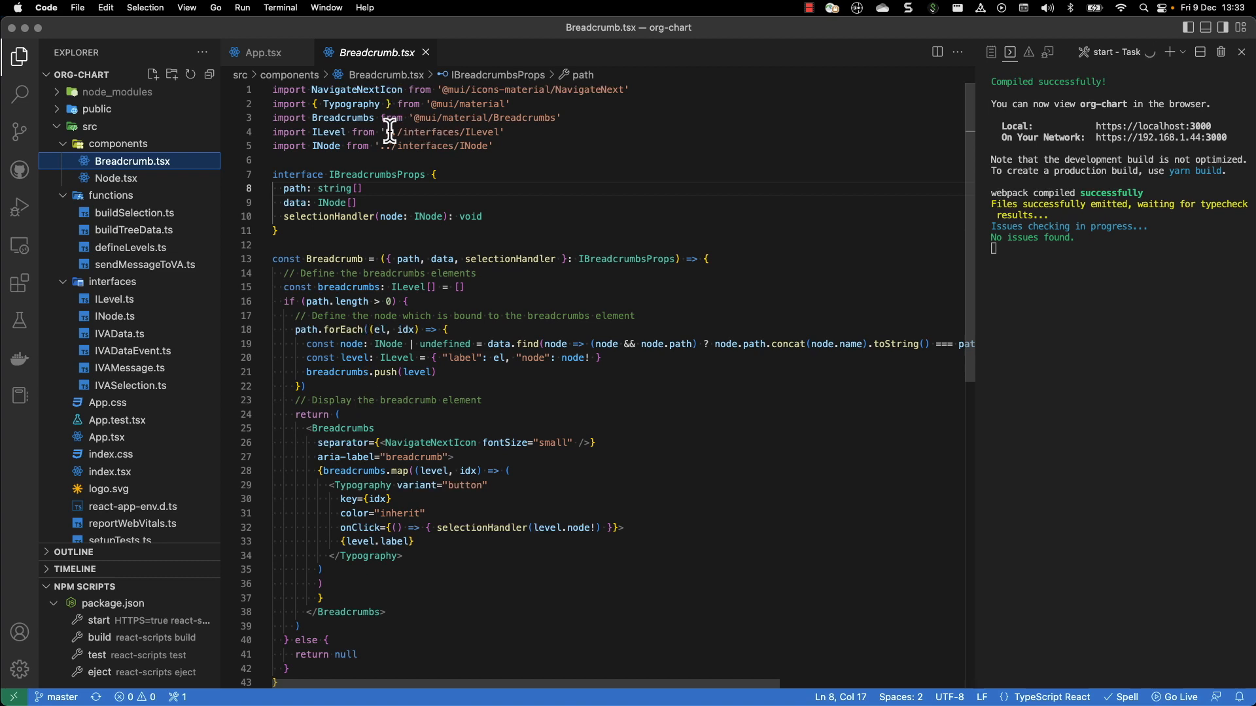
pyautogui.moveTo(525, 118)
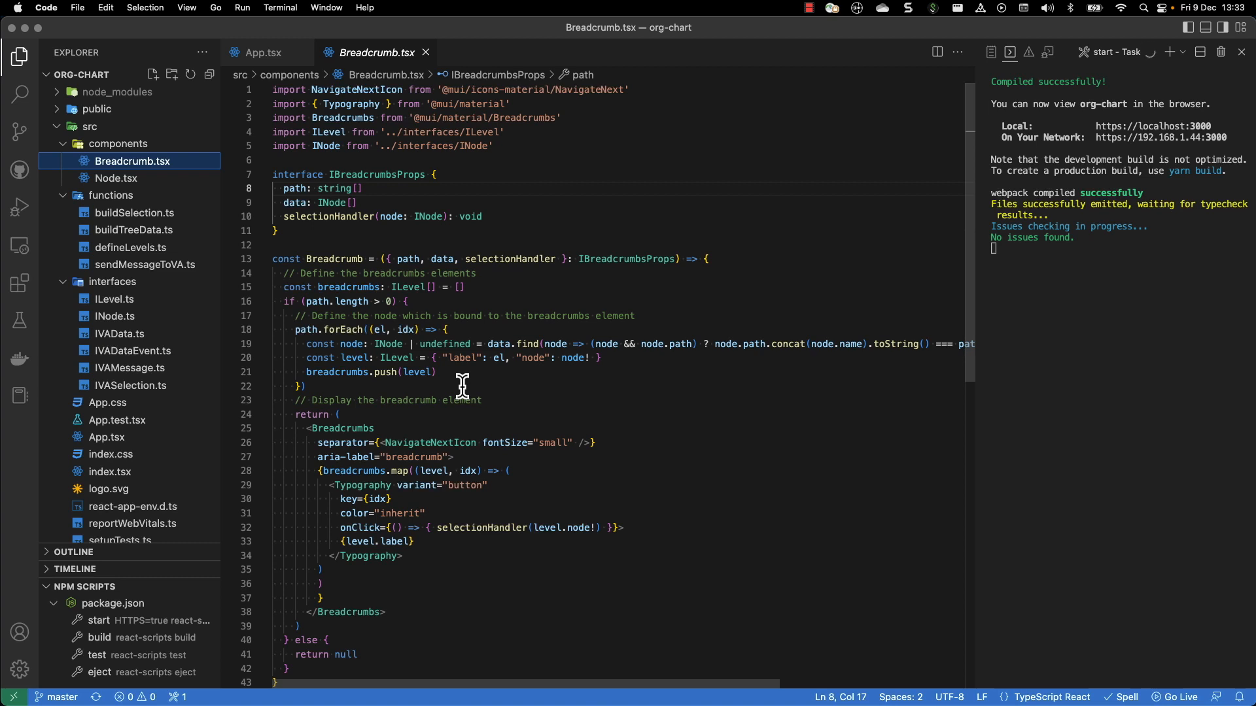
pyautogui.moveTo(121, 191)
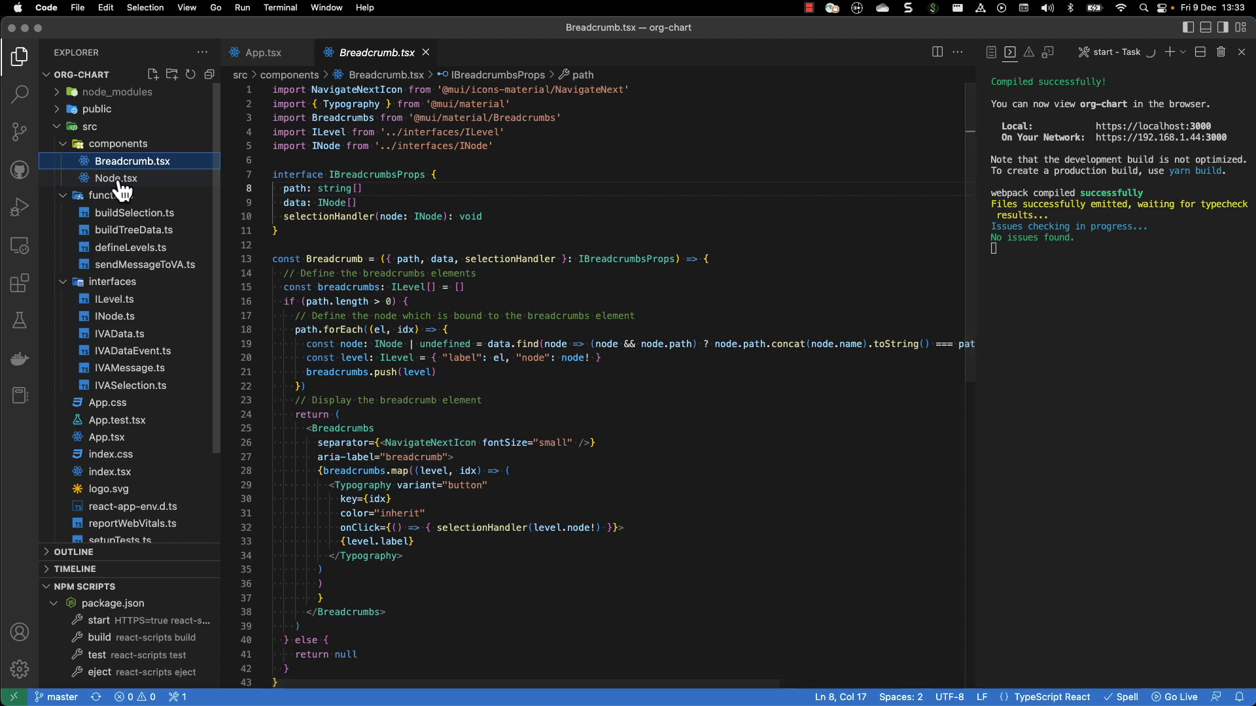
pyautogui.click(116, 178)
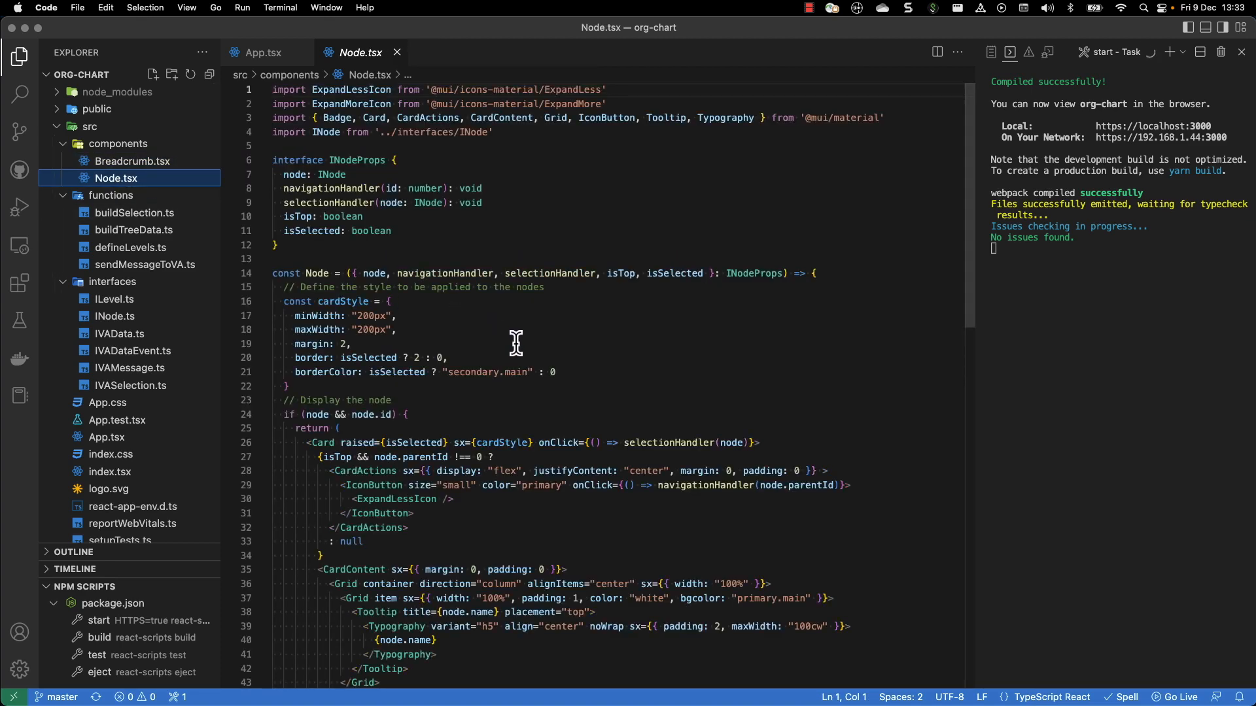
pyautogui.moveTo(304, 132)
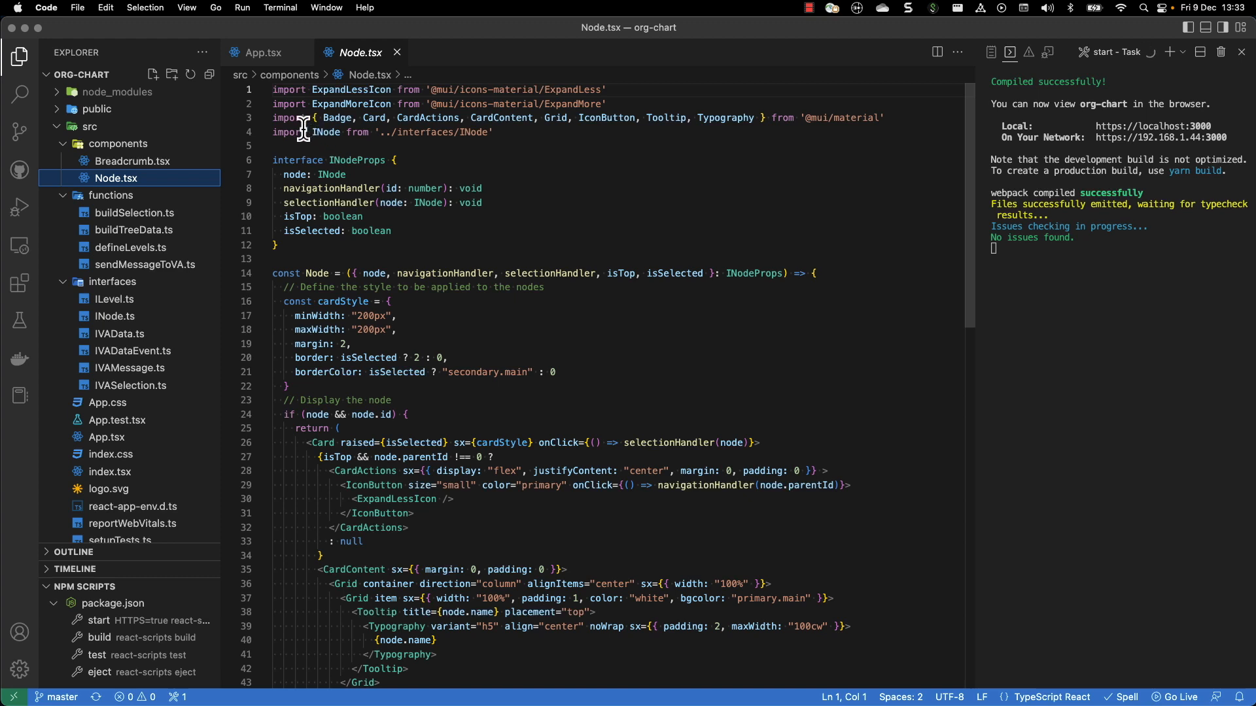
pyautogui.moveTo(472, 149)
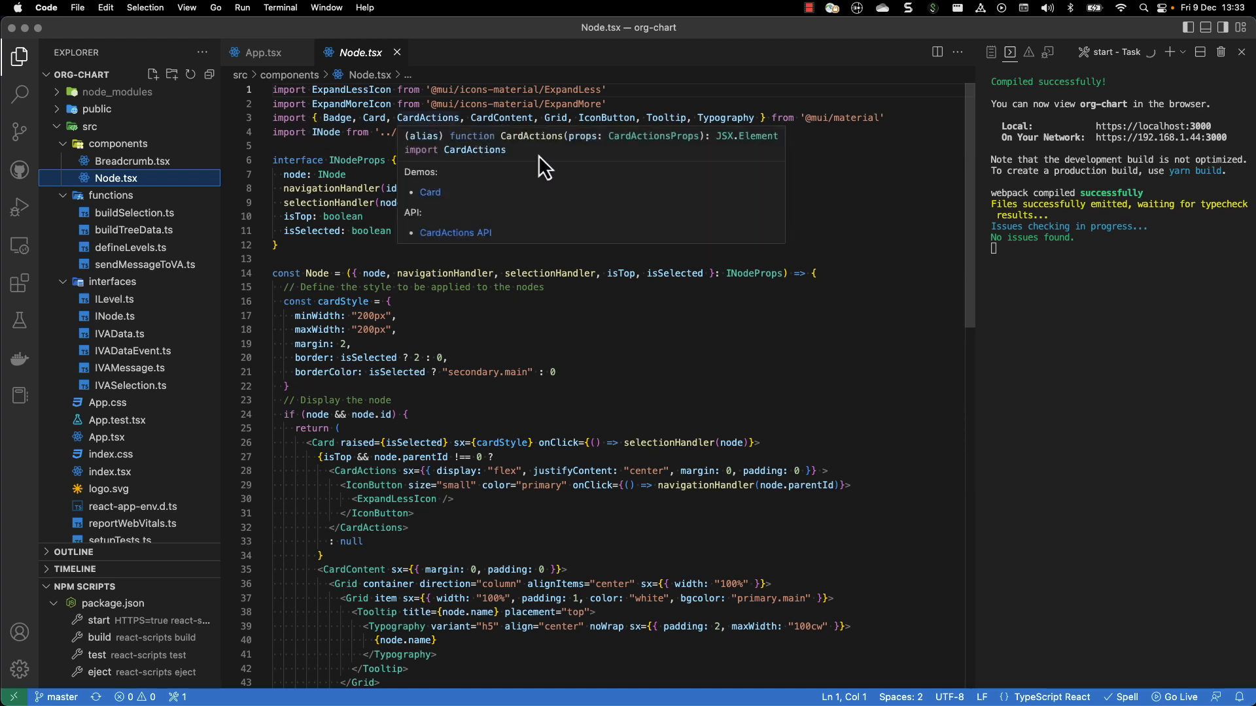
pyautogui.moveTo(829, 196)
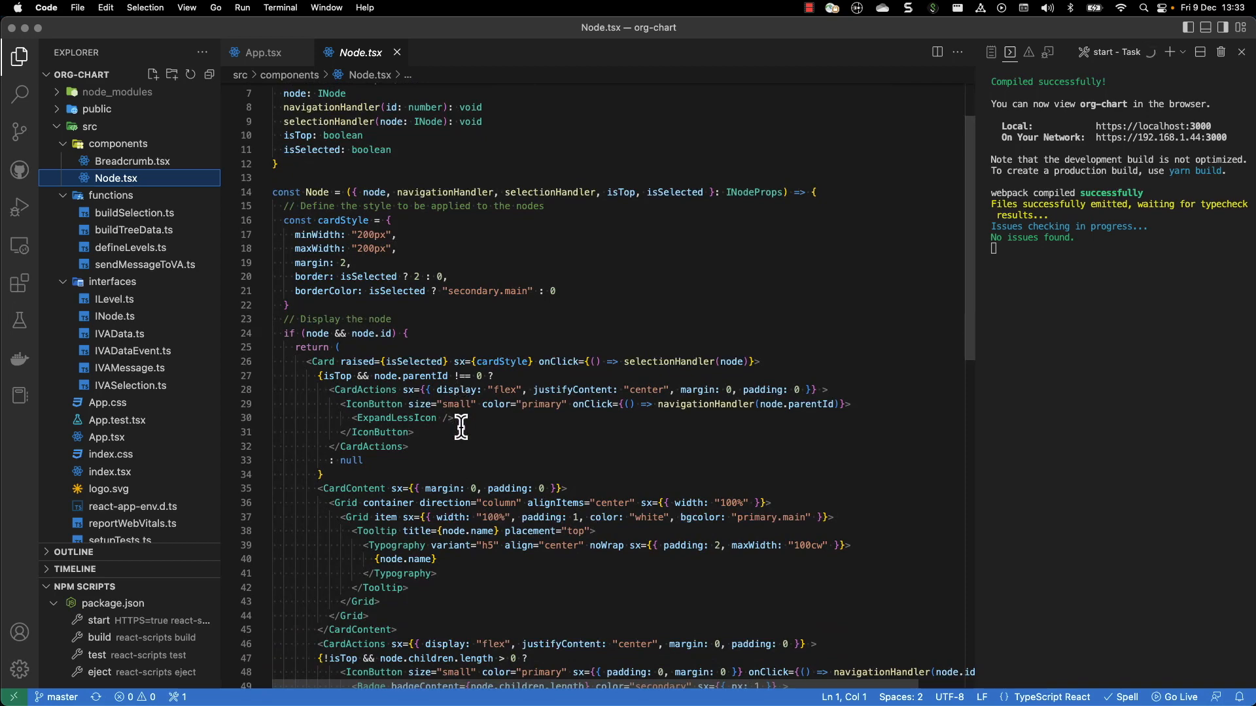
pyautogui.moveTo(463, 436)
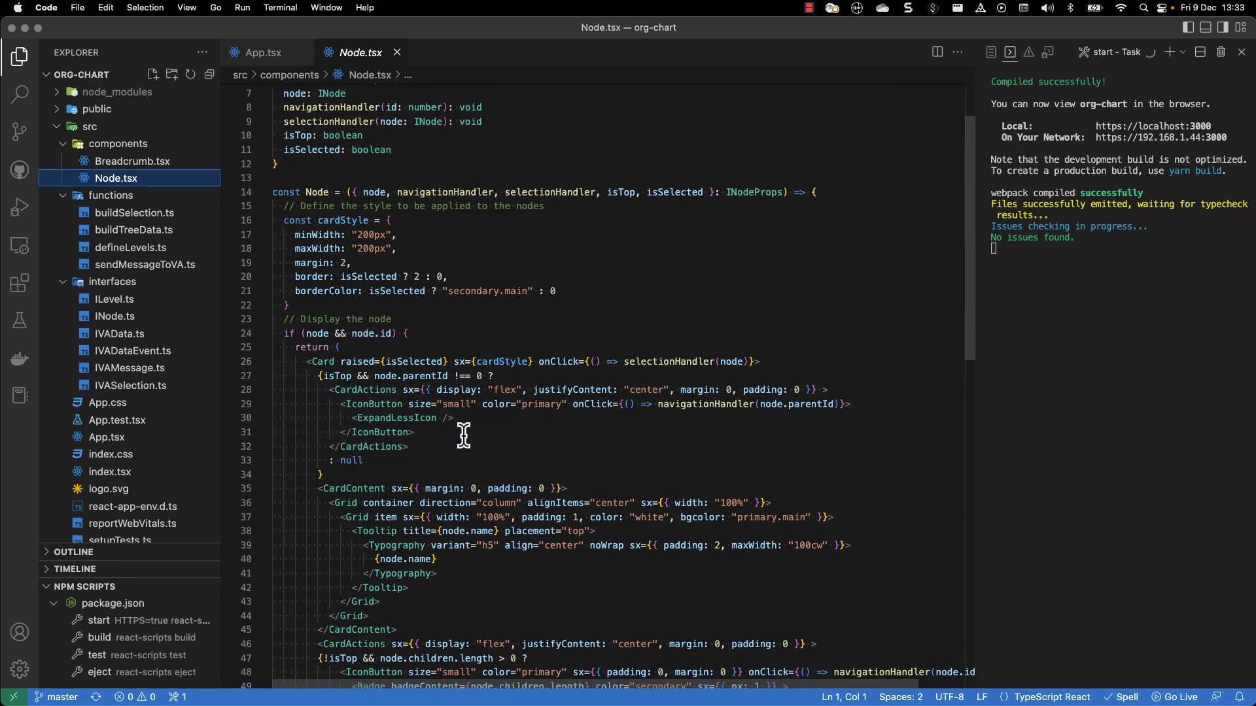
# Scroll through Node.tsx's Card JSX, then open the ILevel interface file.
pyautogui.scroll(-3)
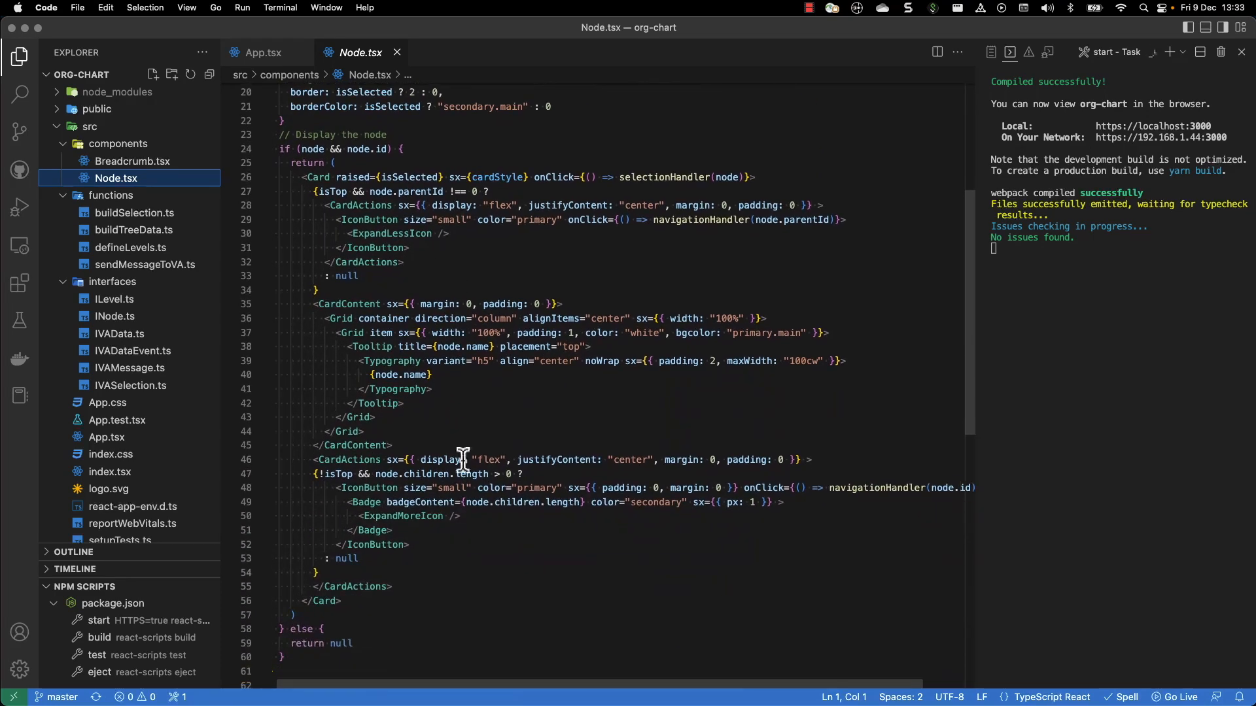
pyautogui.moveTo(471, 463)
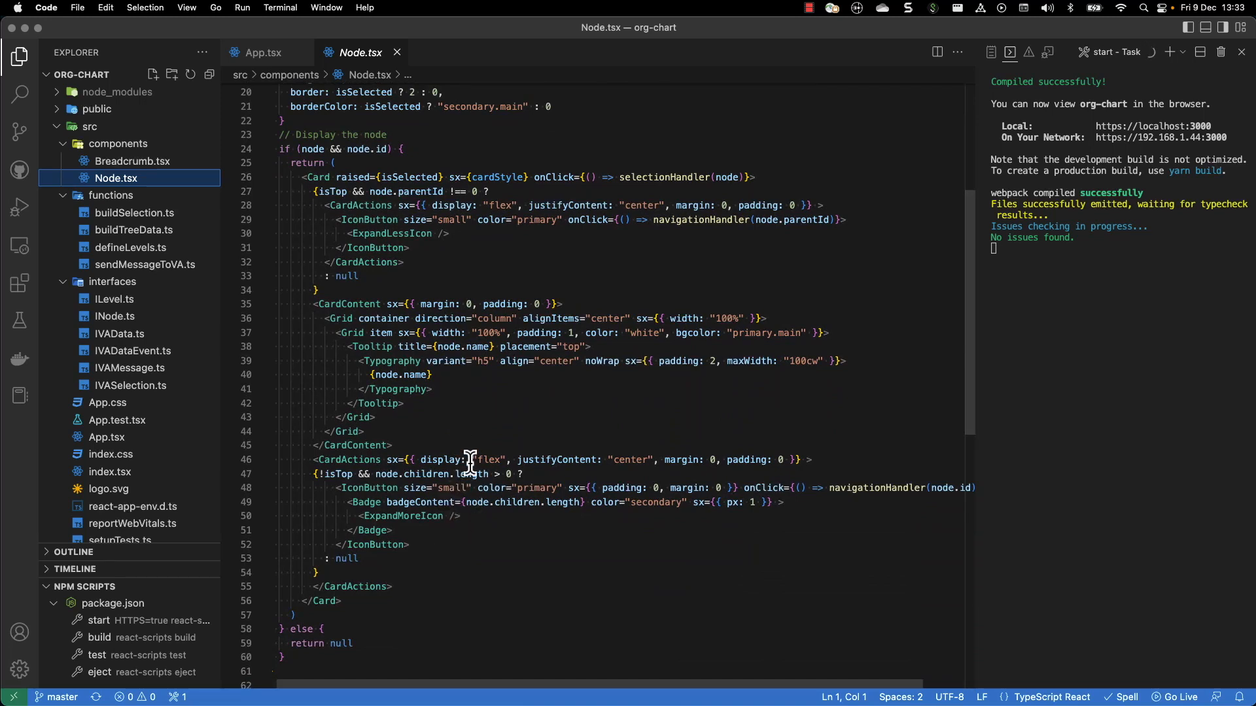
pyautogui.moveTo(438, 415)
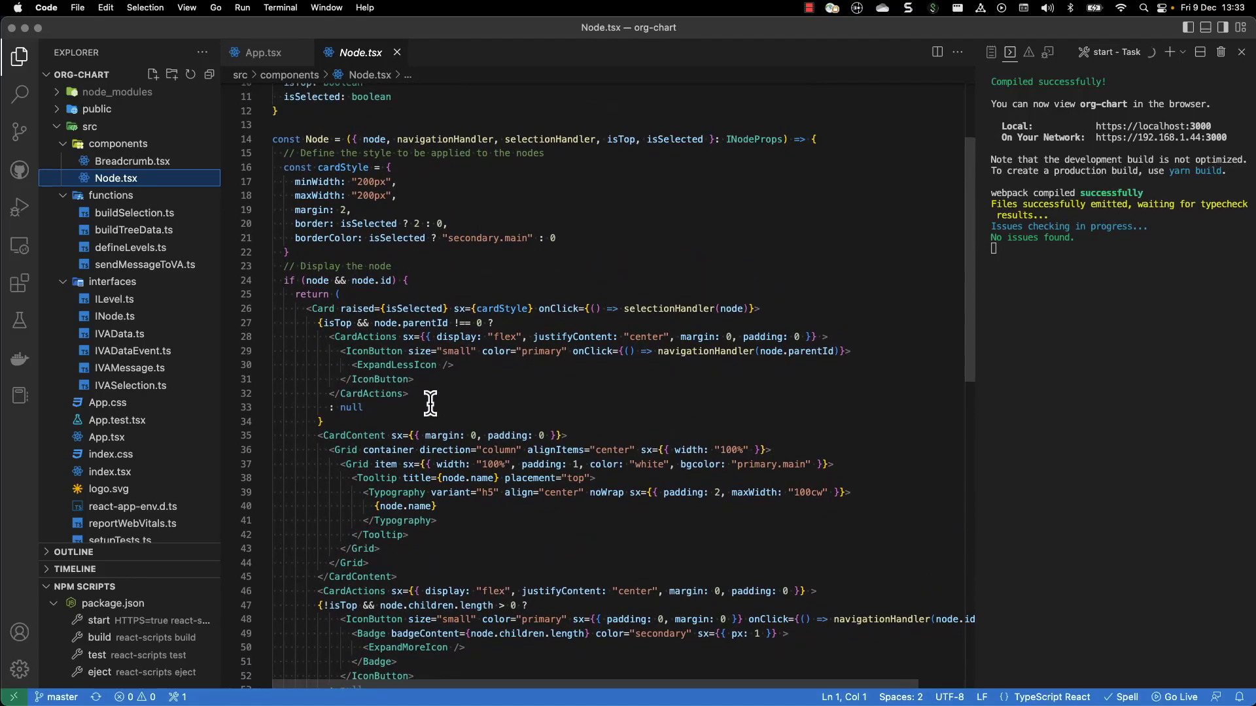
pyautogui.moveTo(211, 278)
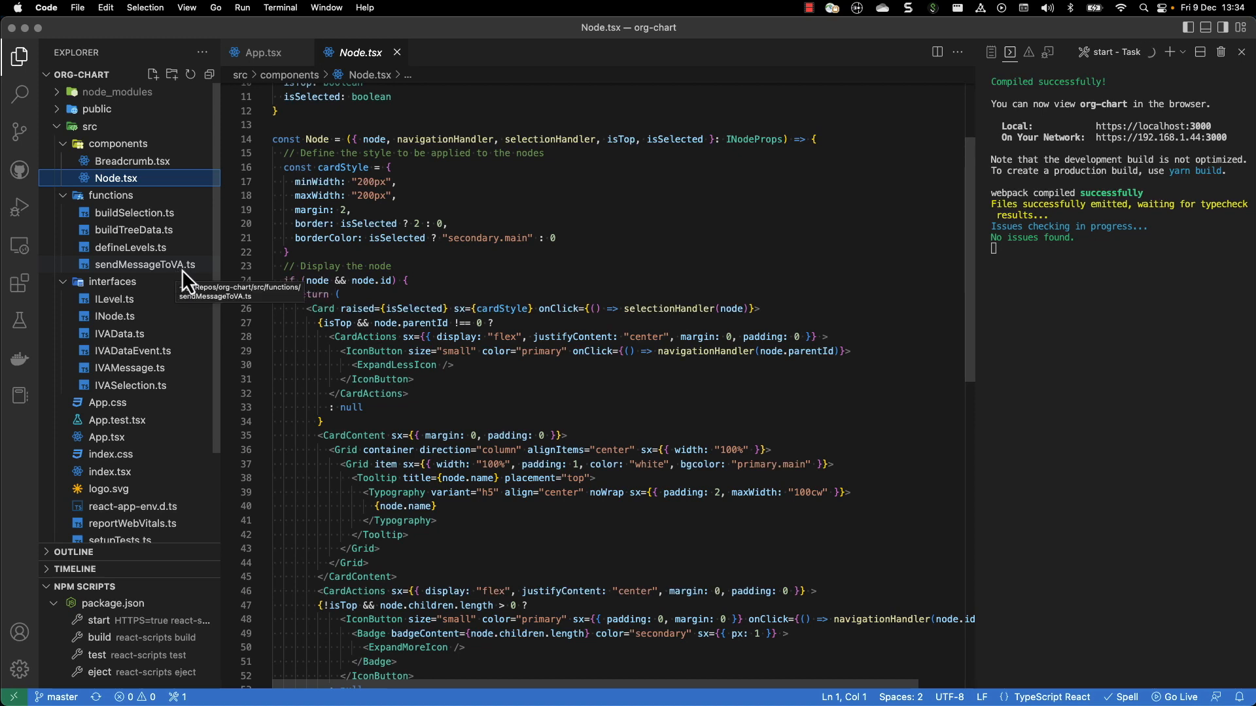
pyautogui.moveTo(206, 311)
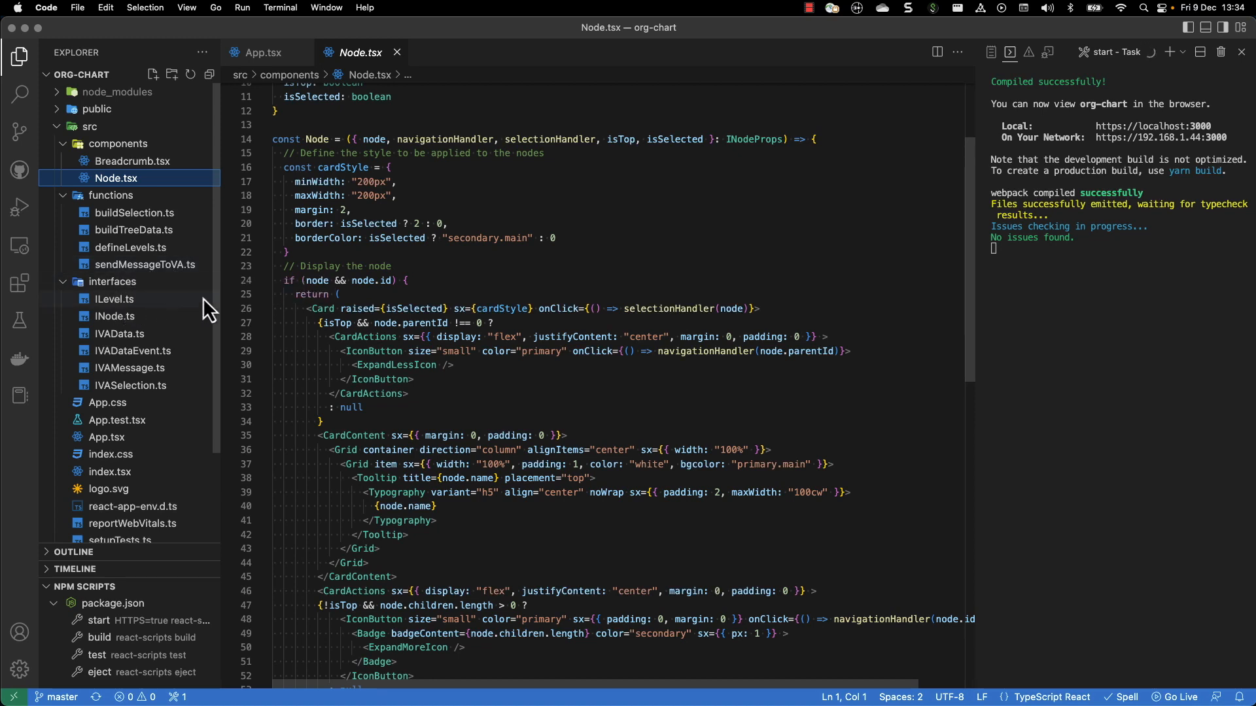
pyautogui.click(114, 298)
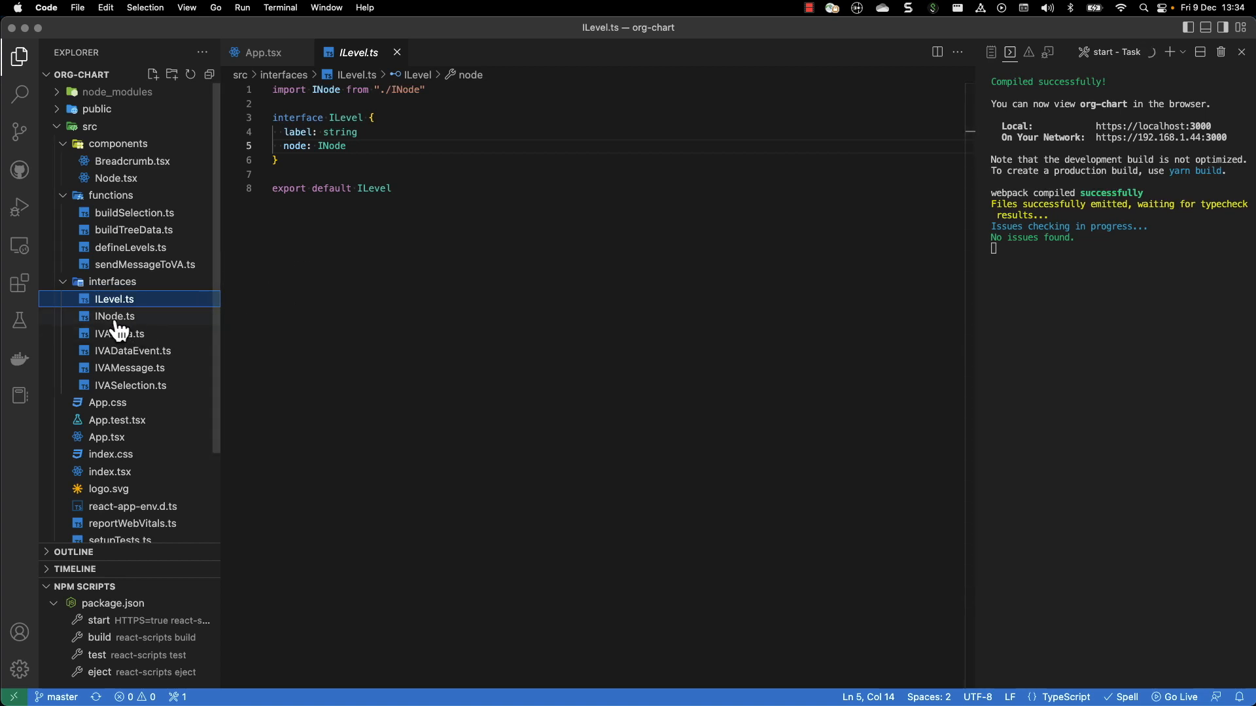
# Switch between the INode and ILevel interface files, ending on INode.
pyautogui.click(114, 315)
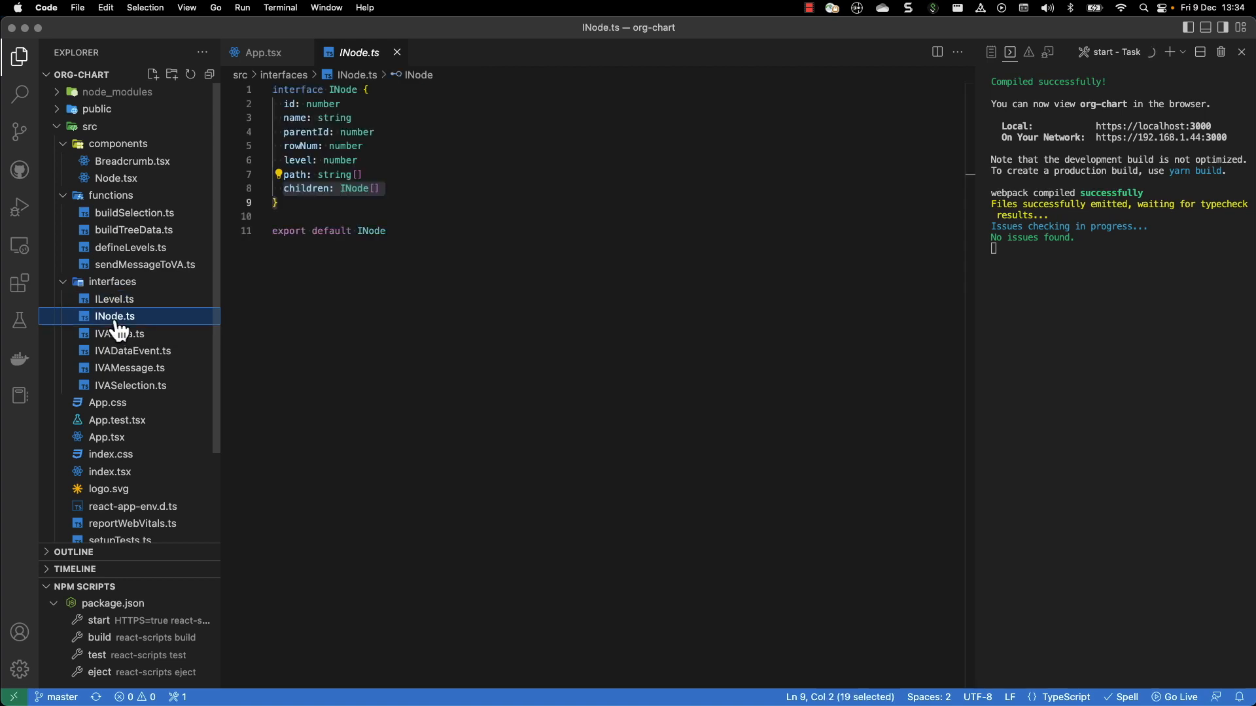
pyautogui.click(115, 299)
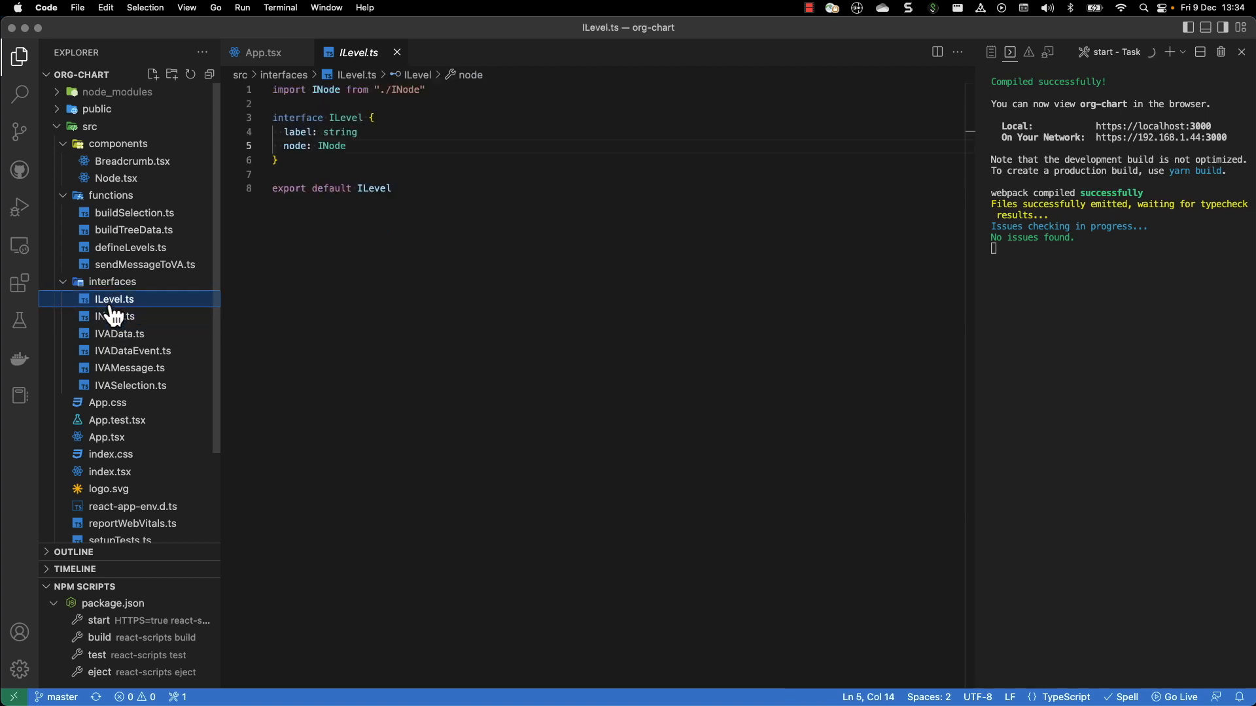
pyautogui.click(113, 316)
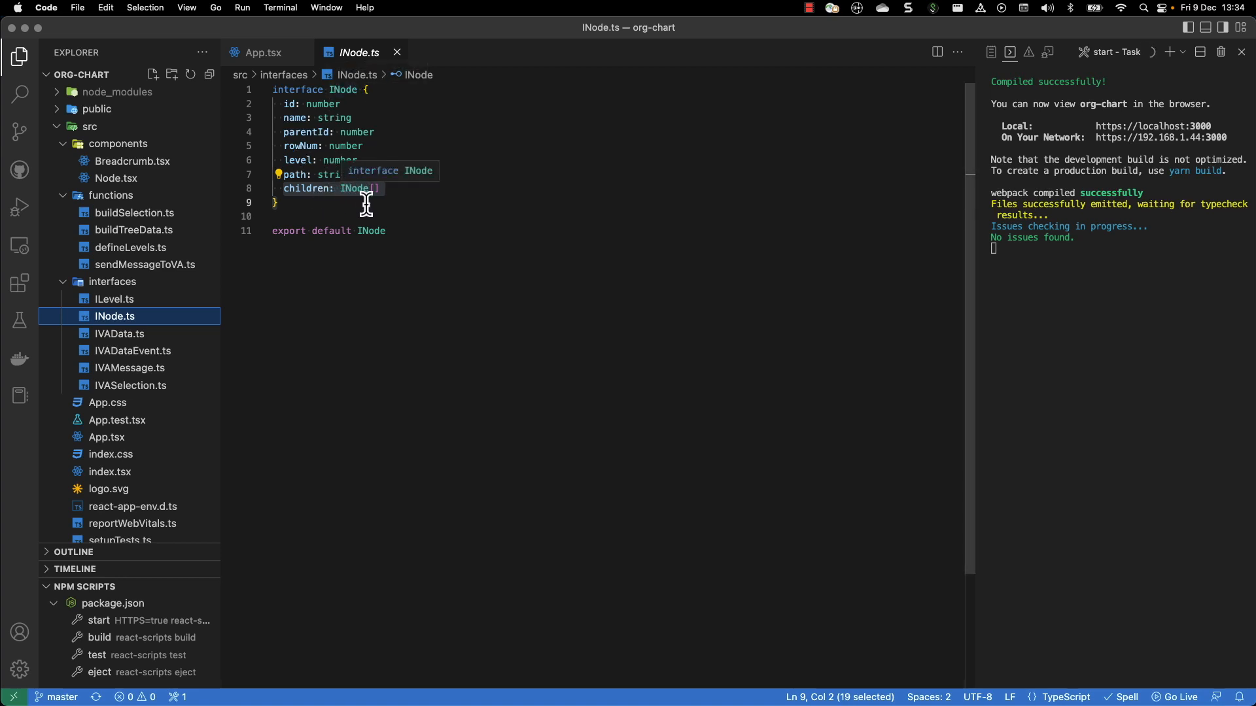
pyautogui.moveTo(111, 346)
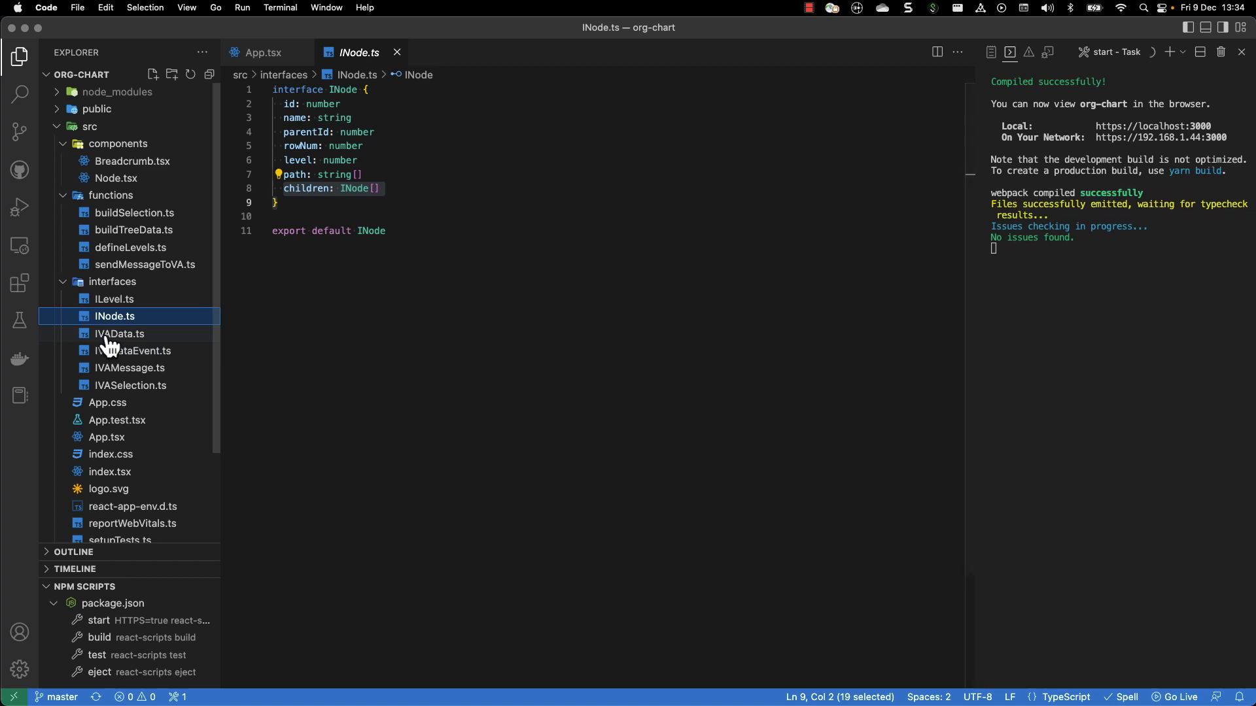
# Open IVAData, IVADataEvent, IVAMessage and finally IVASelection interface files.
pyautogui.click(121, 333)
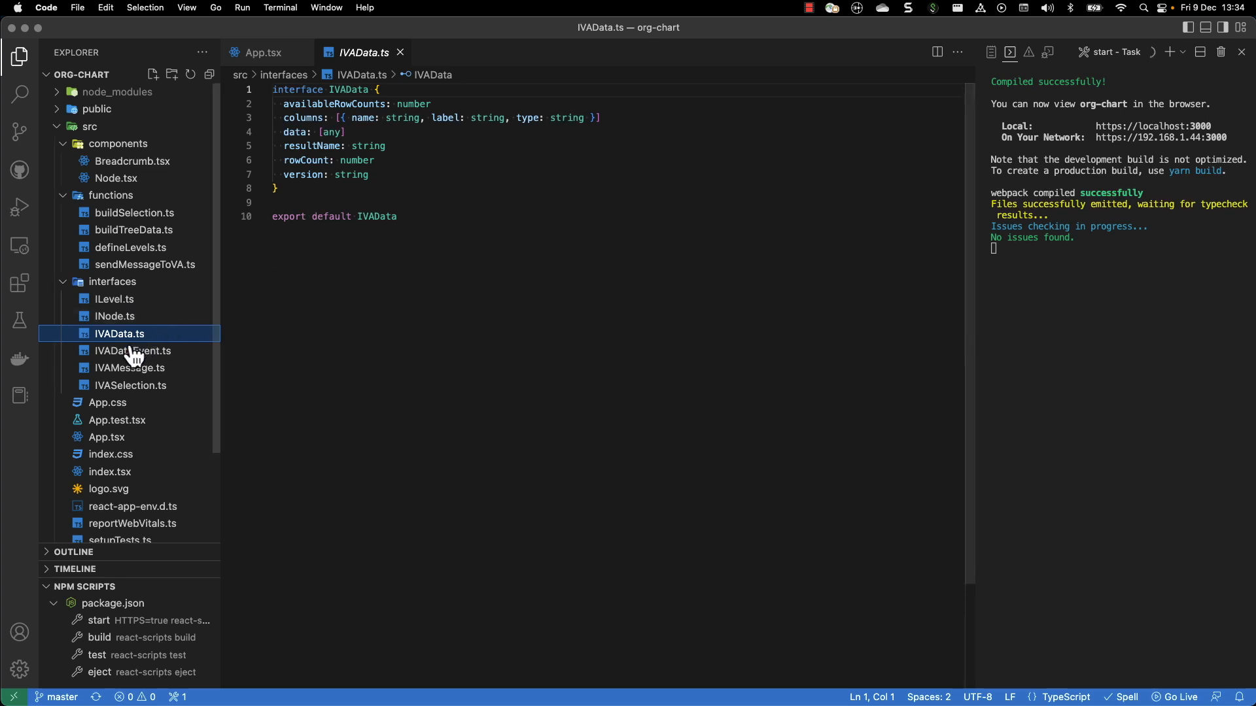
pyautogui.click(133, 350)
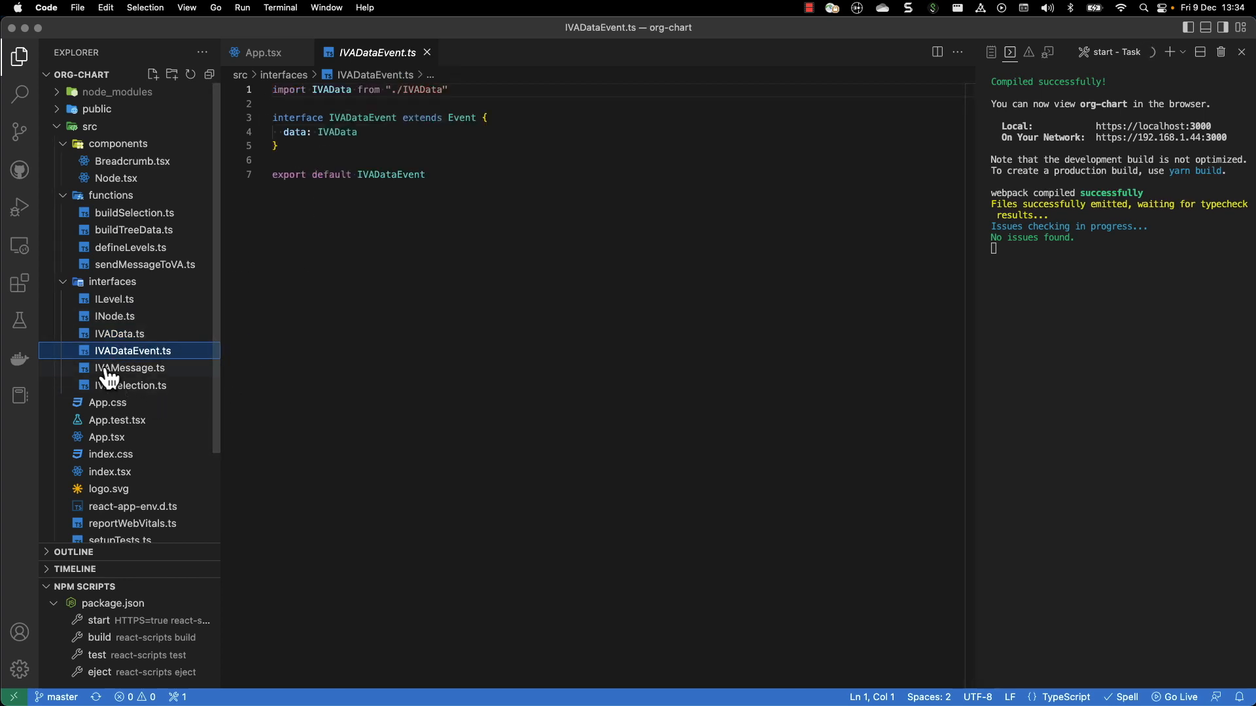
pyautogui.click(130, 368)
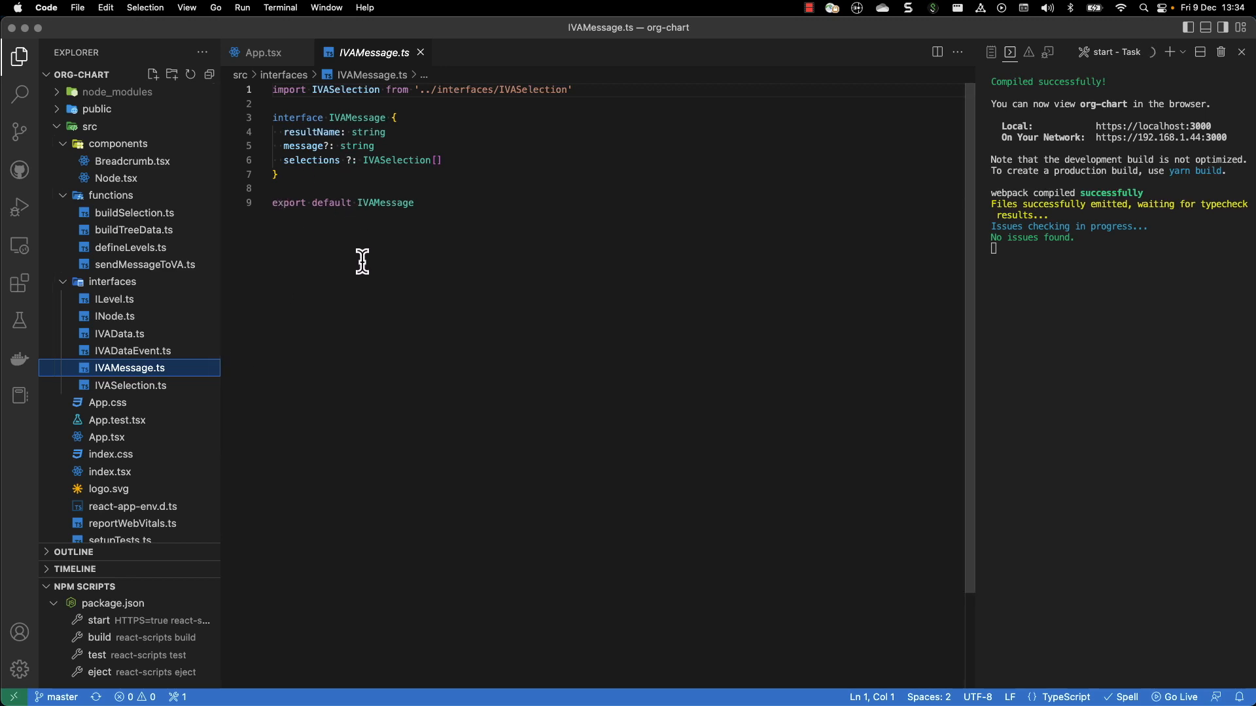
pyautogui.moveTo(353, 235)
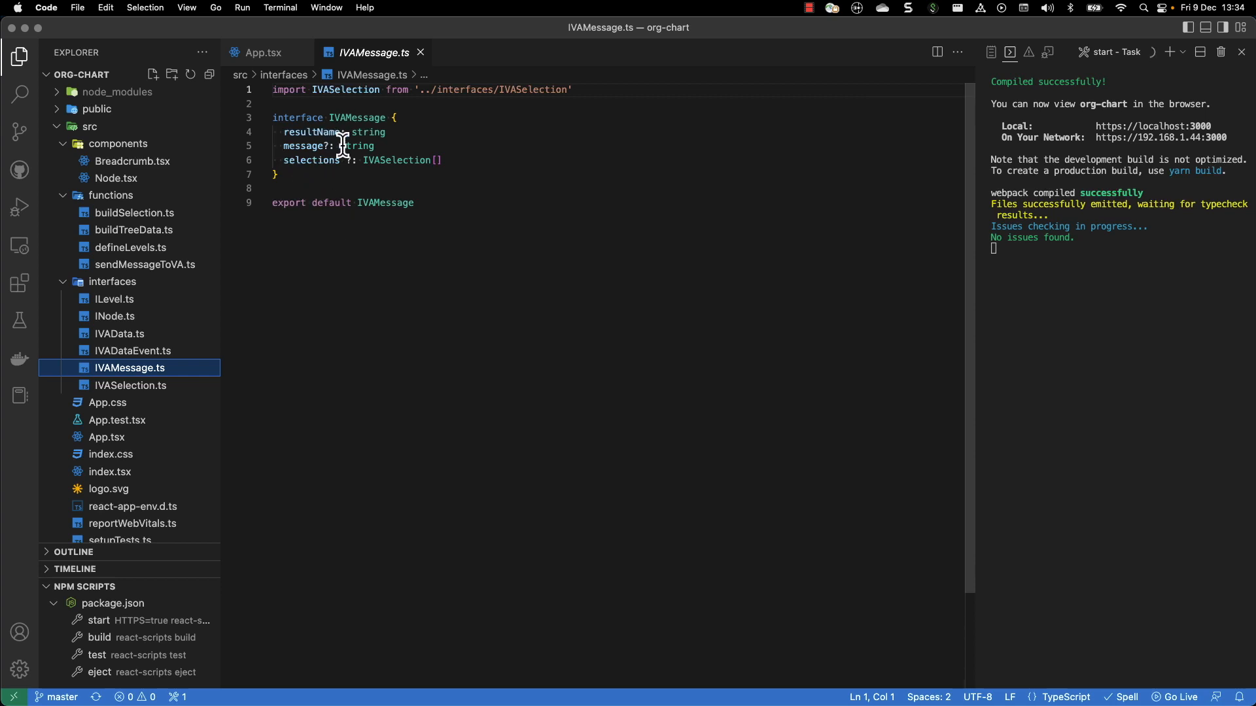
pyautogui.moveTo(311, 159)
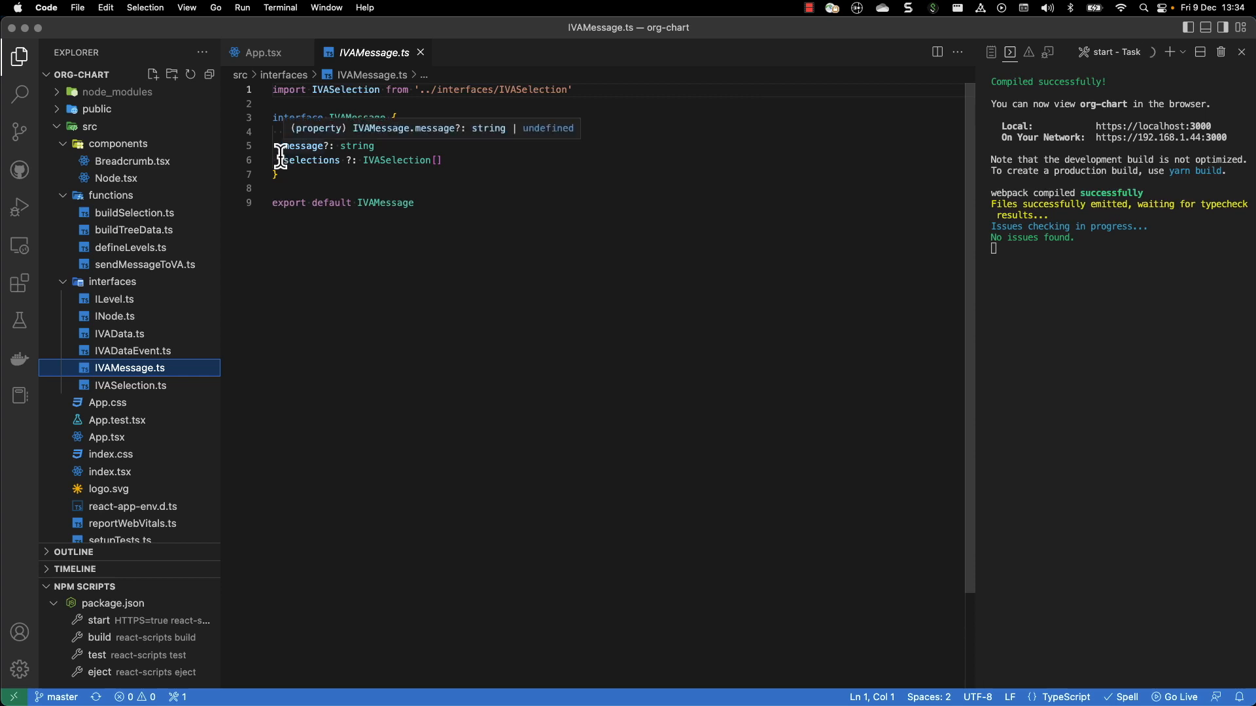
pyautogui.moveTo(310, 160)
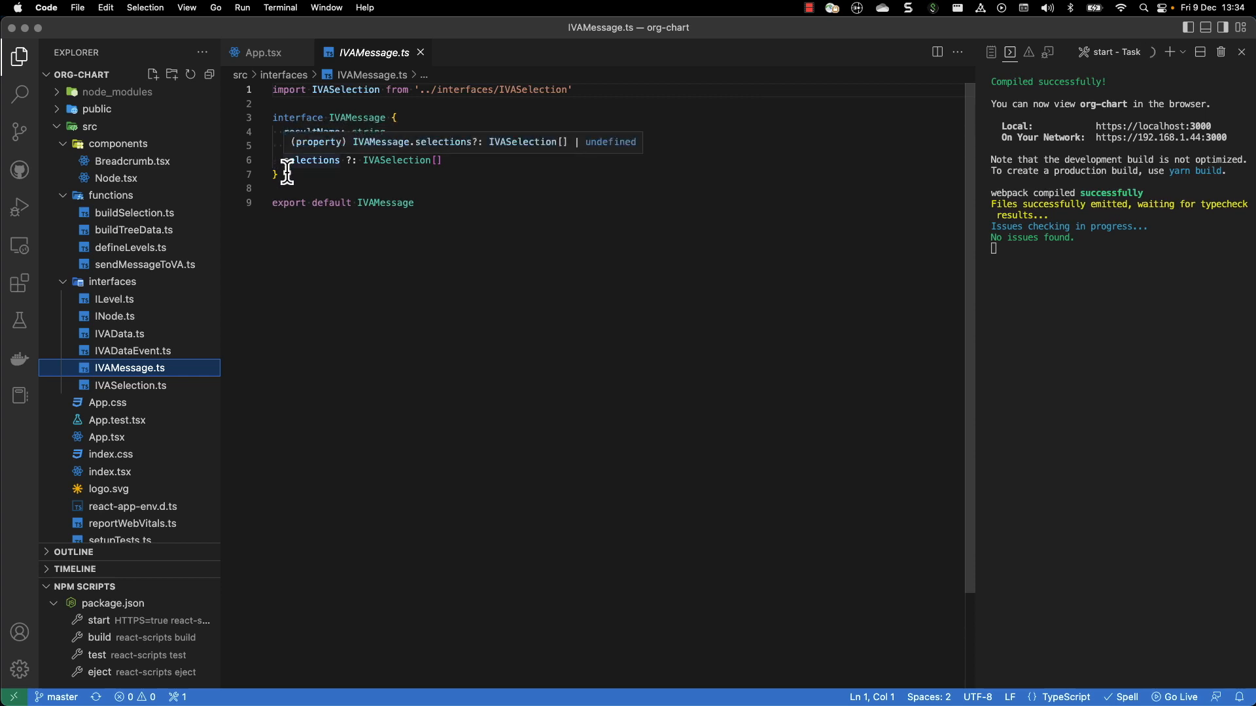
pyautogui.moveTo(121, 391)
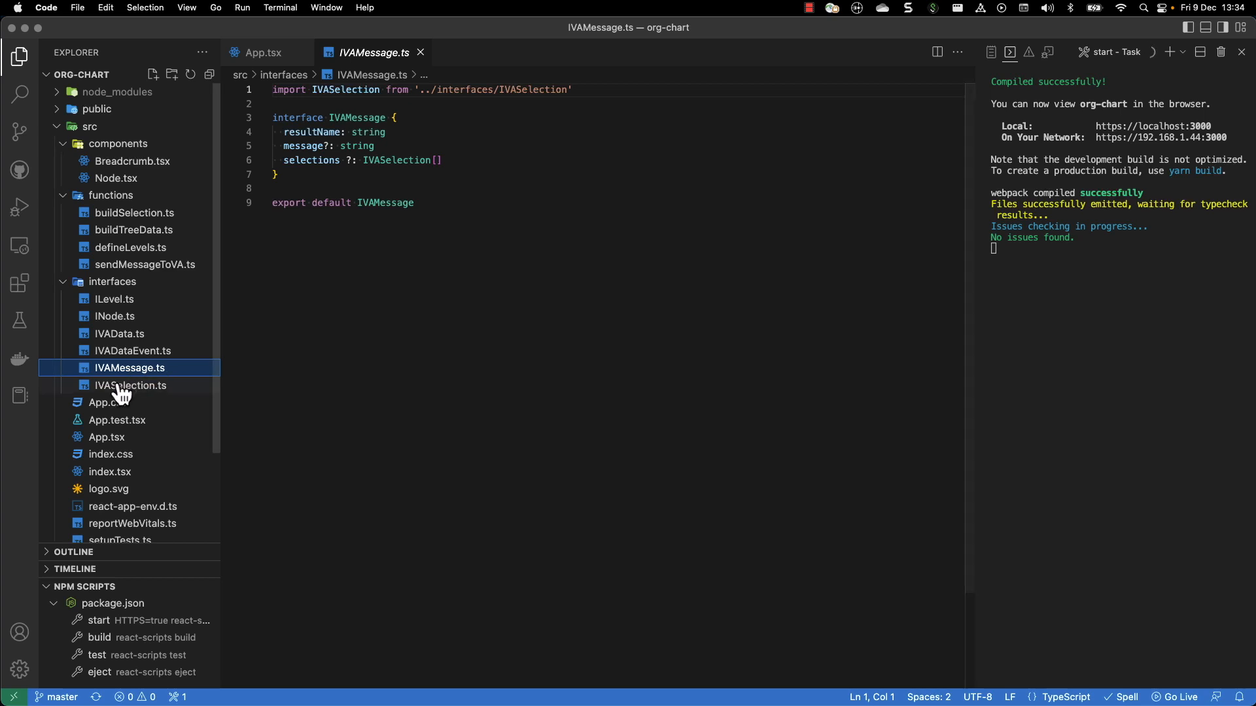
pyautogui.click(131, 385)
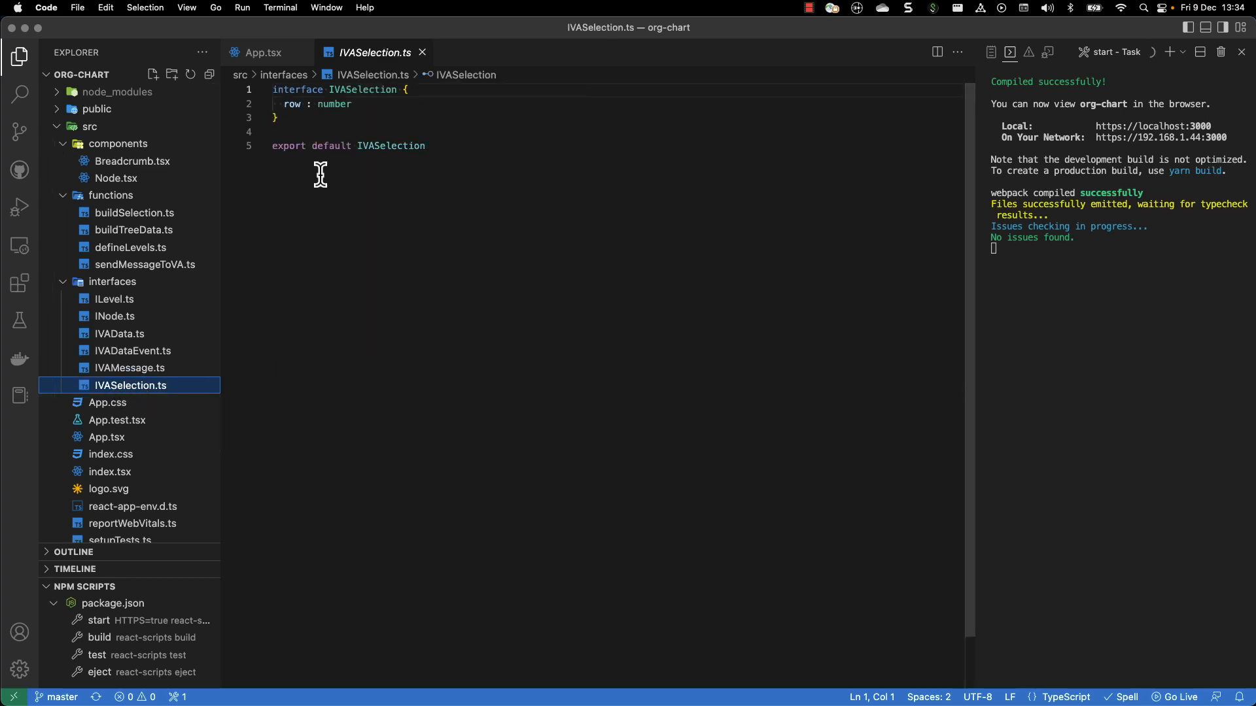
pyautogui.moveTo(303, 119)
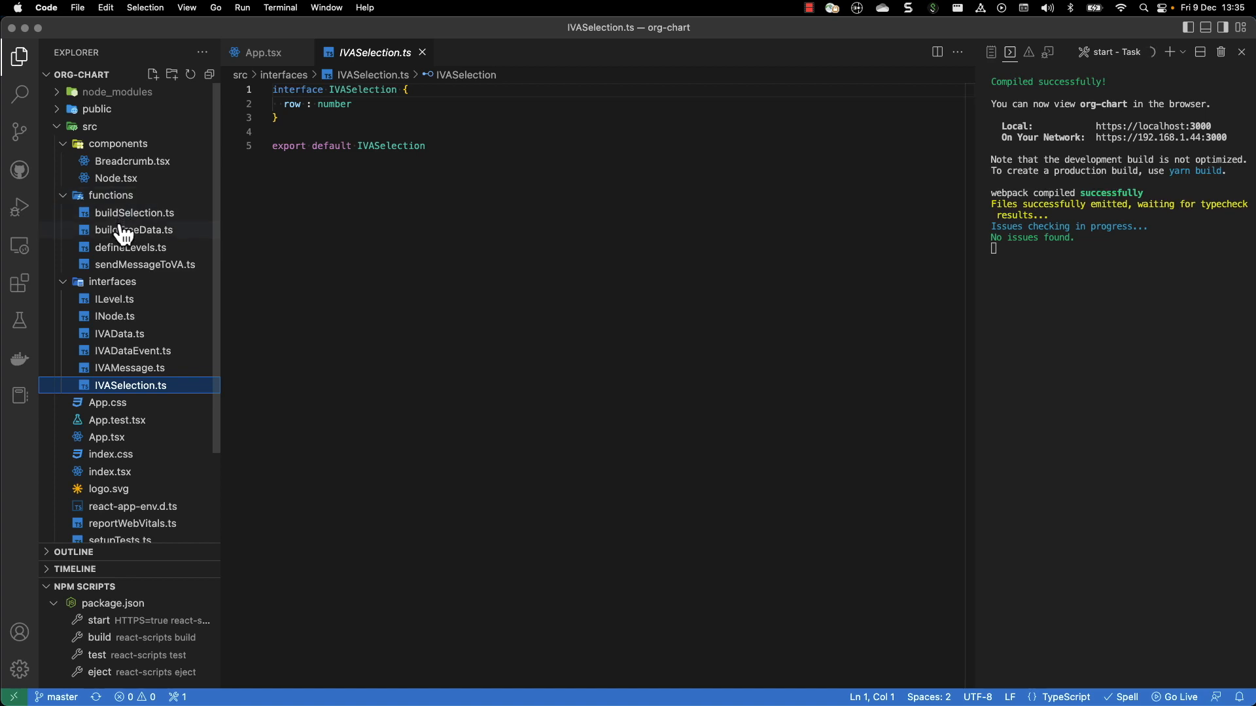
# Open sendMessageToVA.ts from src/functions.
pyautogui.click(146, 264)
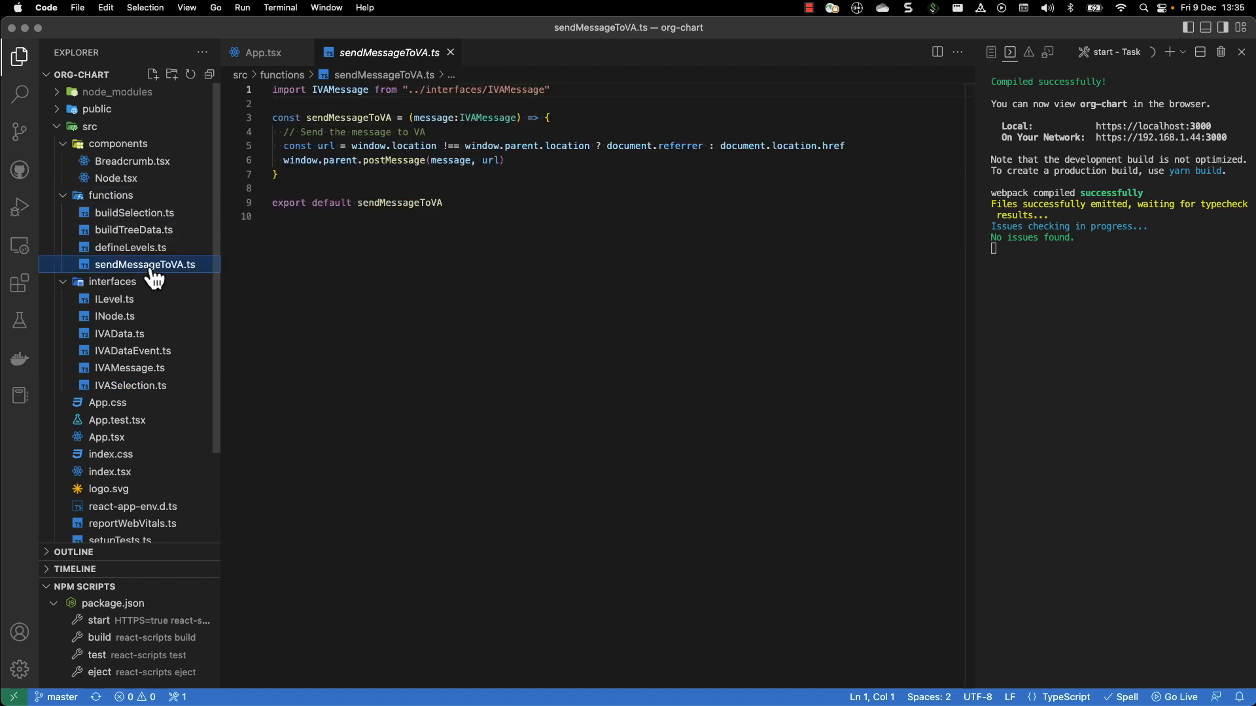
pyautogui.moveTo(336, 129)
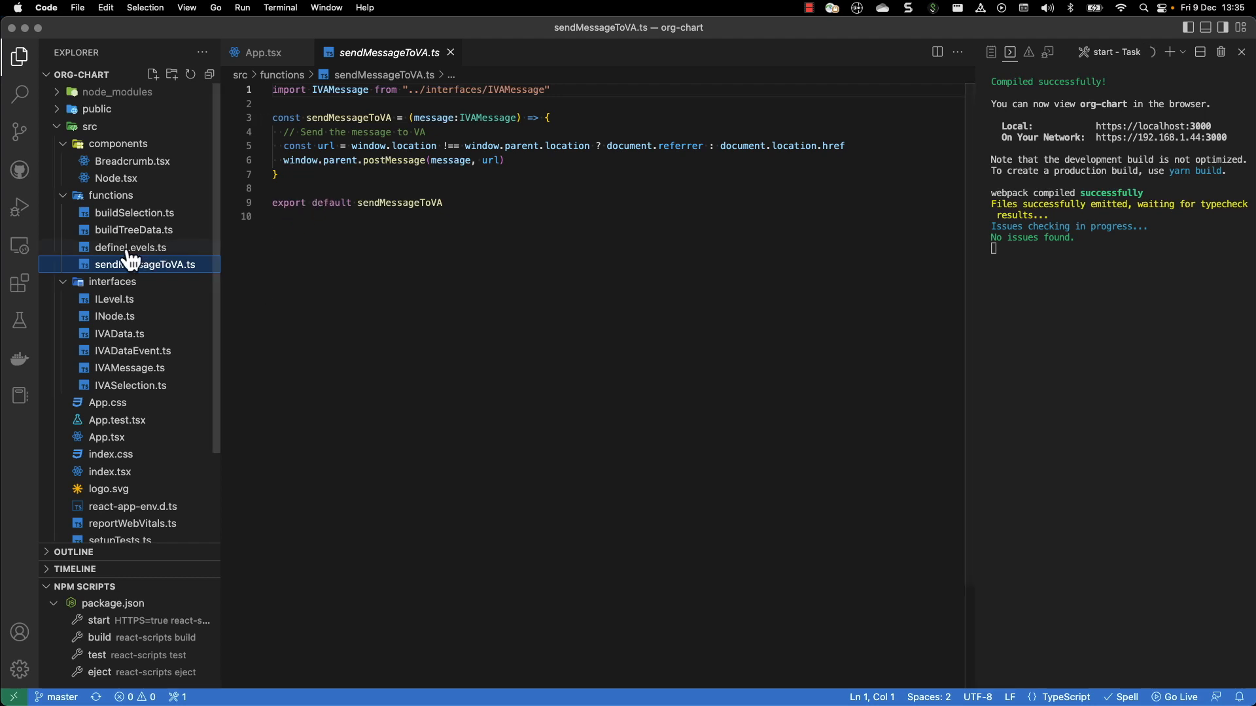
# Open defineLevels.ts from the functions folder.
pyautogui.click(129, 247)
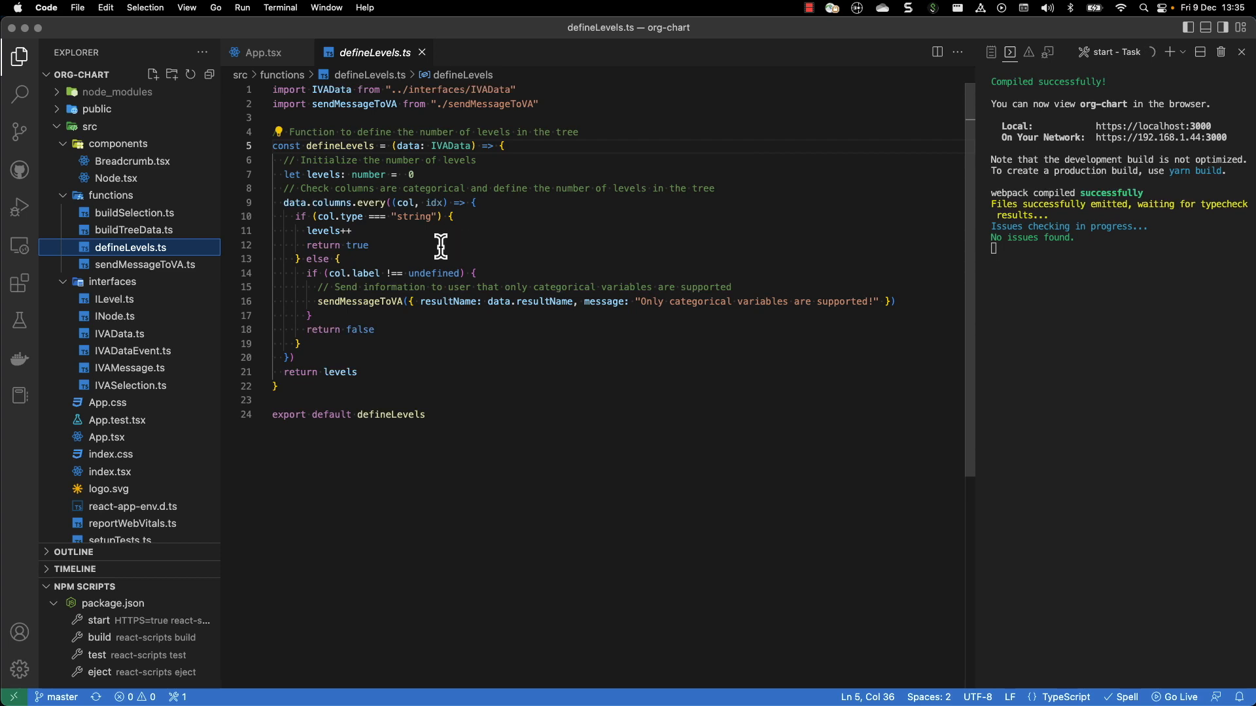
pyautogui.moveTo(320, 217)
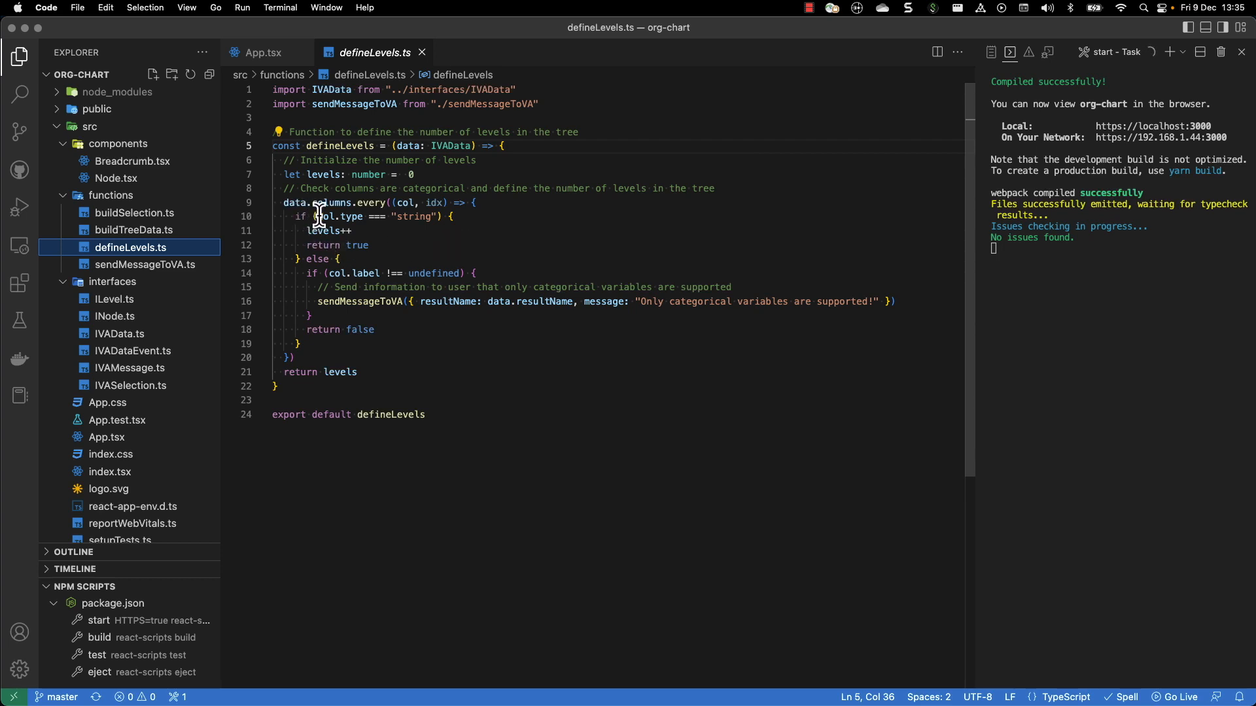
pyautogui.moveTo(392, 249)
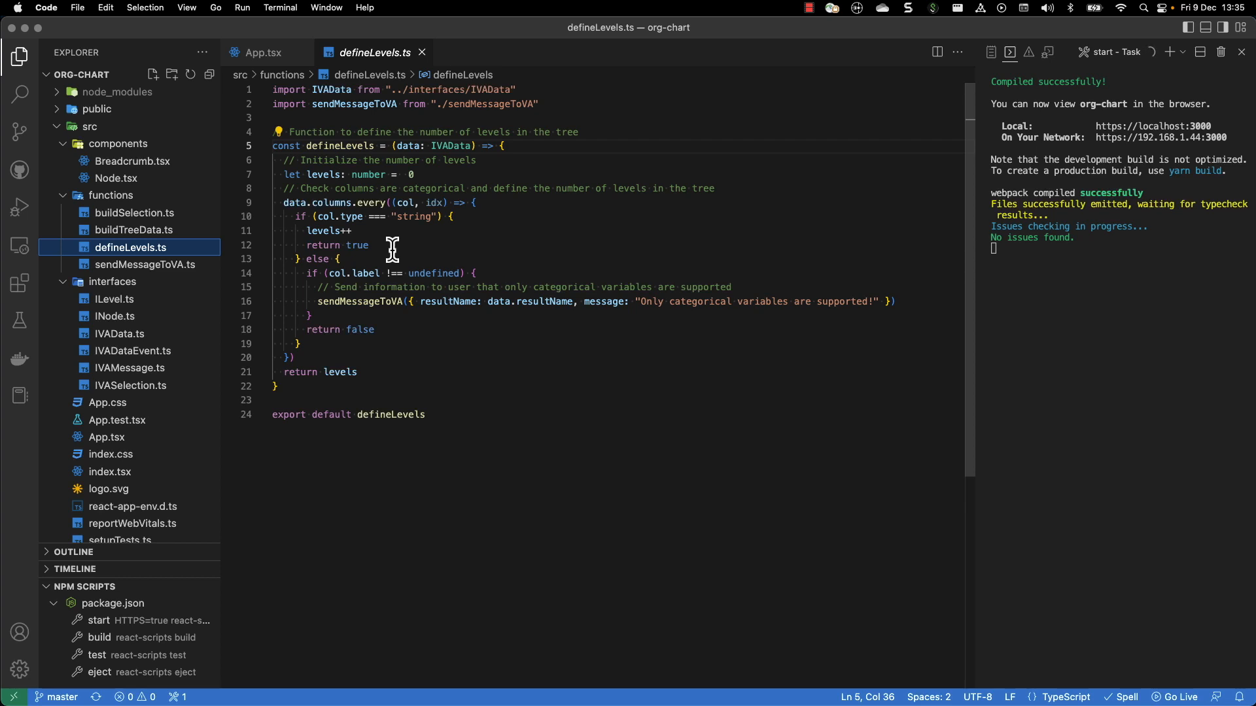
pyautogui.moveTo(400, 311)
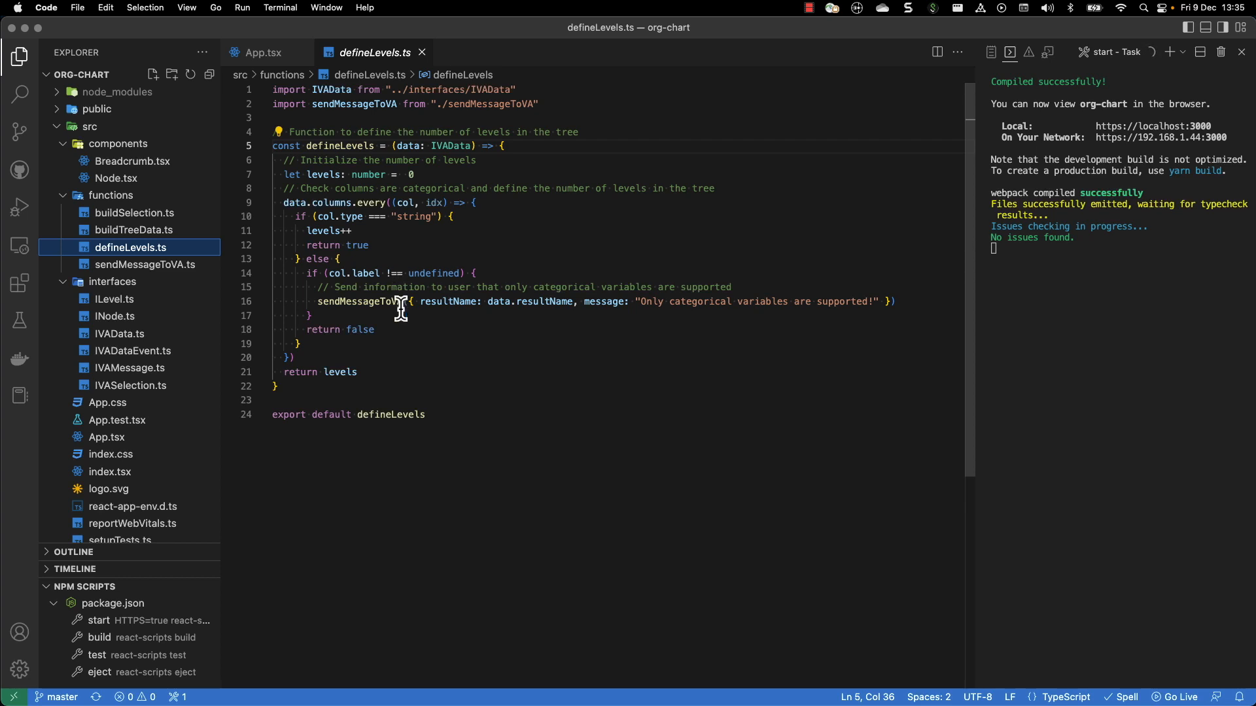
pyautogui.moveTo(290, 289)
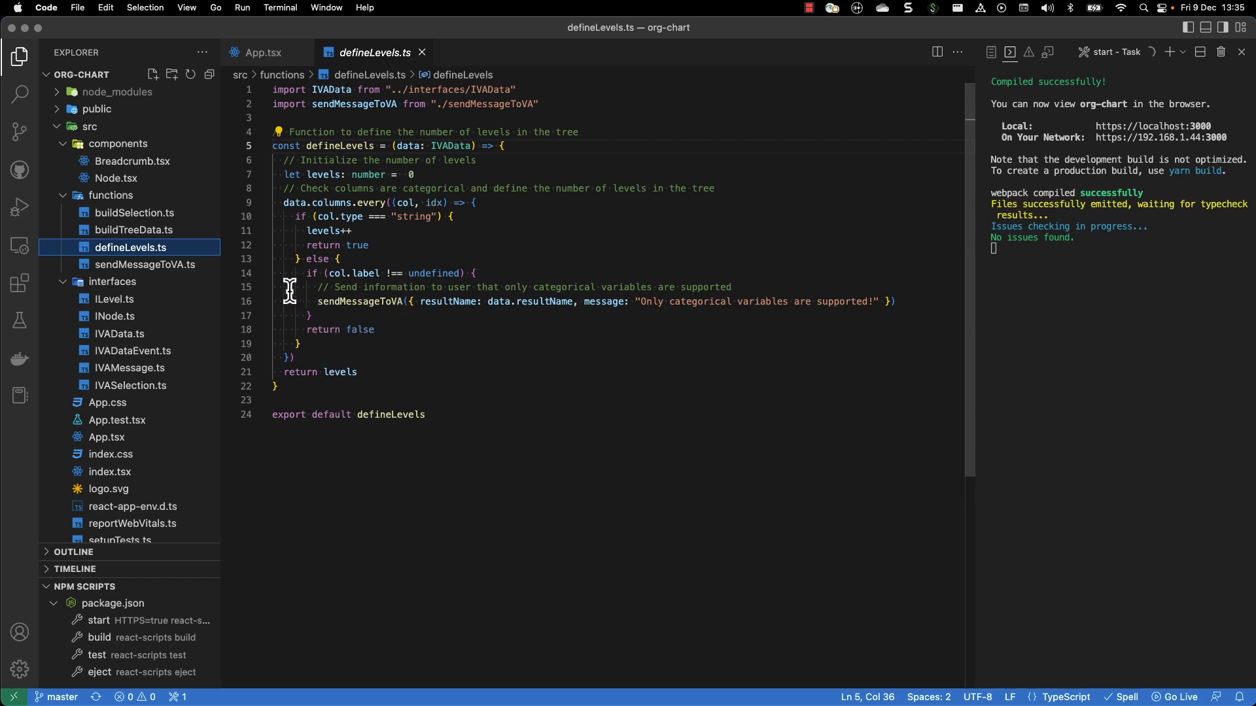
pyautogui.moveTo(413, 231)
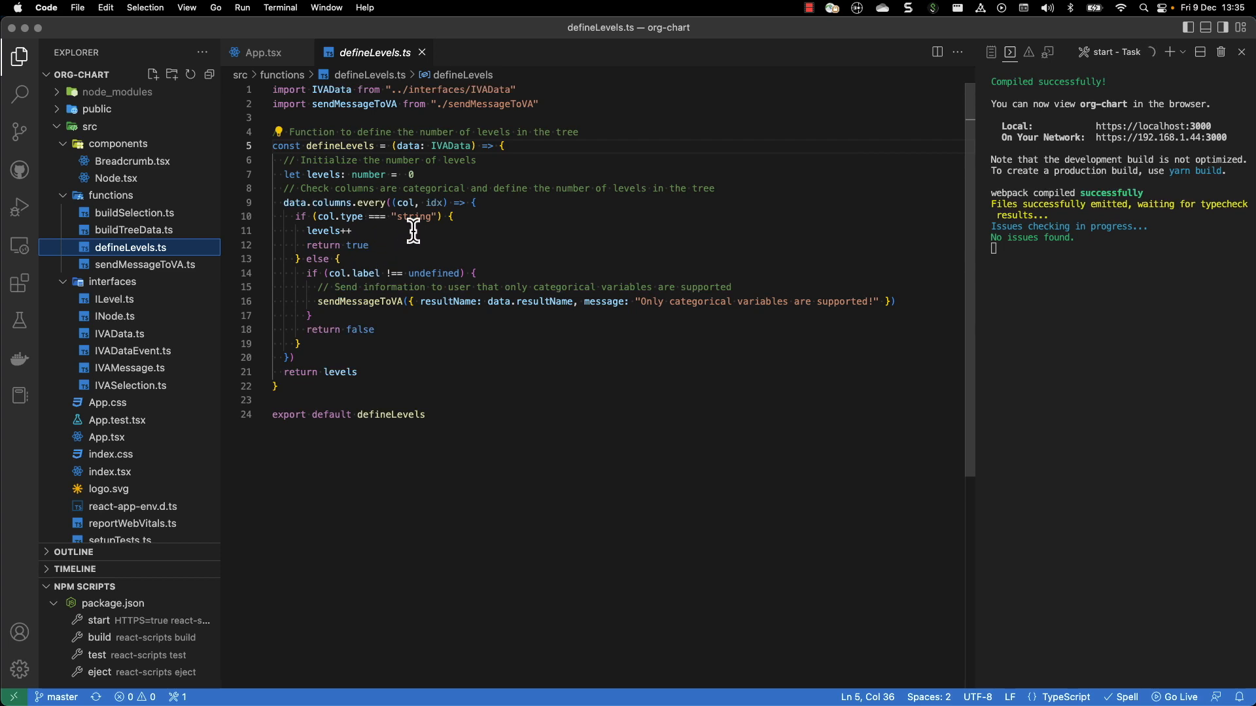
pyautogui.moveTo(384, 227)
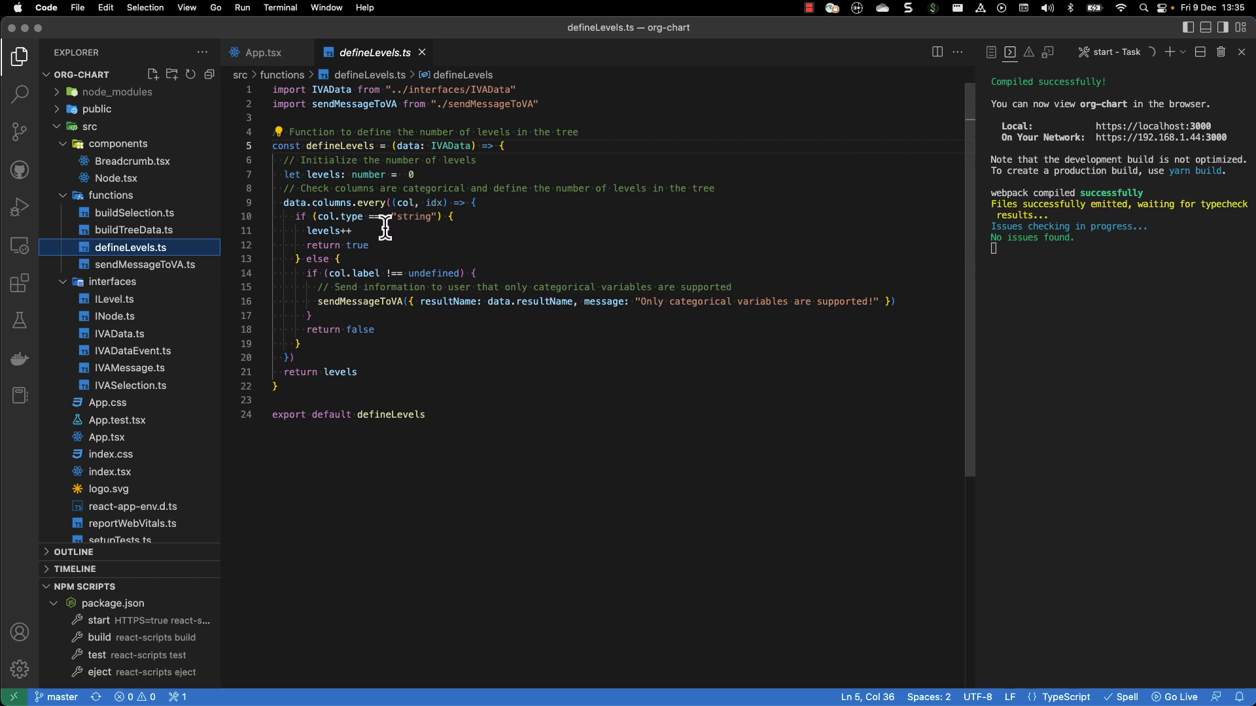
pyautogui.moveTo(360, 249)
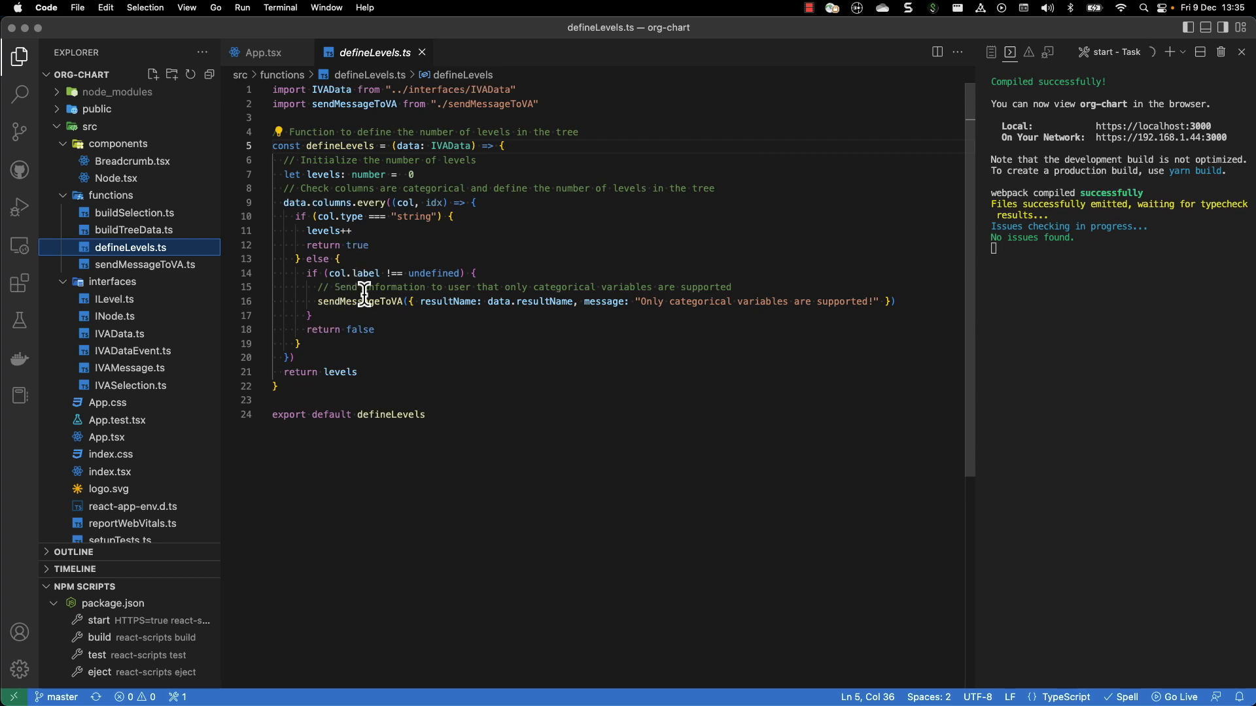
pyautogui.moveTo(361, 301)
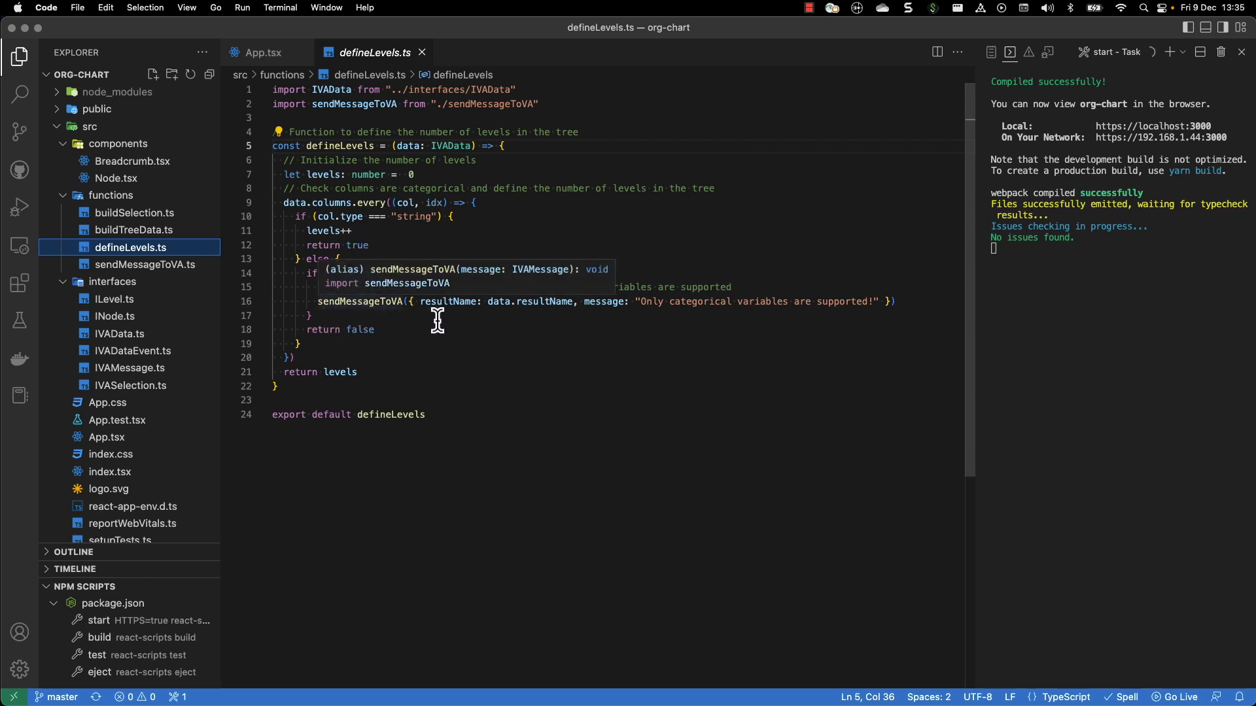
pyautogui.moveTo(632, 321)
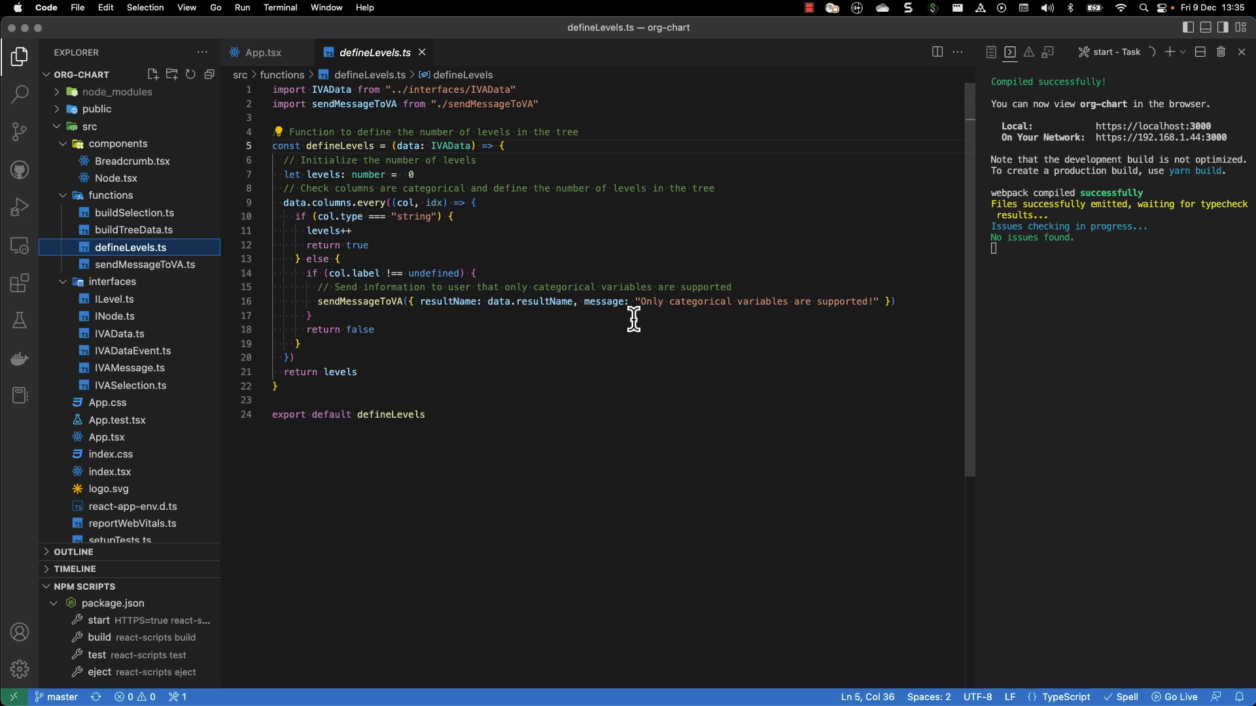
pyautogui.moveTo(658, 327)
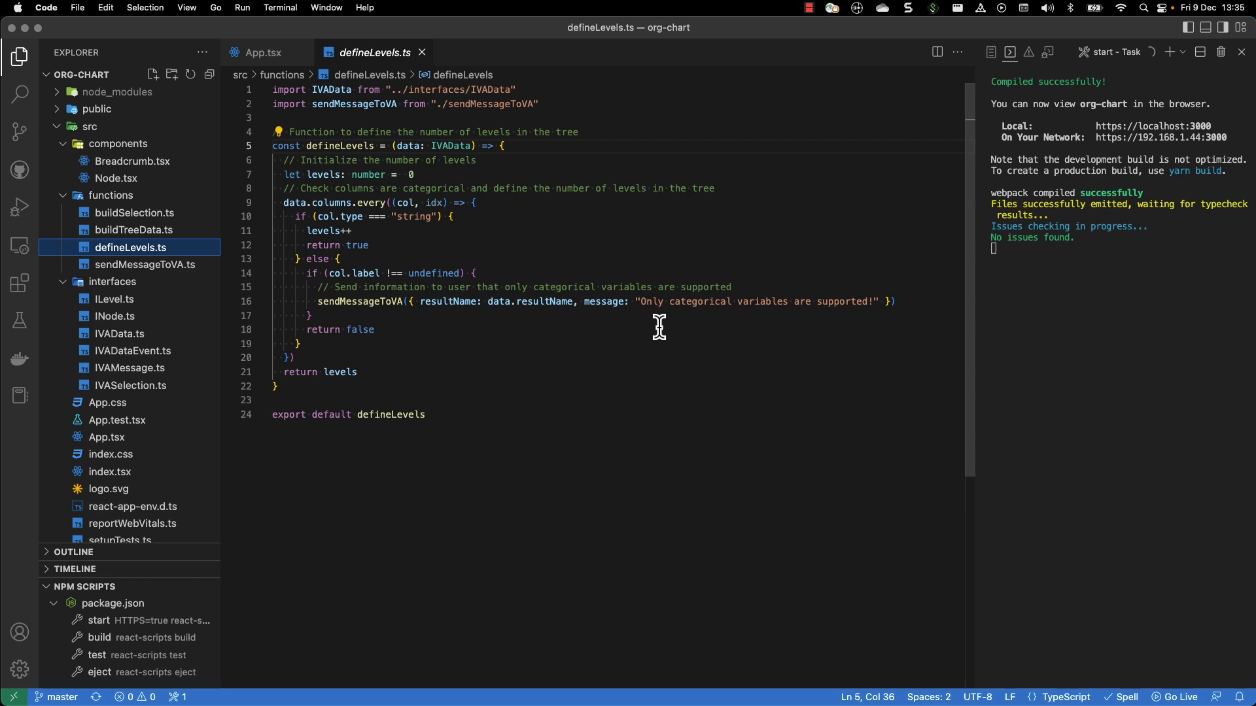
pyautogui.moveTo(657, 328)
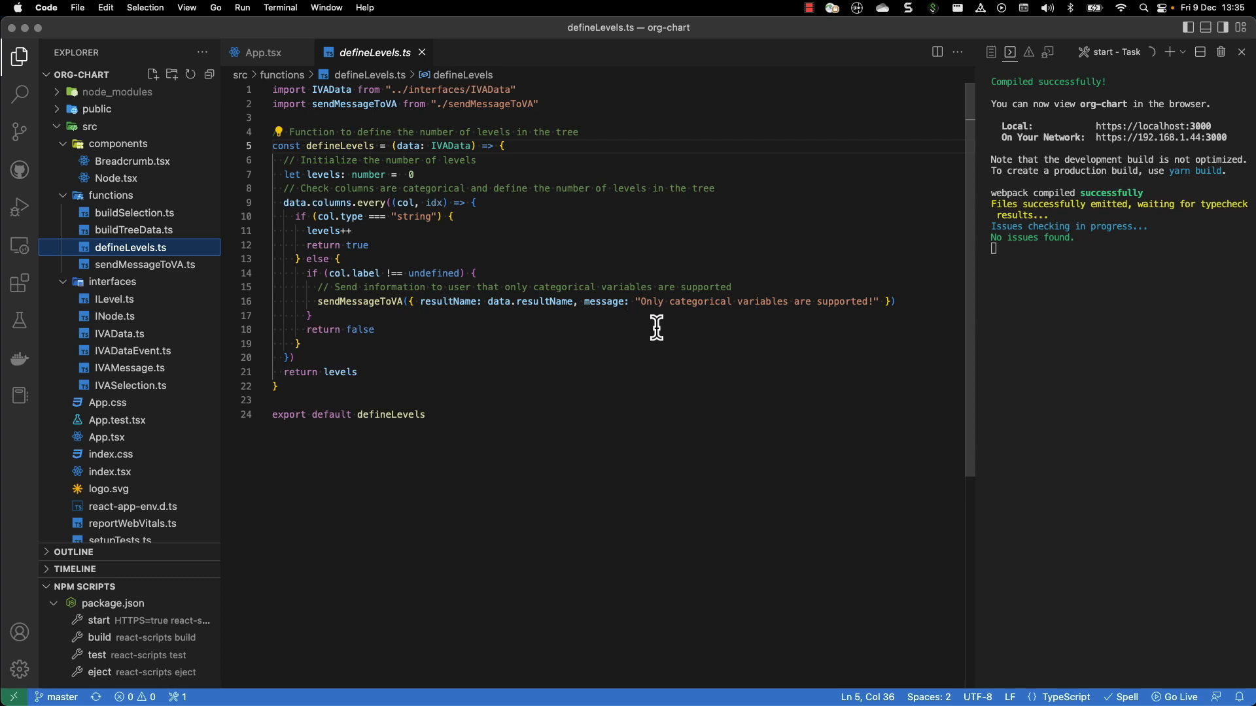
pyautogui.moveTo(526, 350)
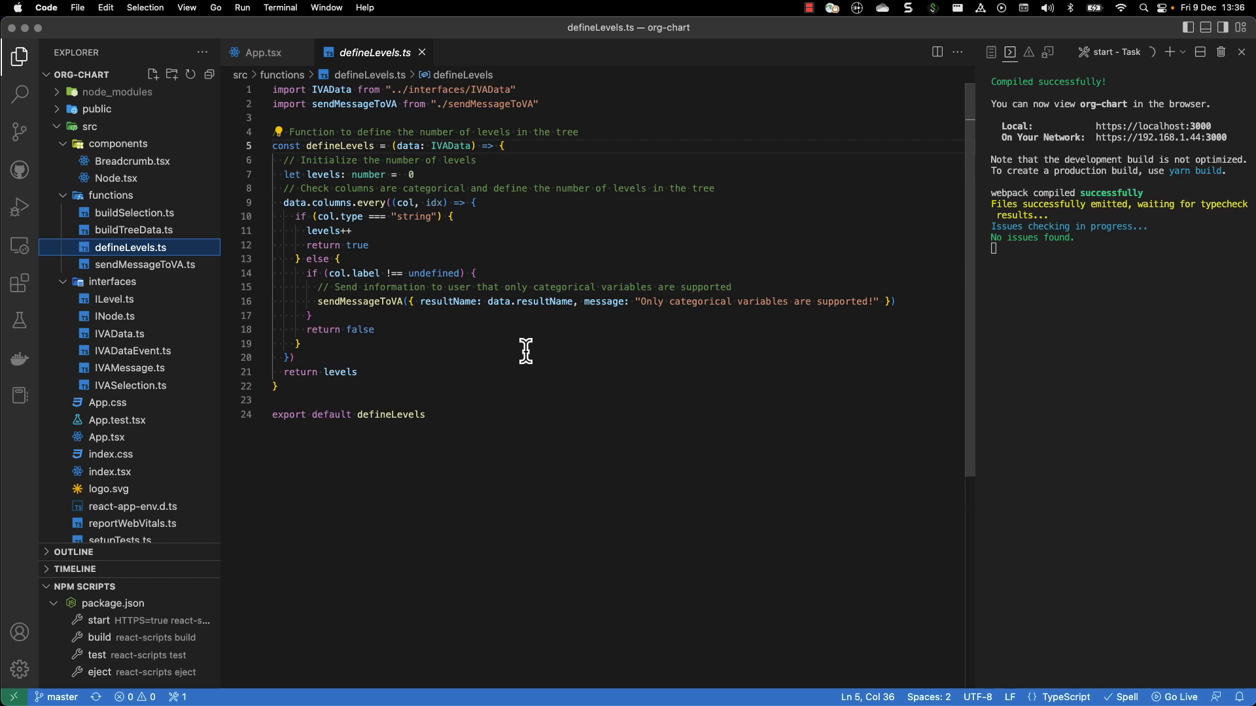
pyautogui.moveTo(463, 346)
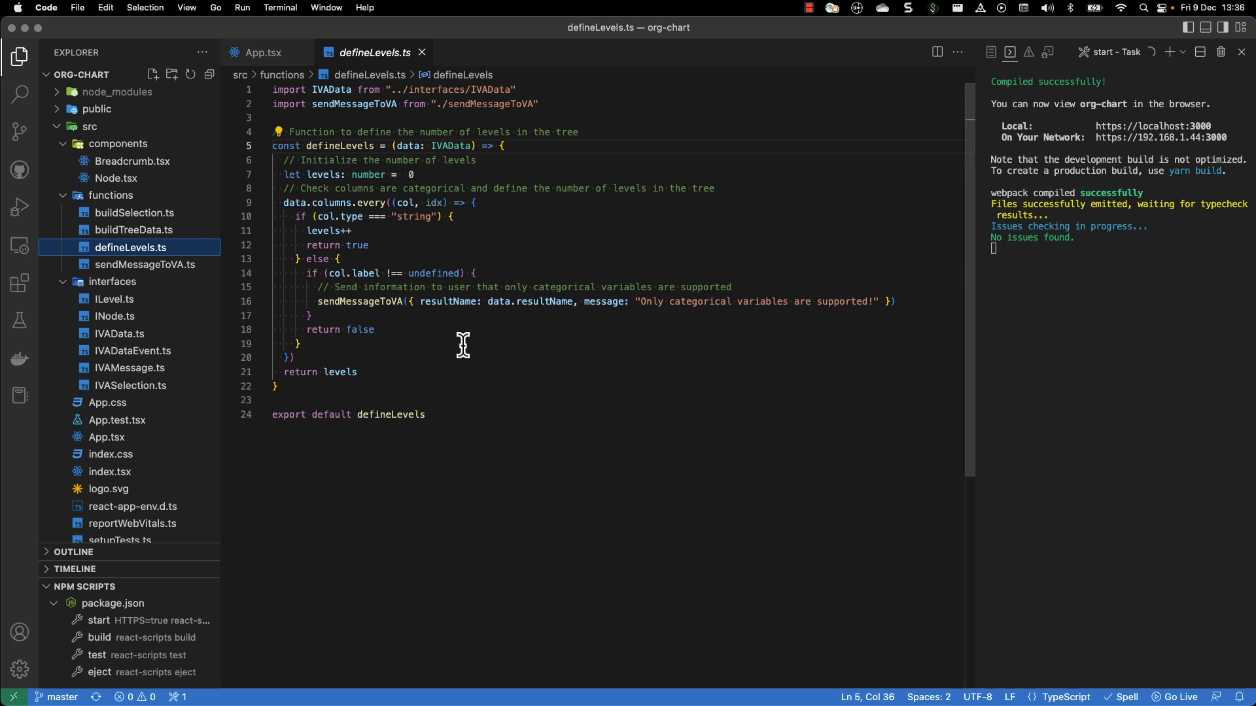
pyautogui.moveTo(156, 251)
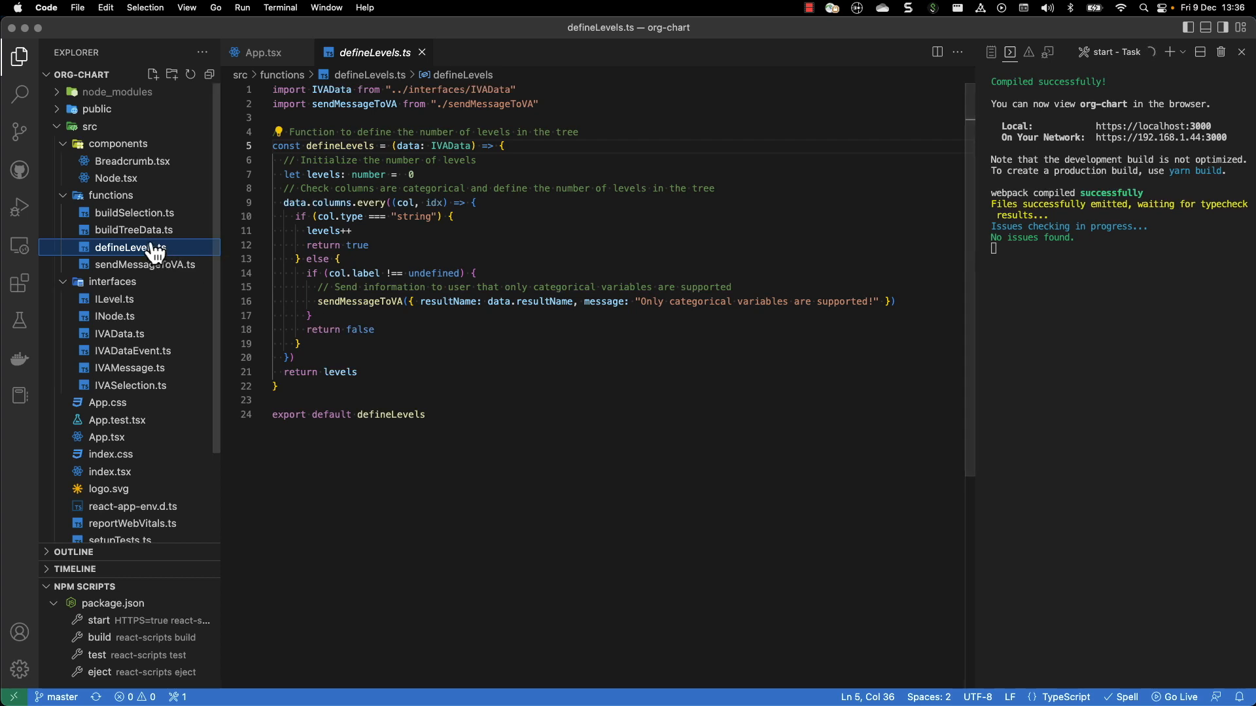
# Open buildTreeData.ts and scroll down to the rest of the function.
pyautogui.click(142, 230)
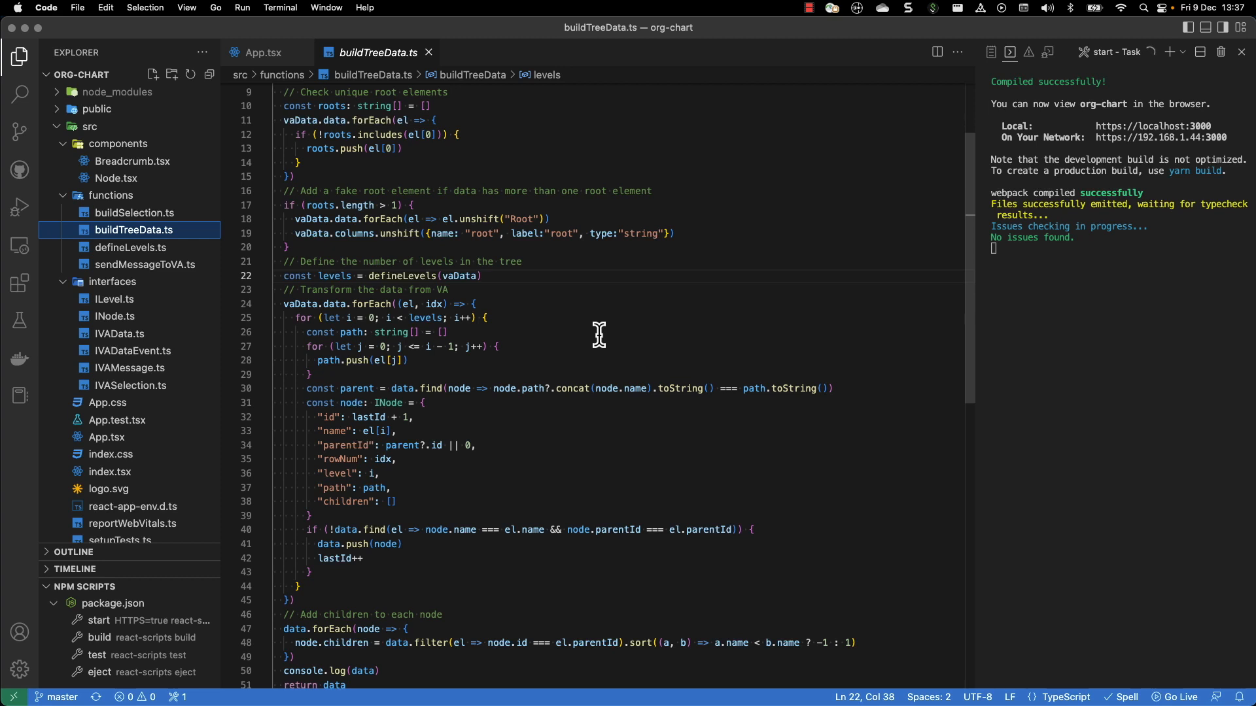
pyautogui.moveTo(492, 287)
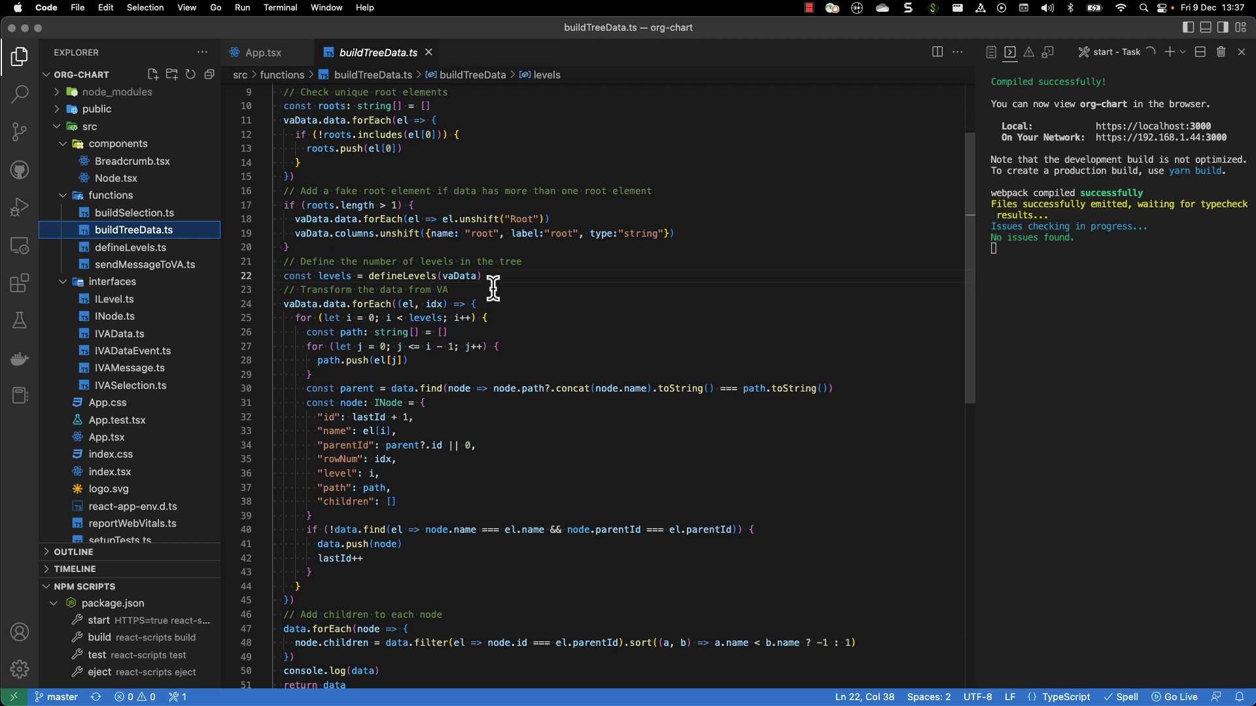
pyautogui.scroll(-3)
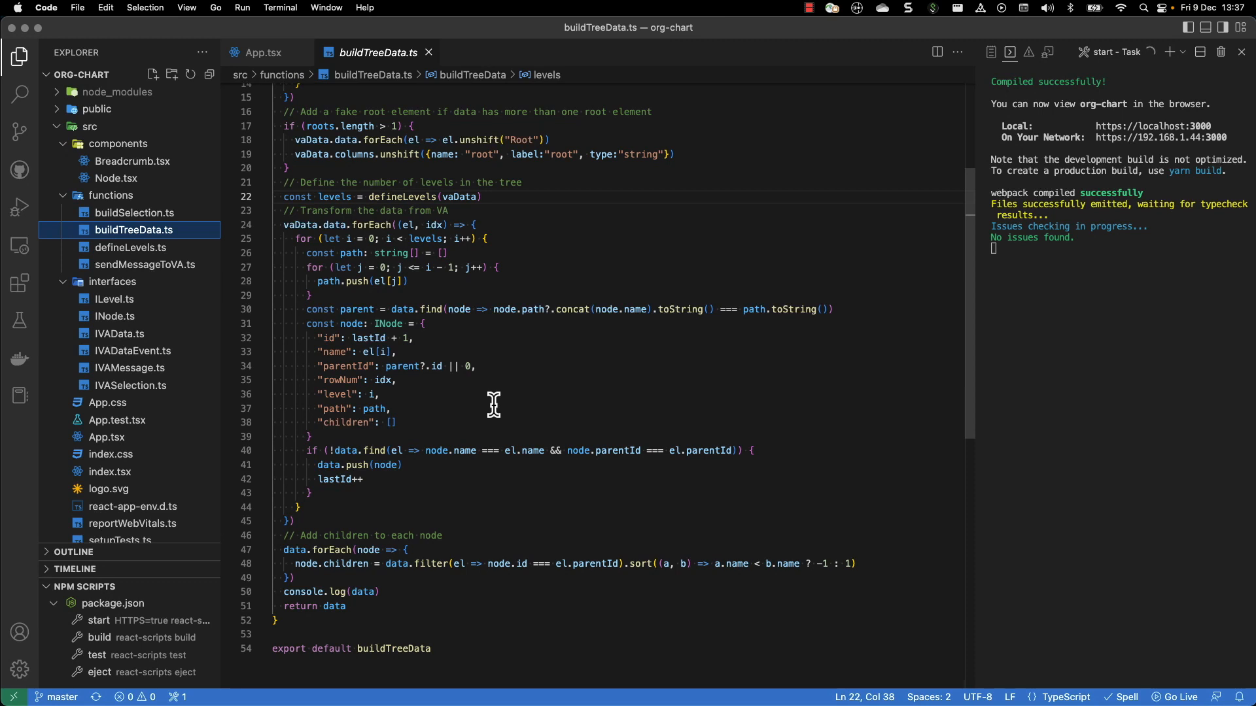
pyautogui.moveTo(478, 464)
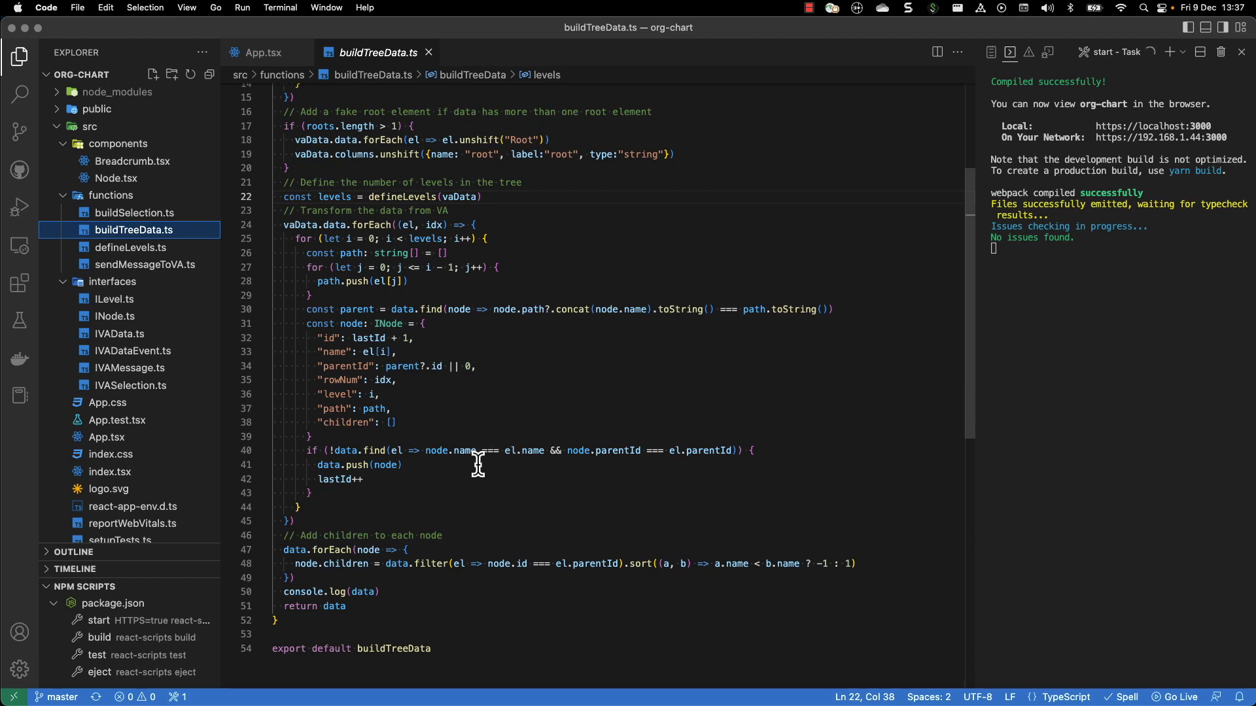
# Open buildSelection.ts from the functions folder.
pyautogui.click(135, 213)
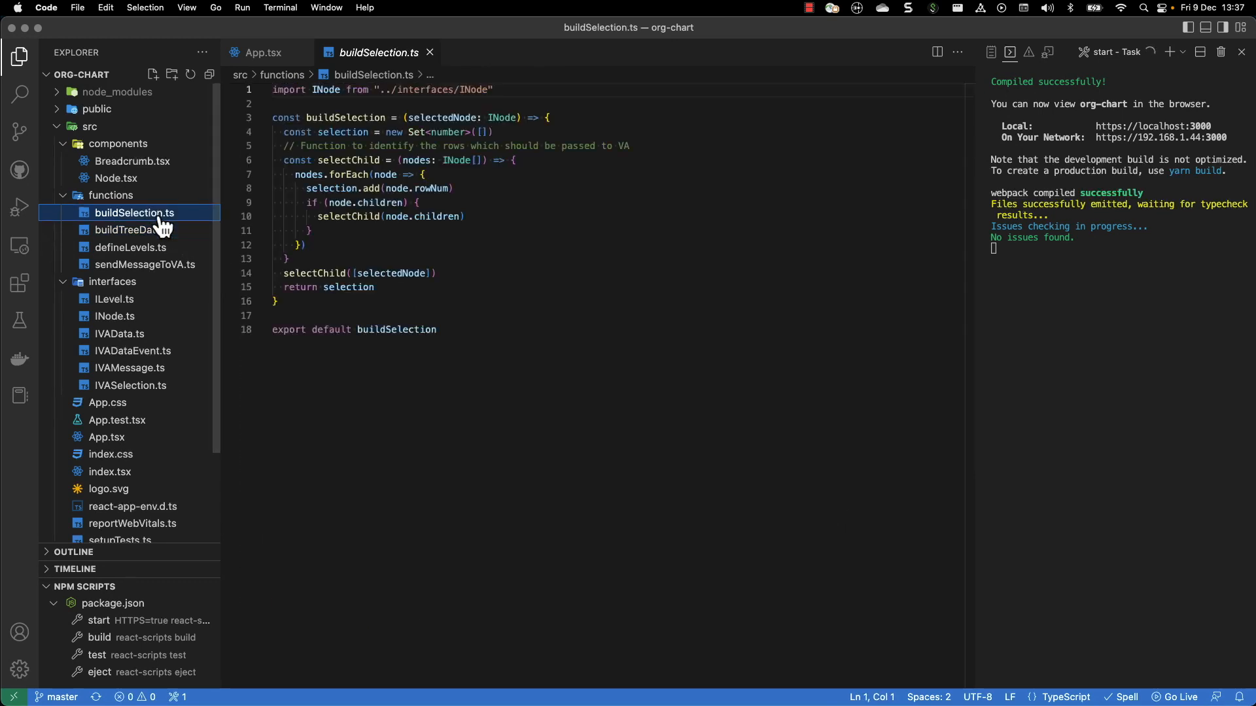
pyautogui.moveTo(638, 328)
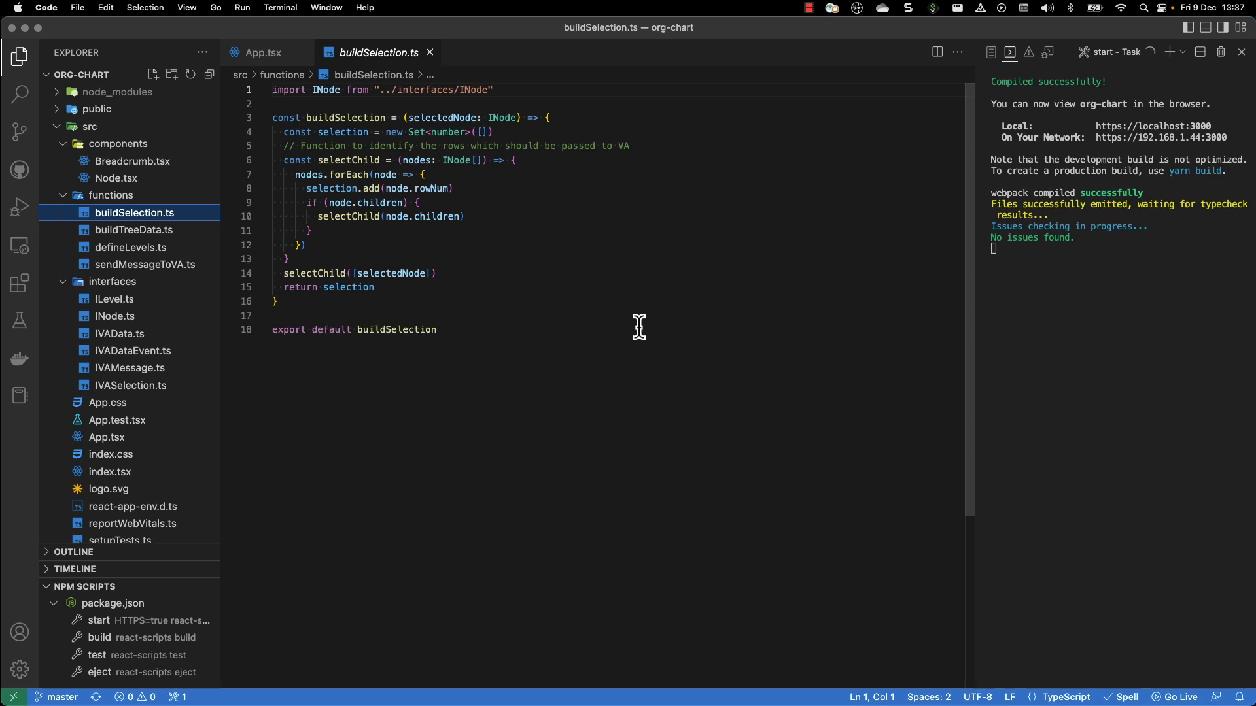
pyautogui.moveTo(630, 332)
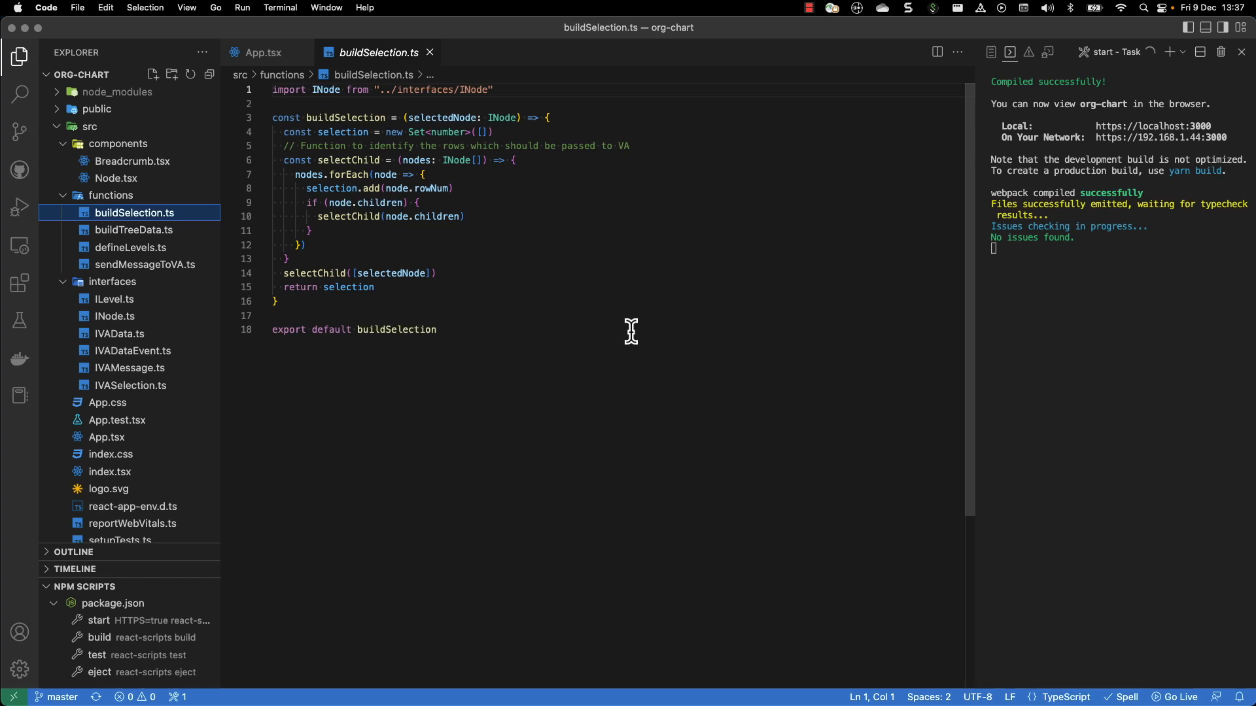
pyautogui.moveTo(629, 339)
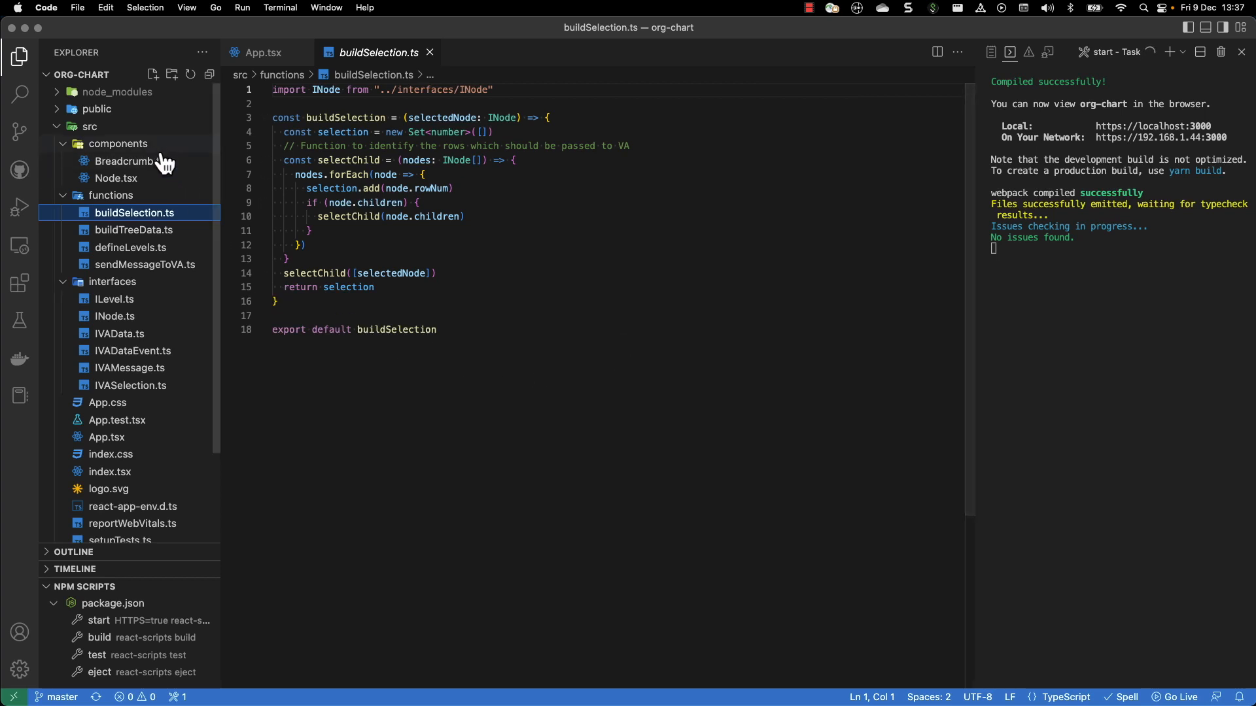
pyautogui.moveTo(153, 460)
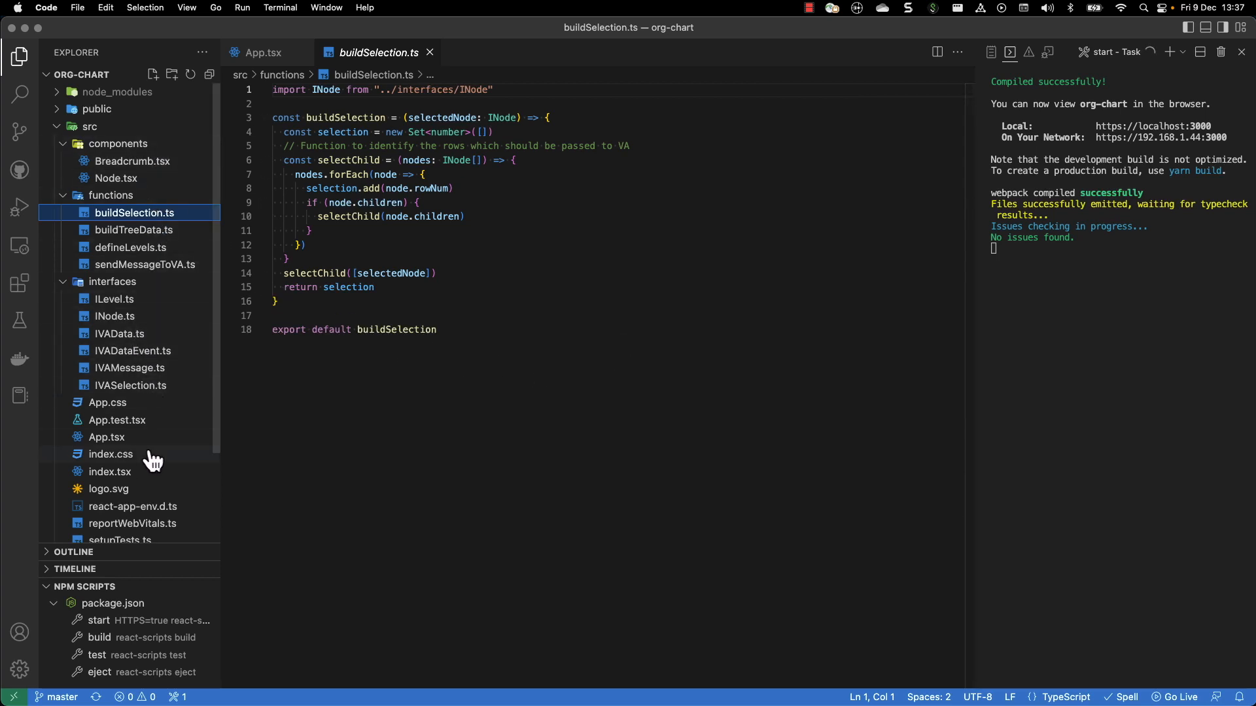
pyautogui.moveTo(102, 445)
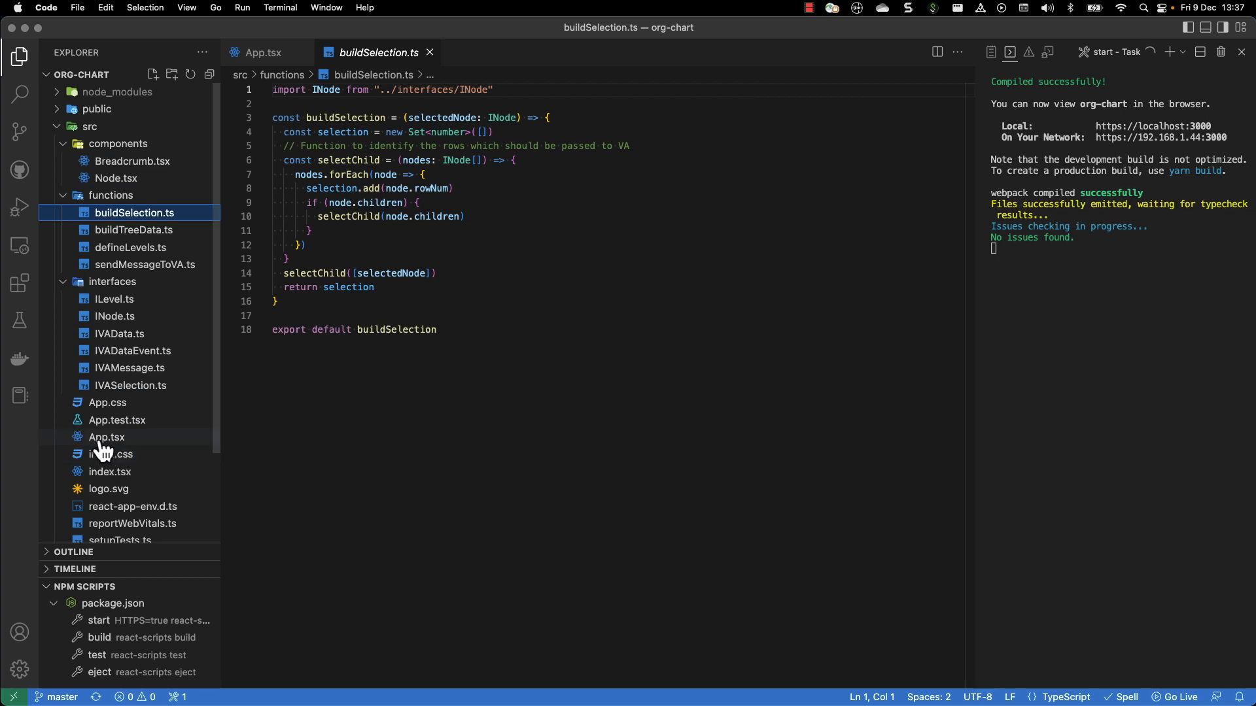
# Open App.tsx and scroll through its useEffect hooks handling VA messages and selections.
pyautogui.click(107, 437)
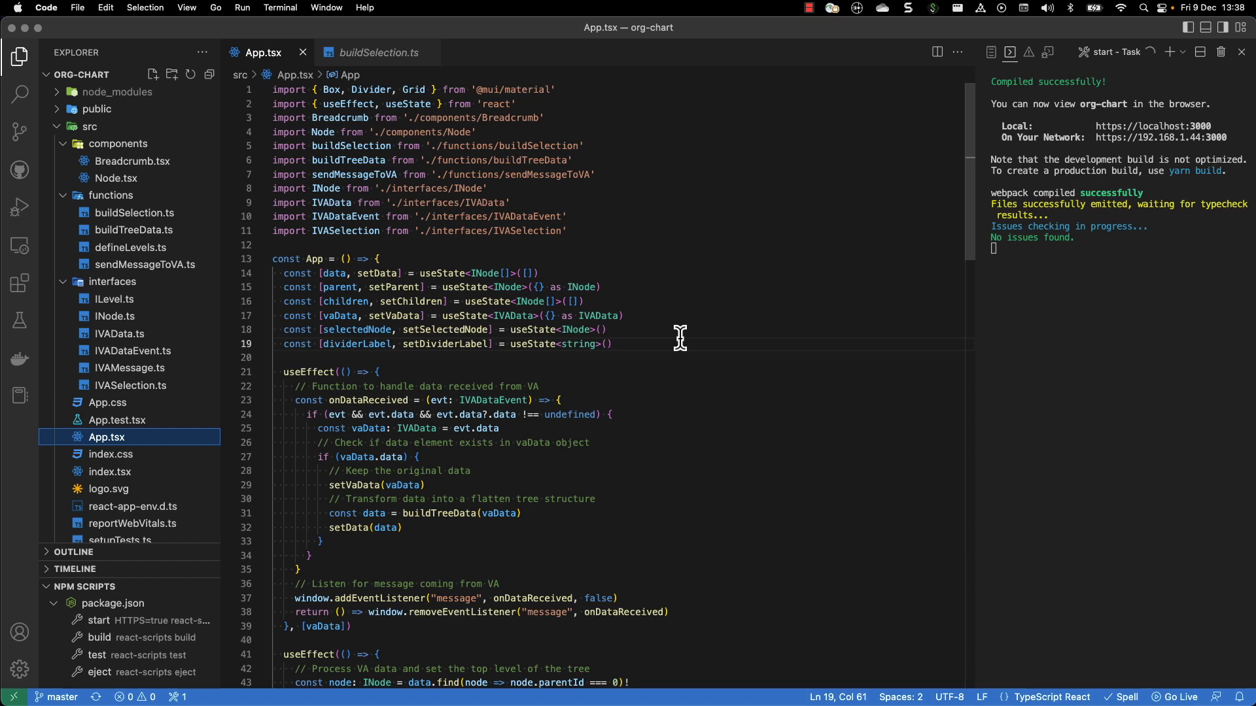
pyautogui.moveTo(488, 324)
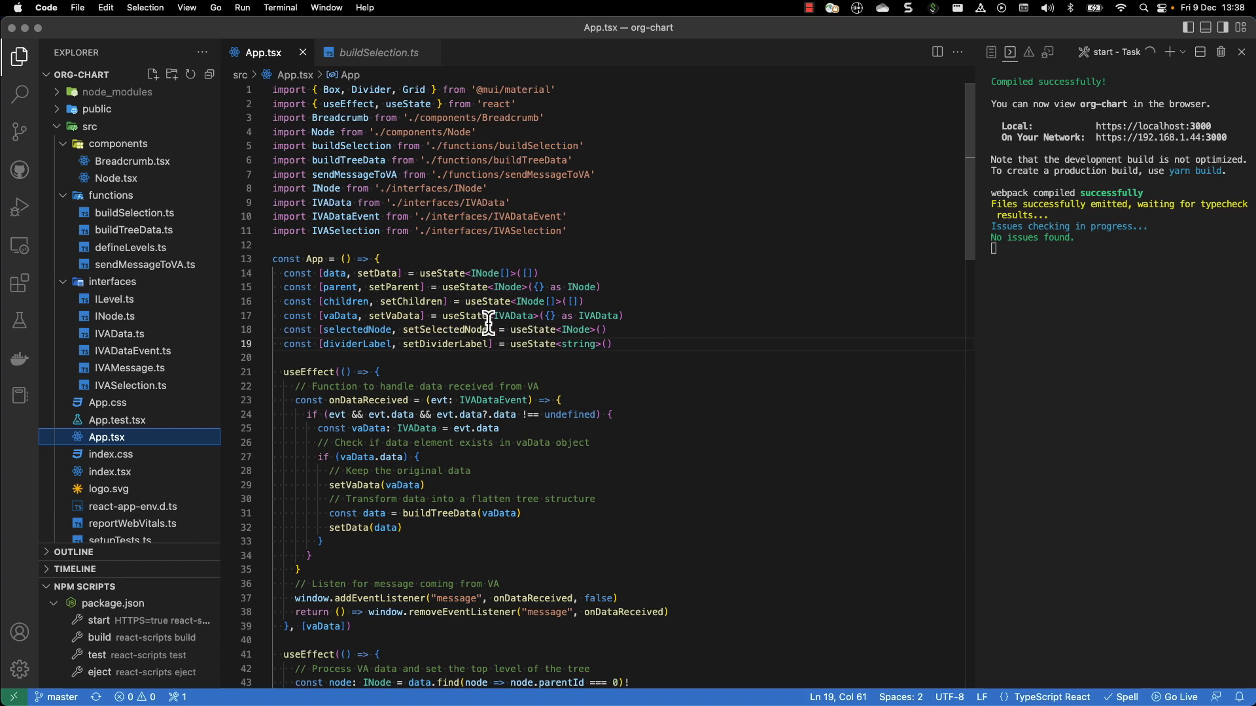
pyautogui.moveTo(602, 372)
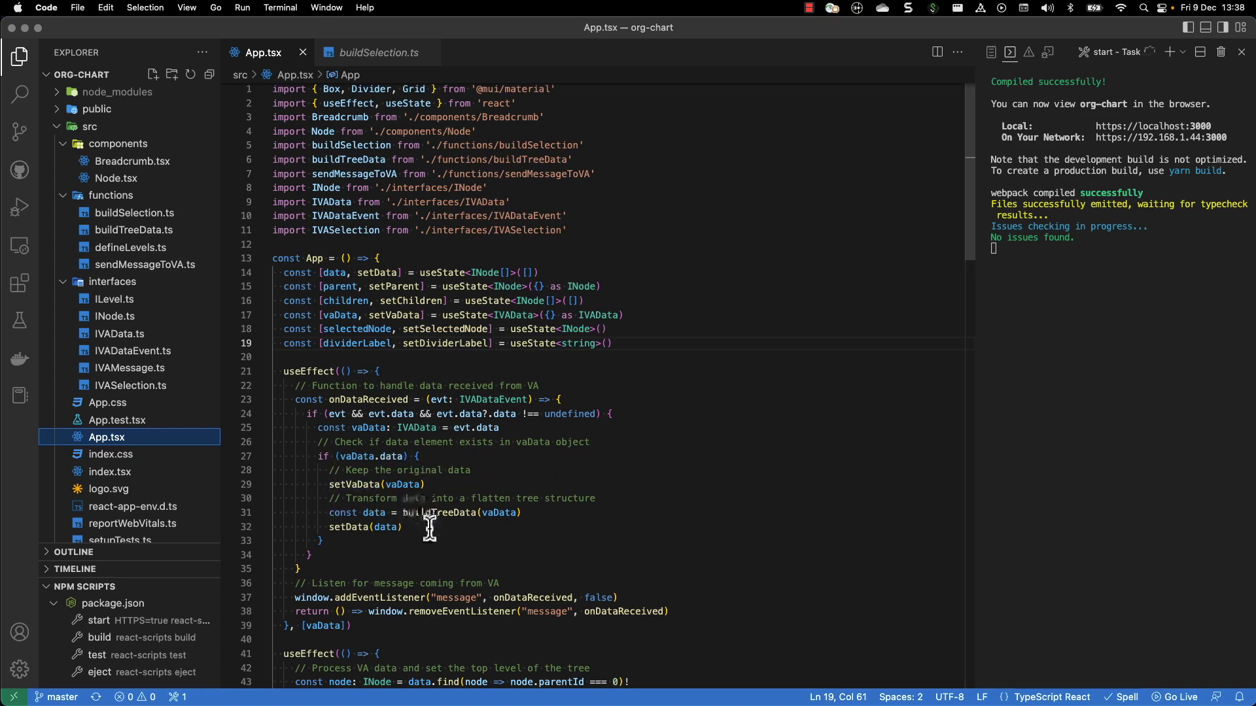
pyautogui.moveTo(463, 529)
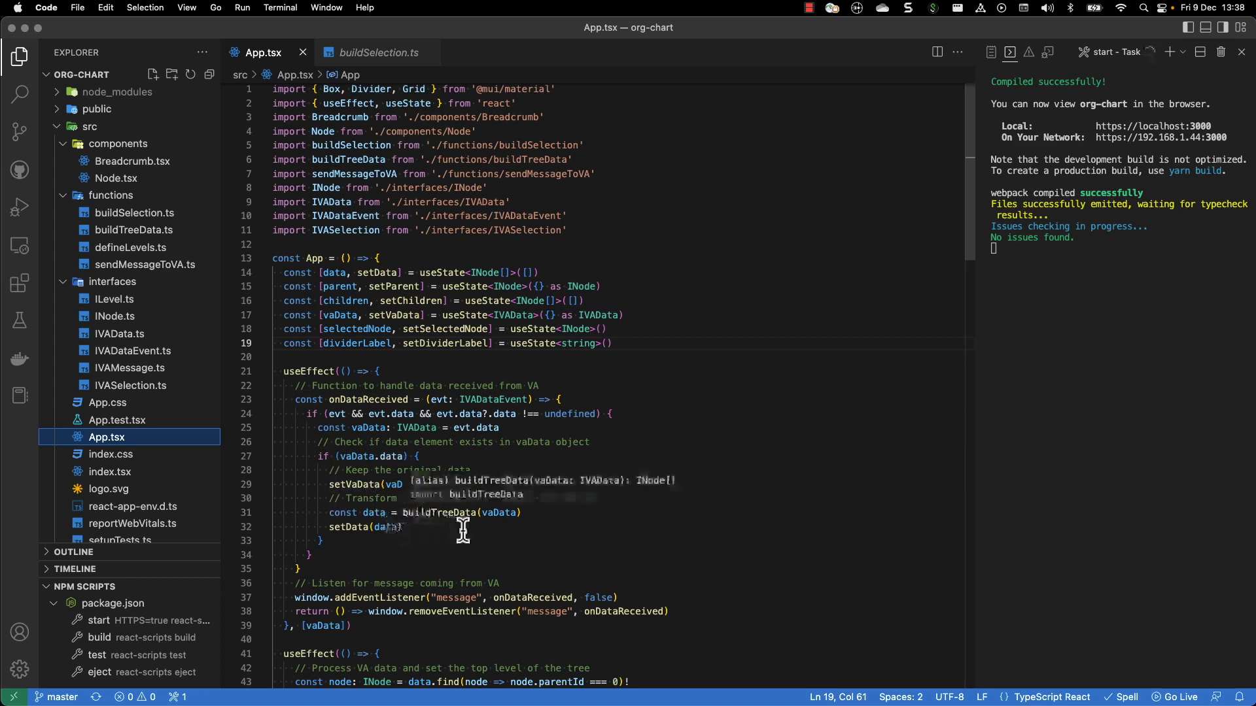
pyautogui.scroll(-3)
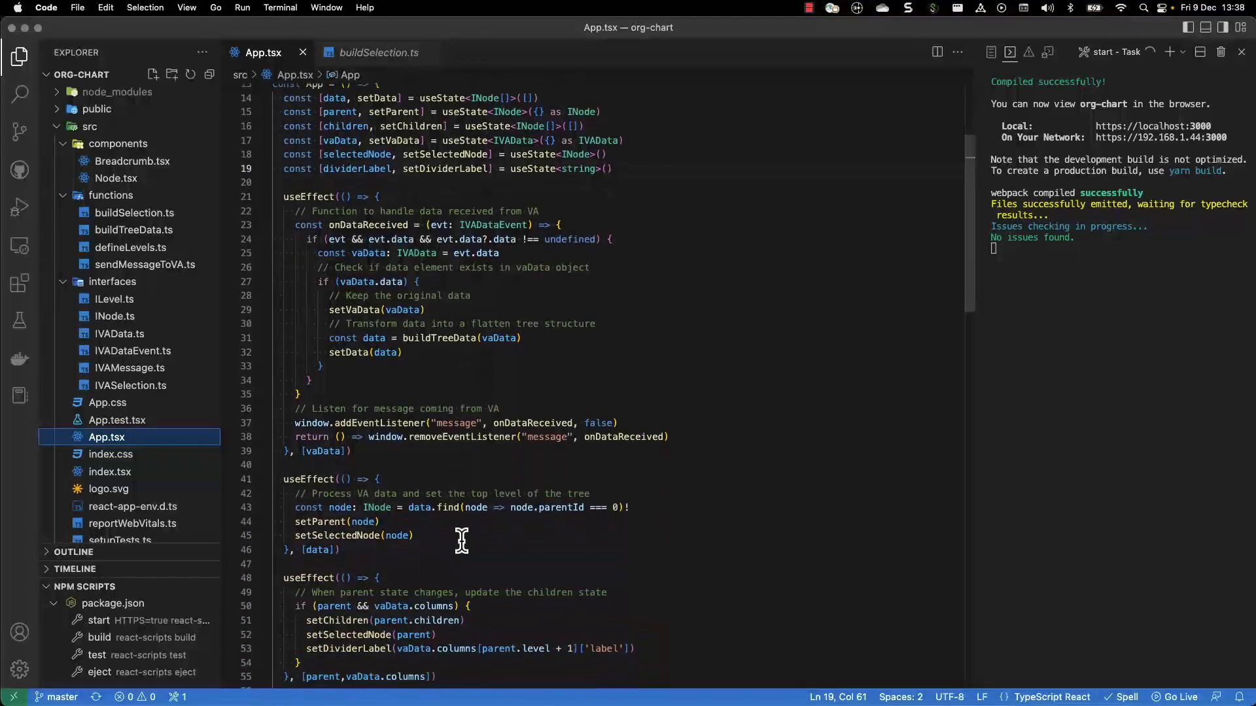
pyautogui.scroll(-3)
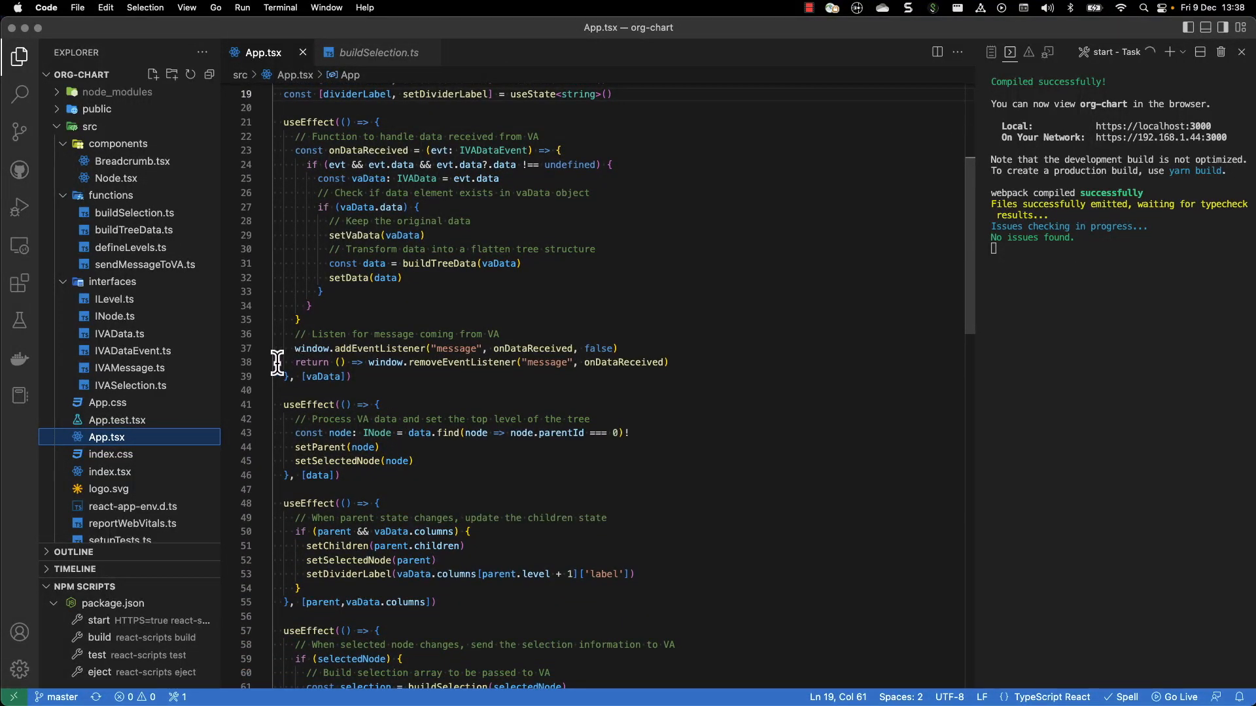
pyautogui.moveTo(471, 358)
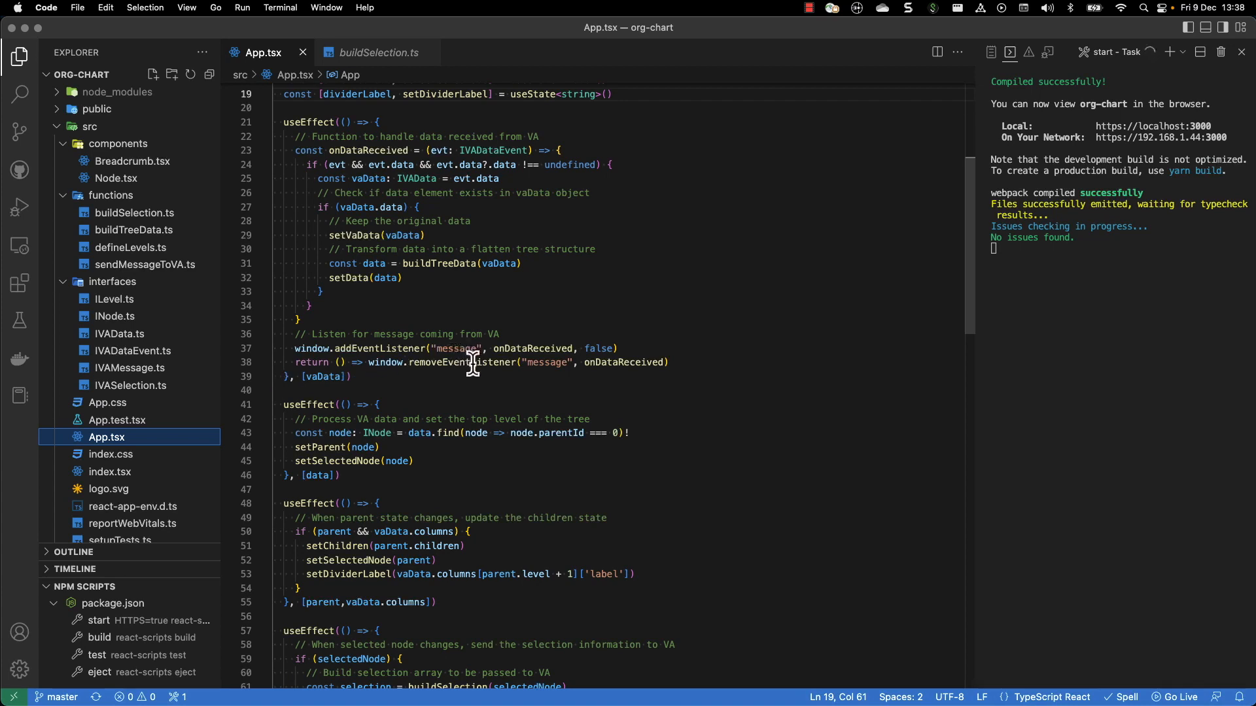
pyautogui.moveTo(452, 249)
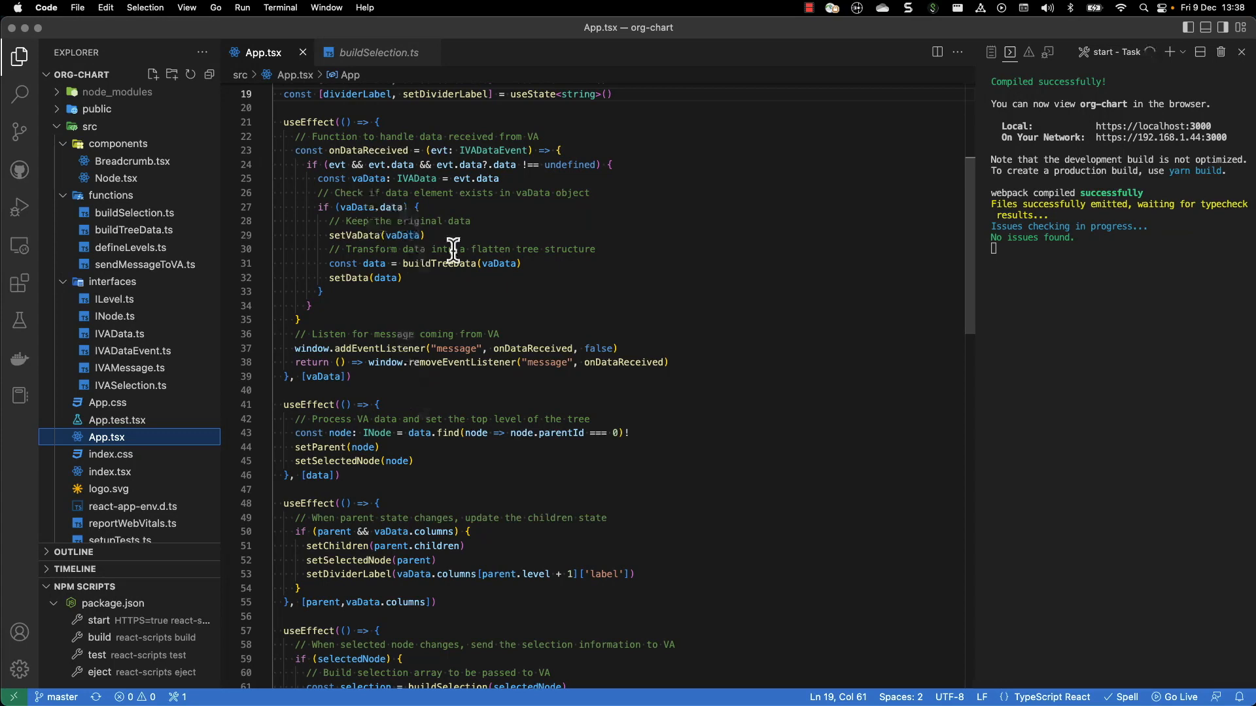
pyautogui.scroll(-3)
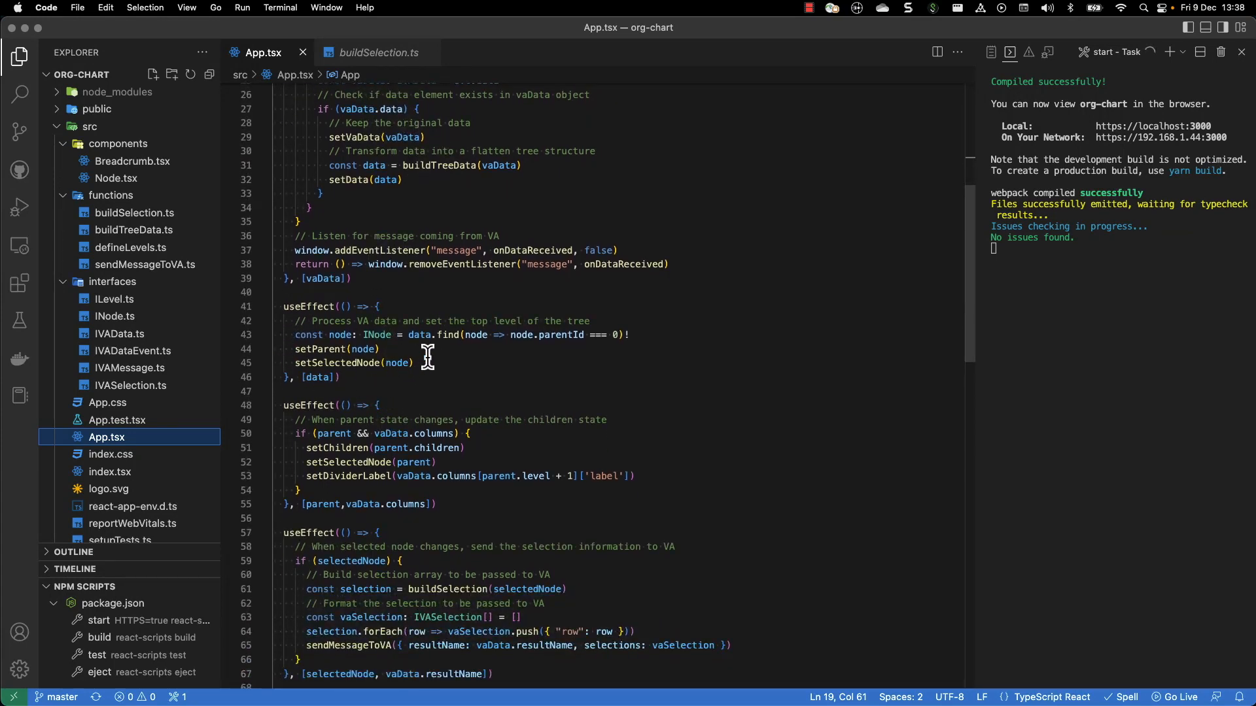
pyautogui.moveTo(430, 361)
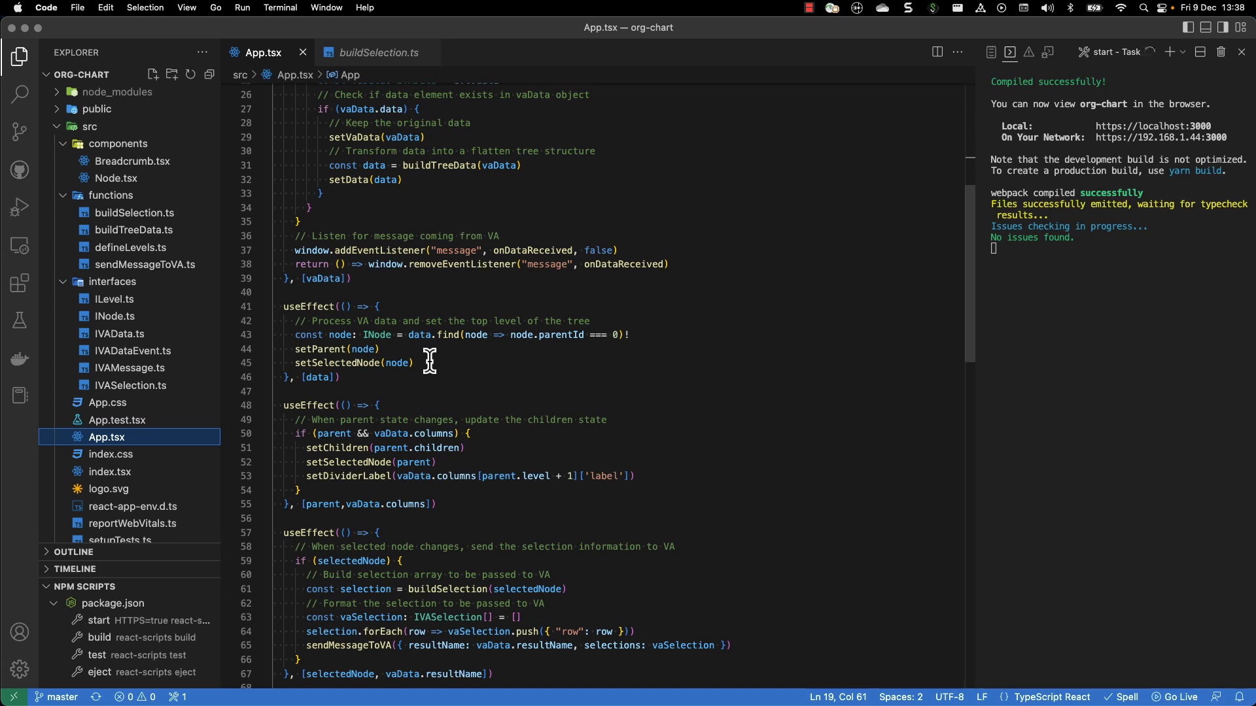
pyautogui.moveTo(306, 389)
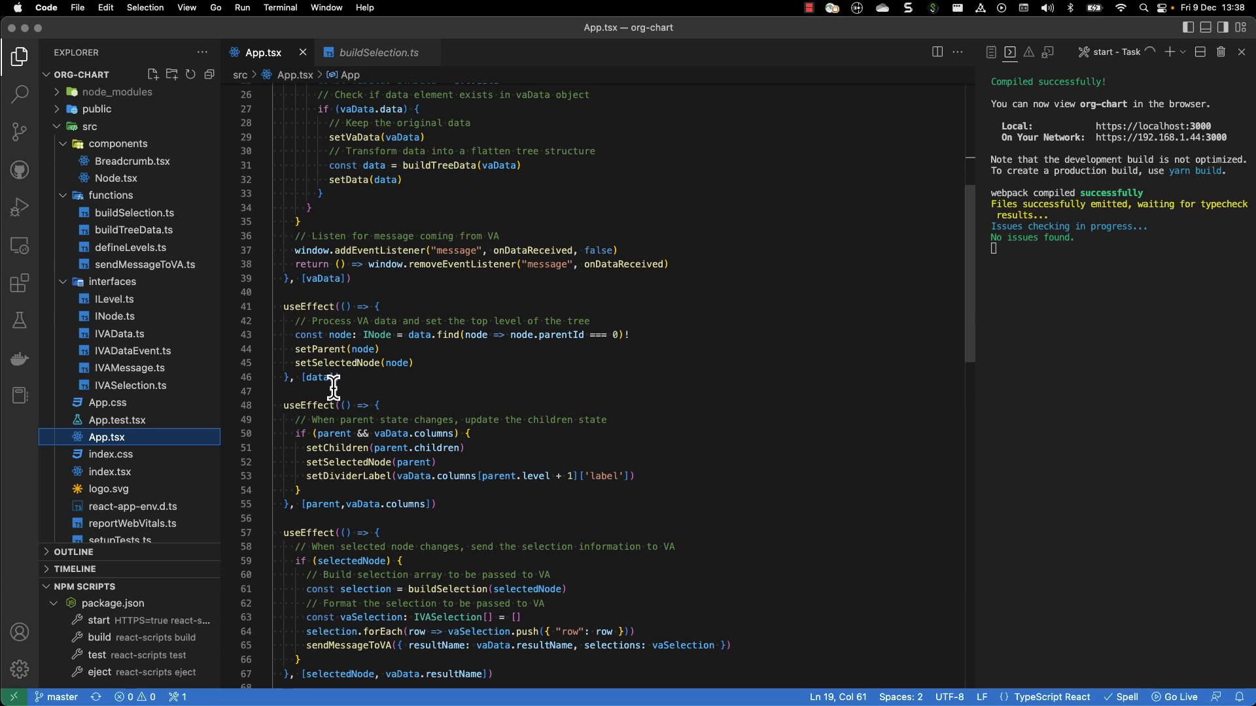
pyautogui.moveTo(425, 401)
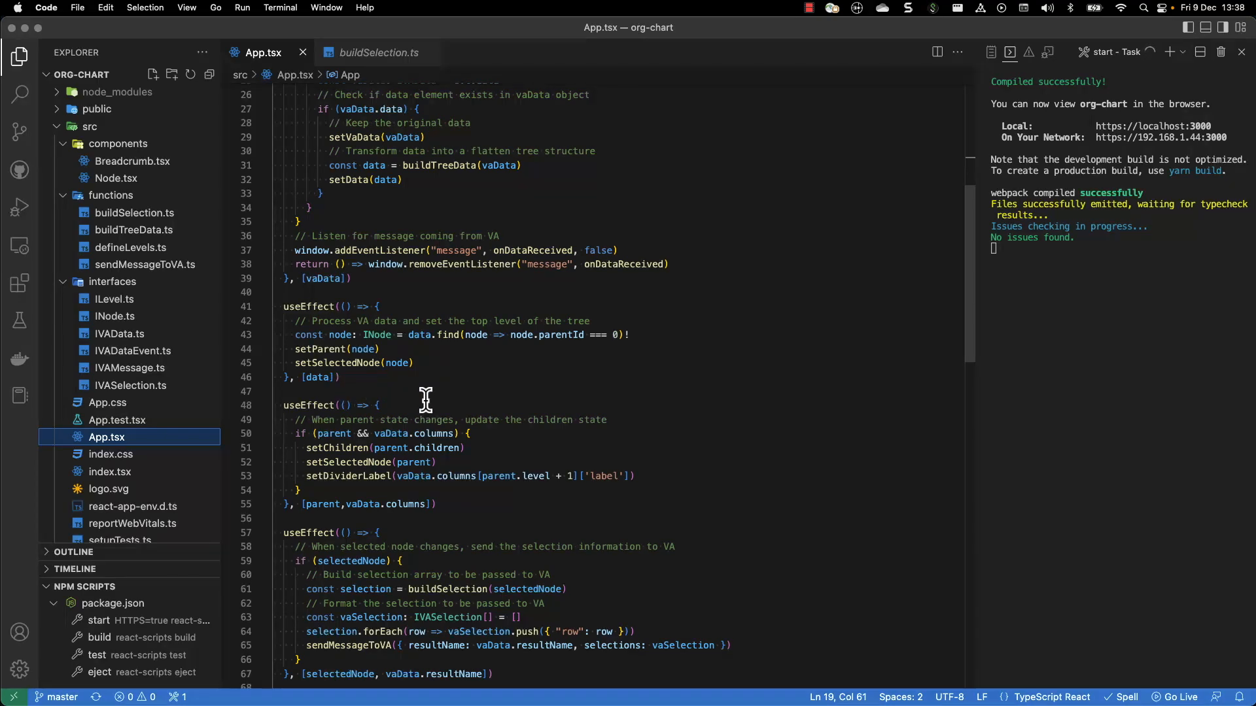
pyautogui.scroll(-3)
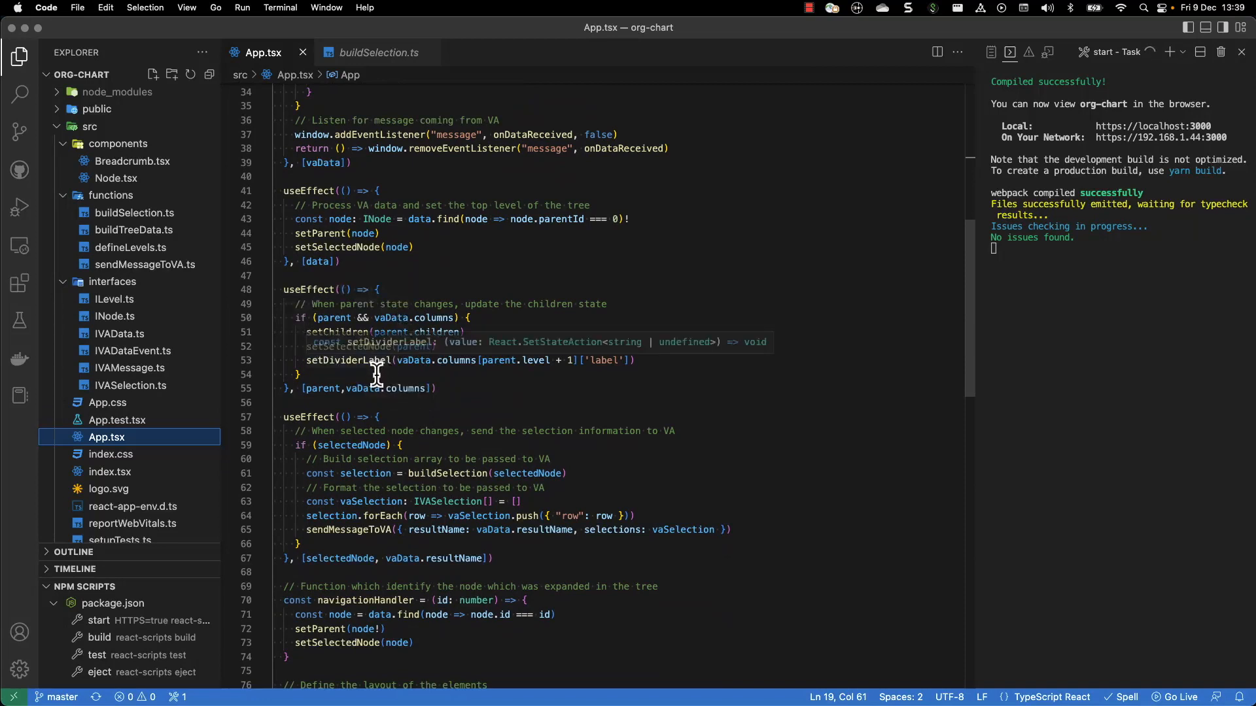
pyautogui.moveTo(375, 390)
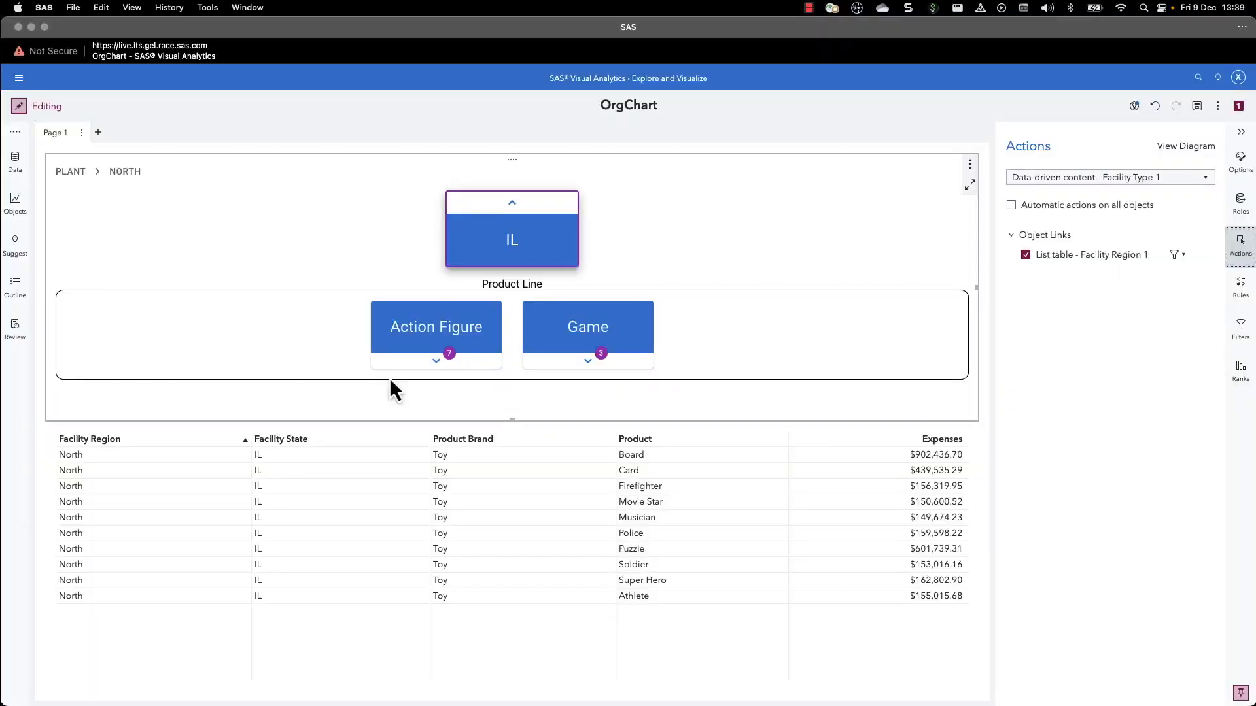
pyautogui.moveTo(468, 289)
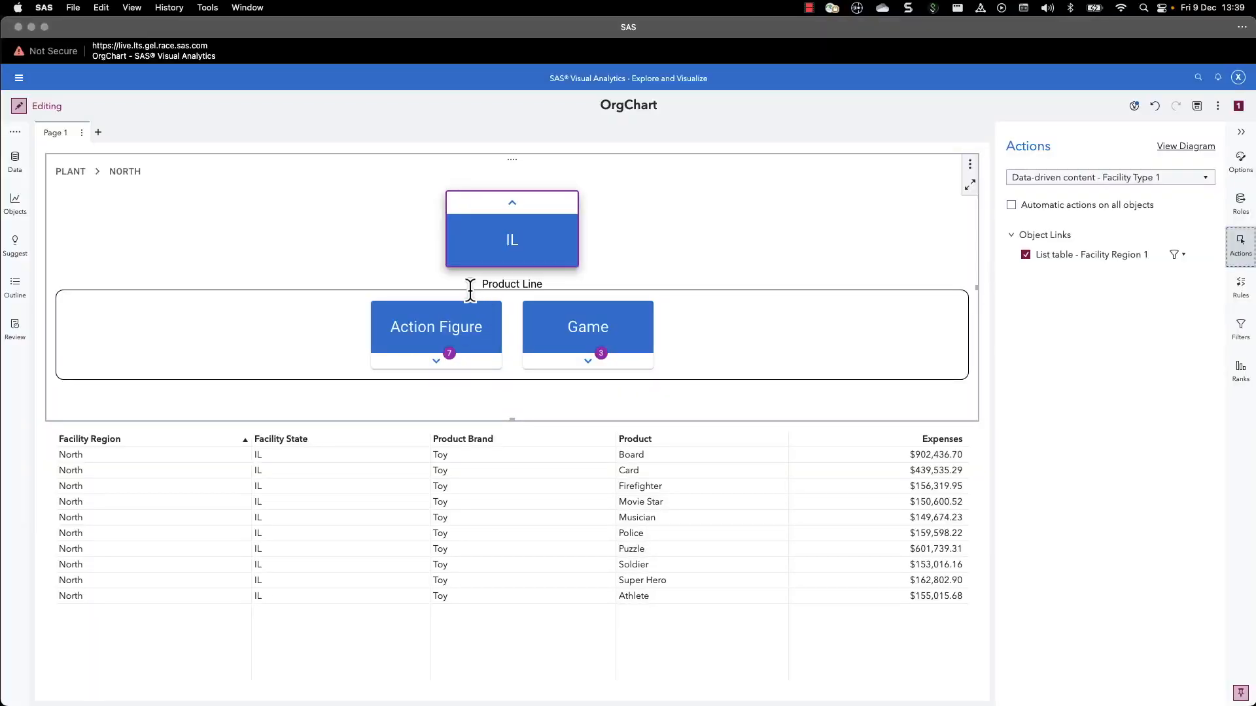
pyautogui.moveTo(367, 325)
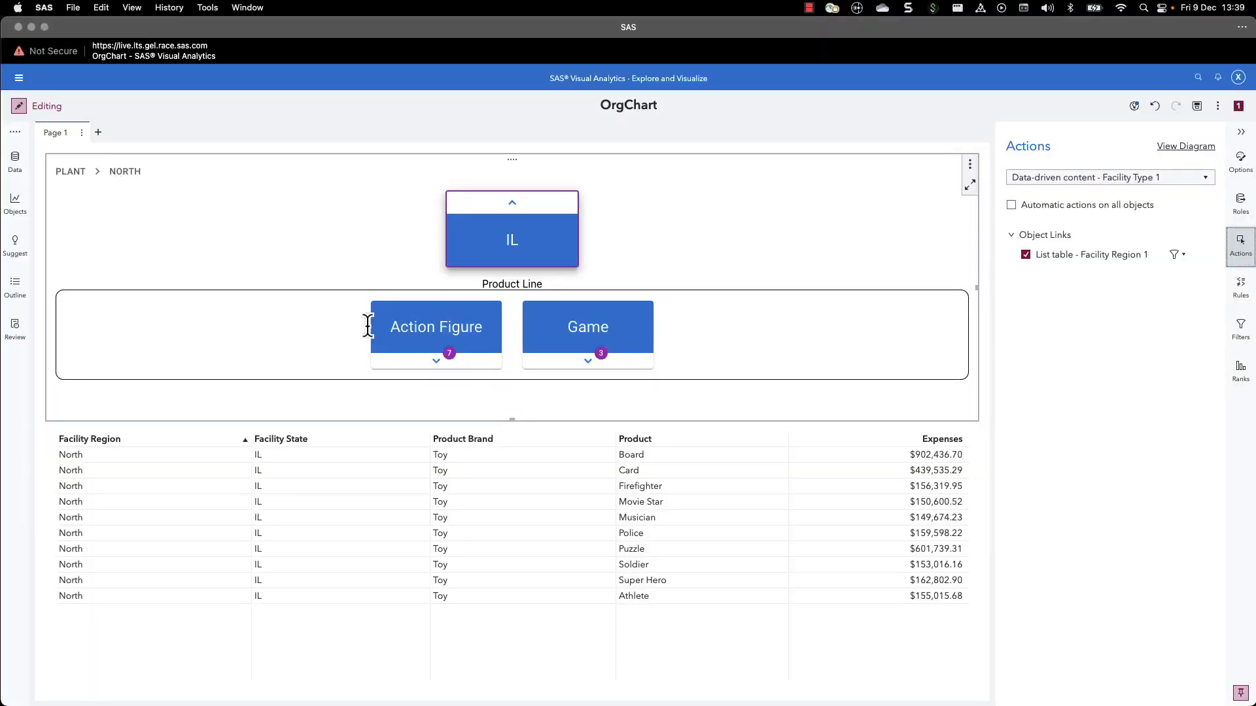
pyautogui.click(435, 327)
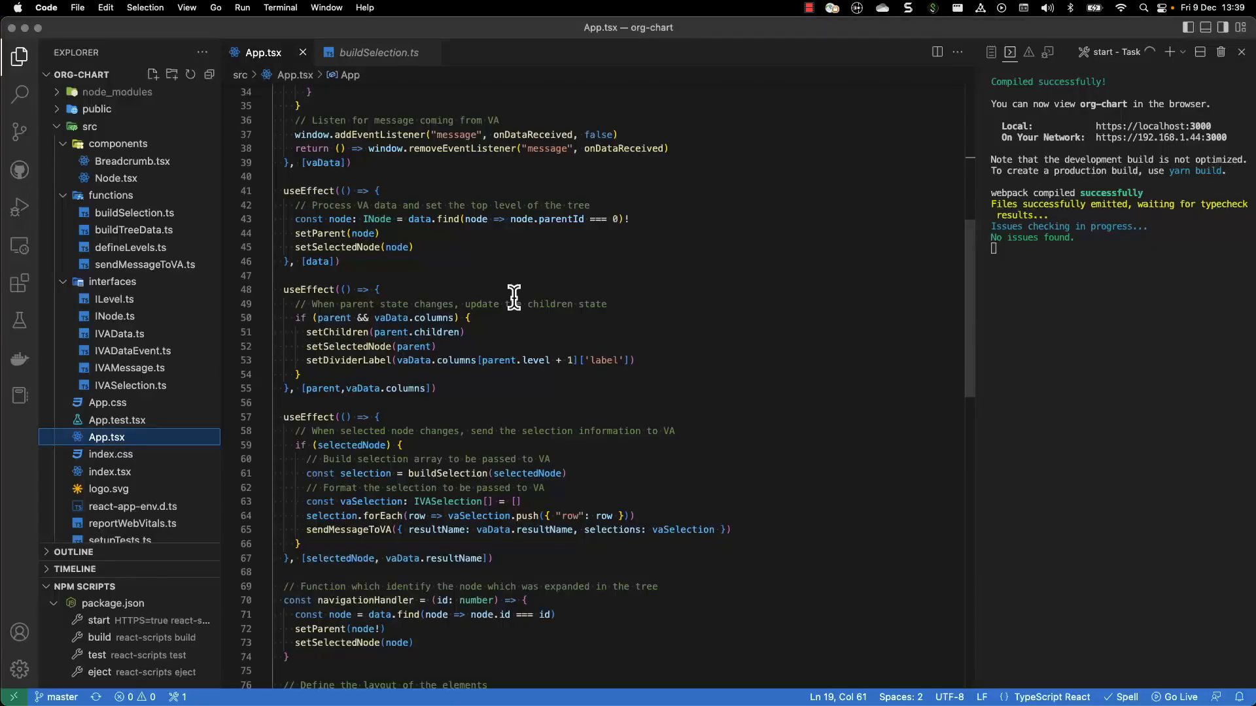
pyautogui.scroll(-3)
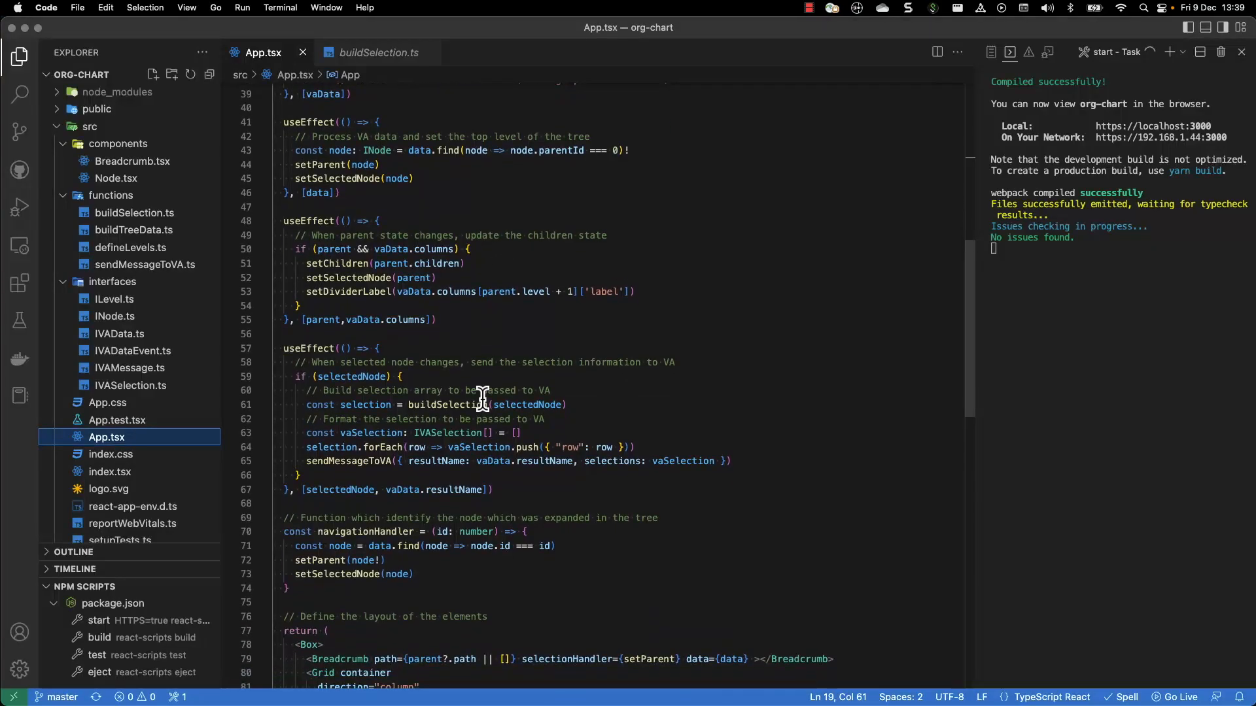
pyautogui.scroll(-3)
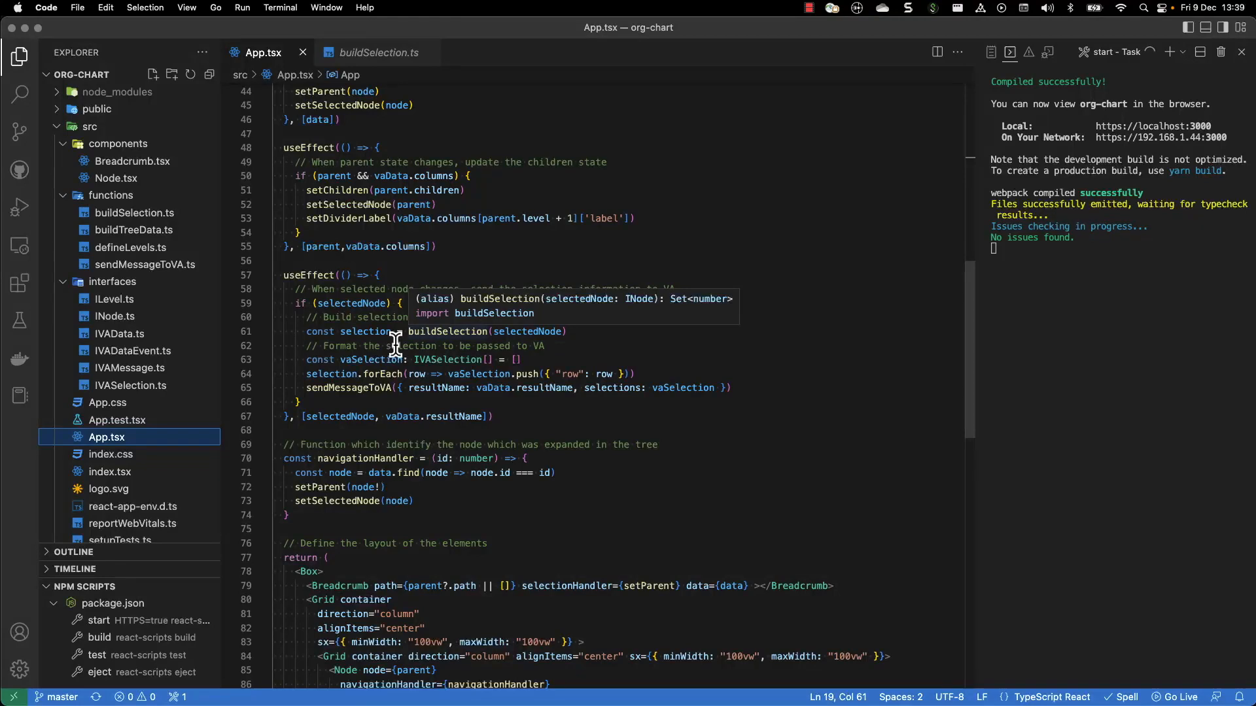
pyautogui.moveTo(403, 359)
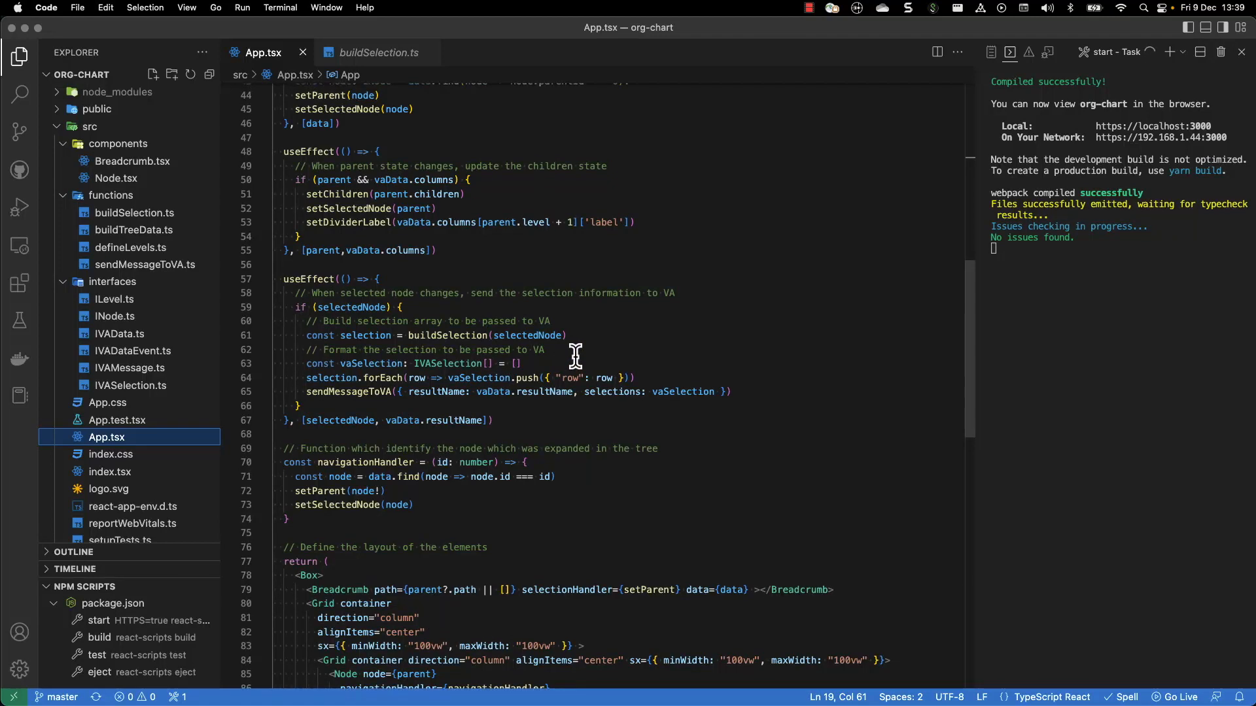
pyautogui.moveTo(355, 406)
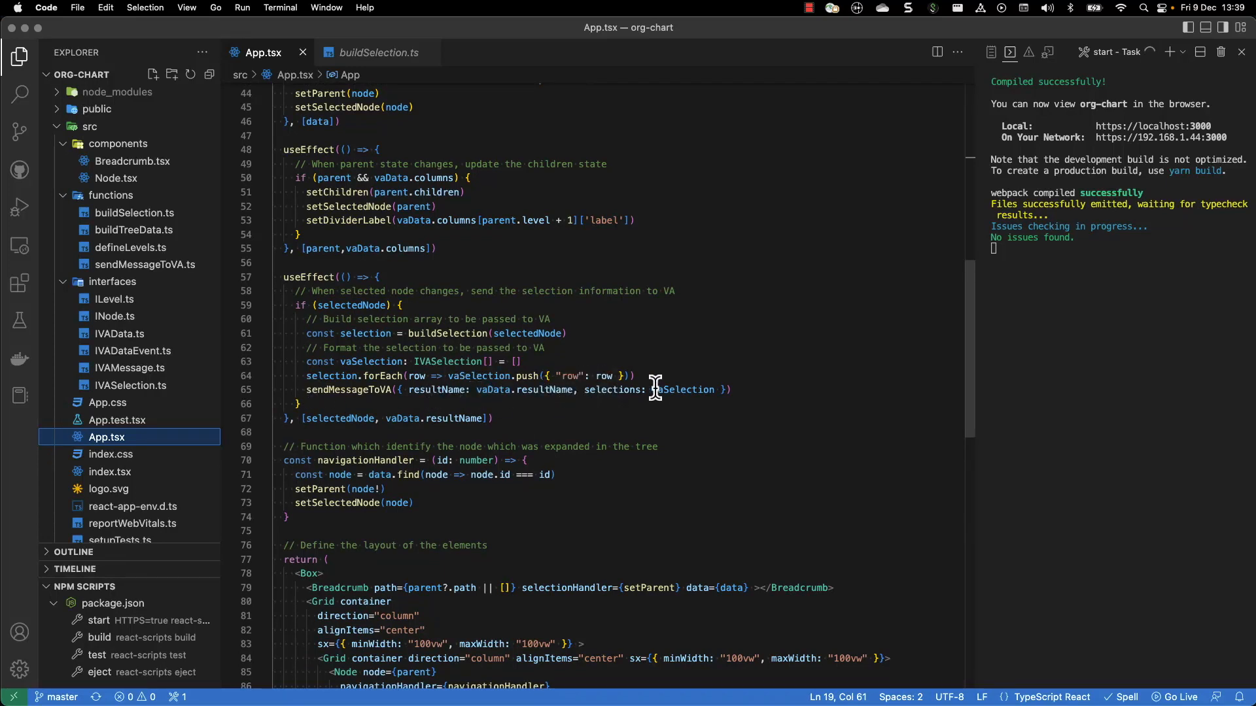
pyautogui.moveTo(659, 397)
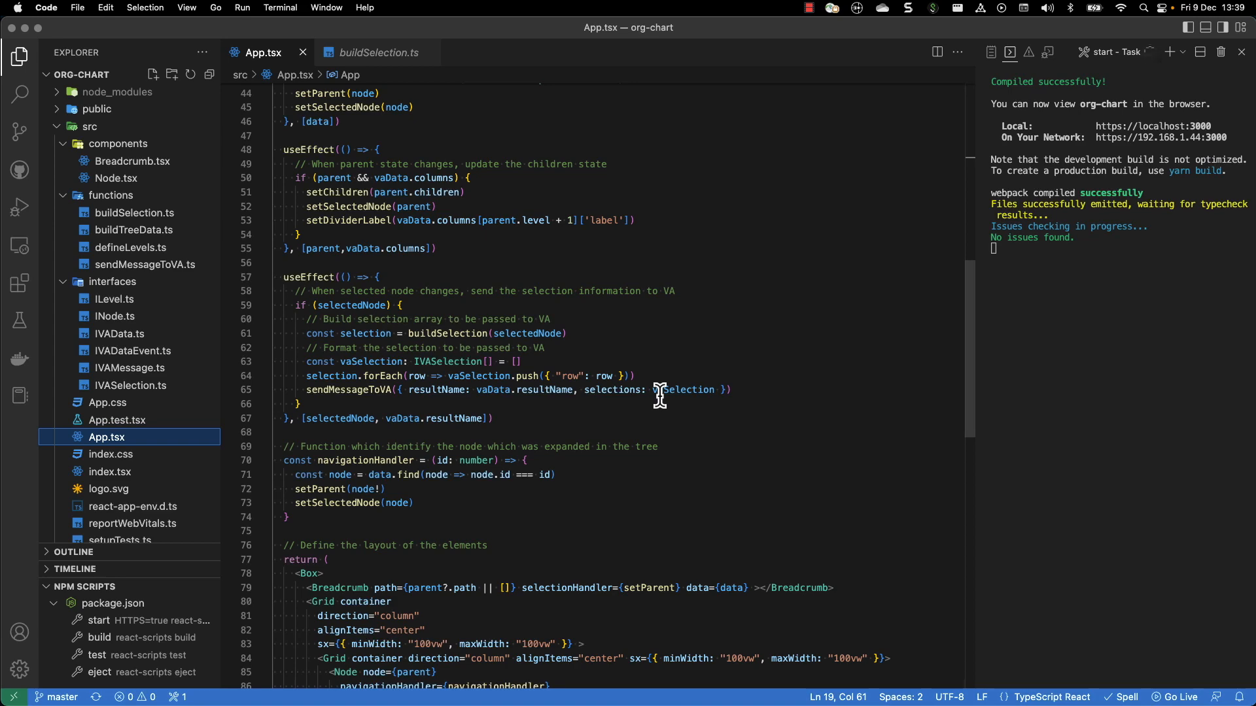
pyautogui.scroll(-3)
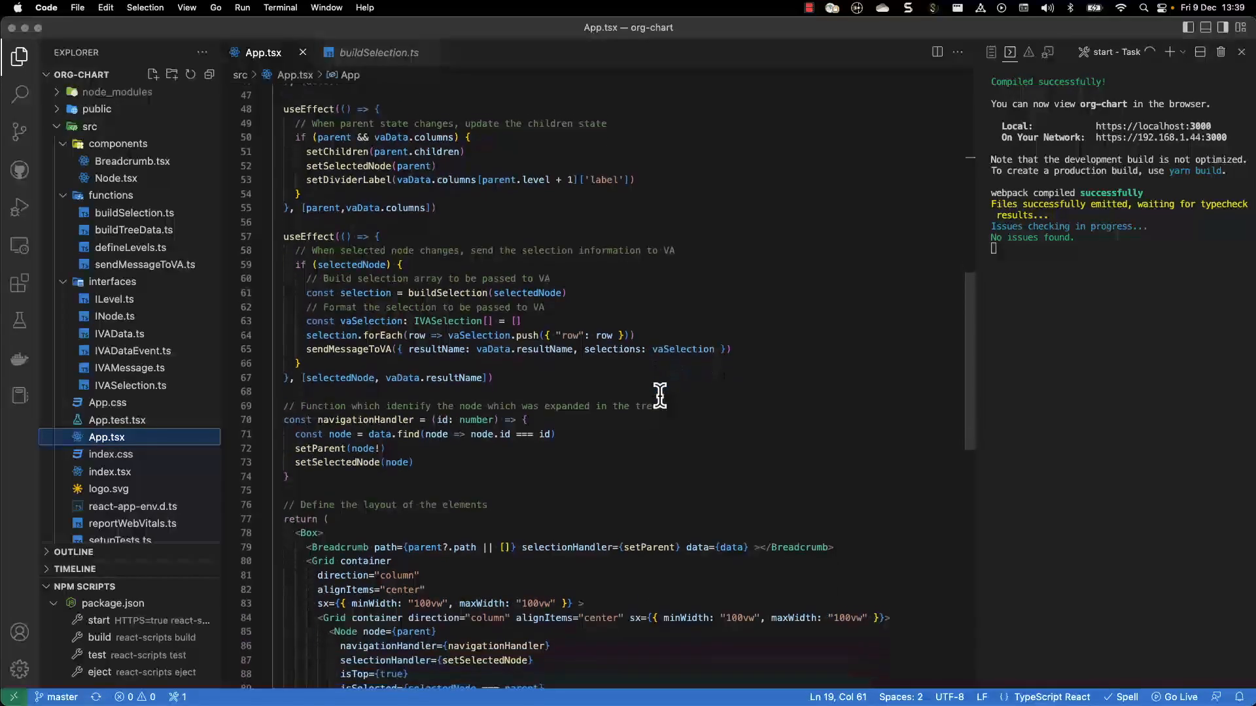
pyautogui.scroll(-3)
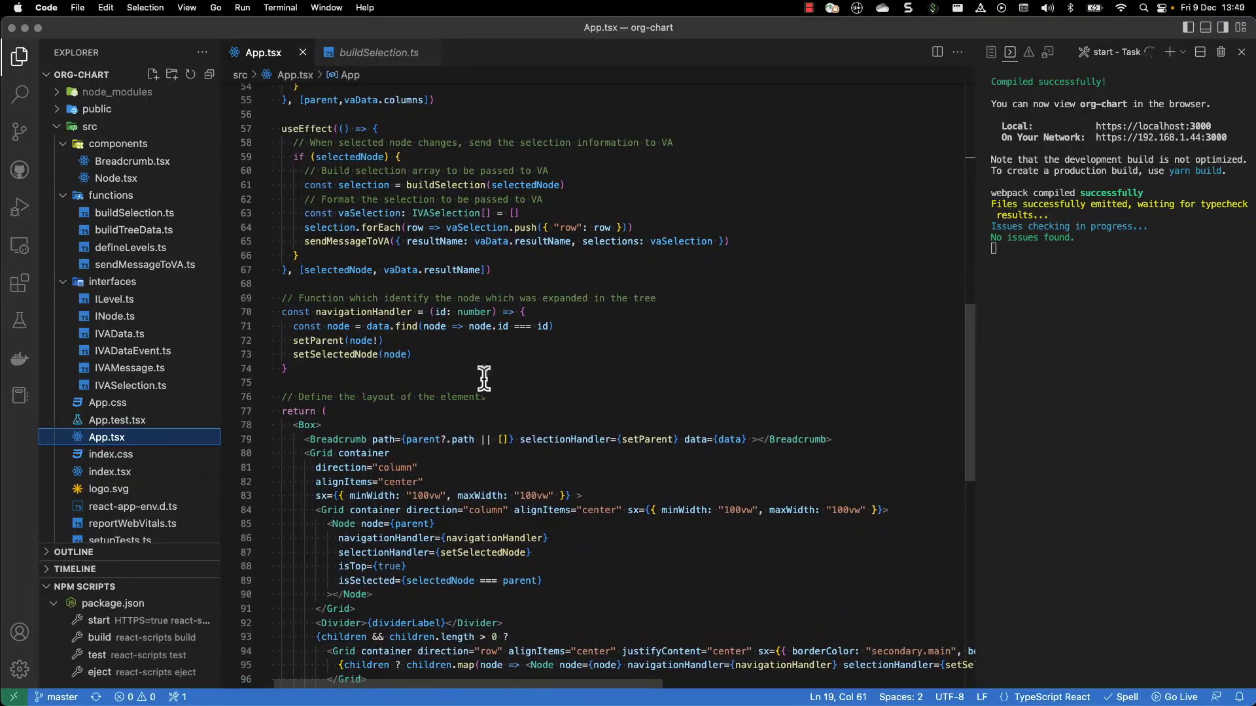
pyautogui.moveTo(431, 359)
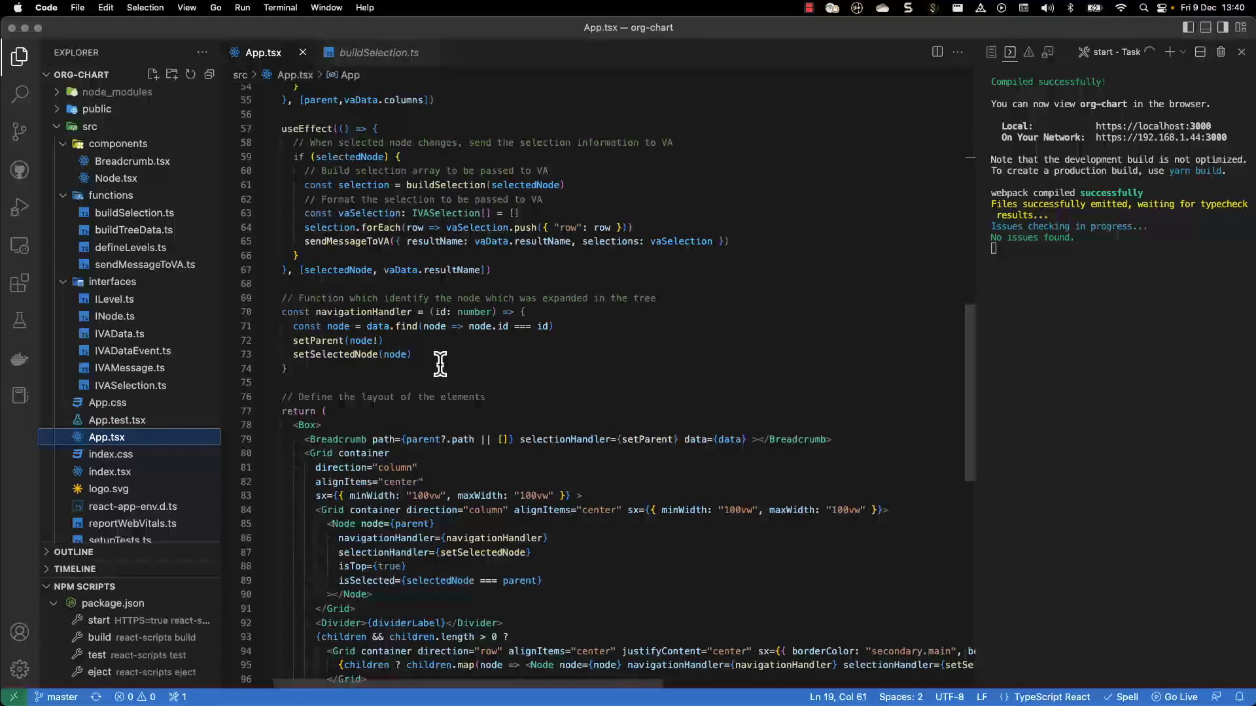
pyautogui.scroll(-3)
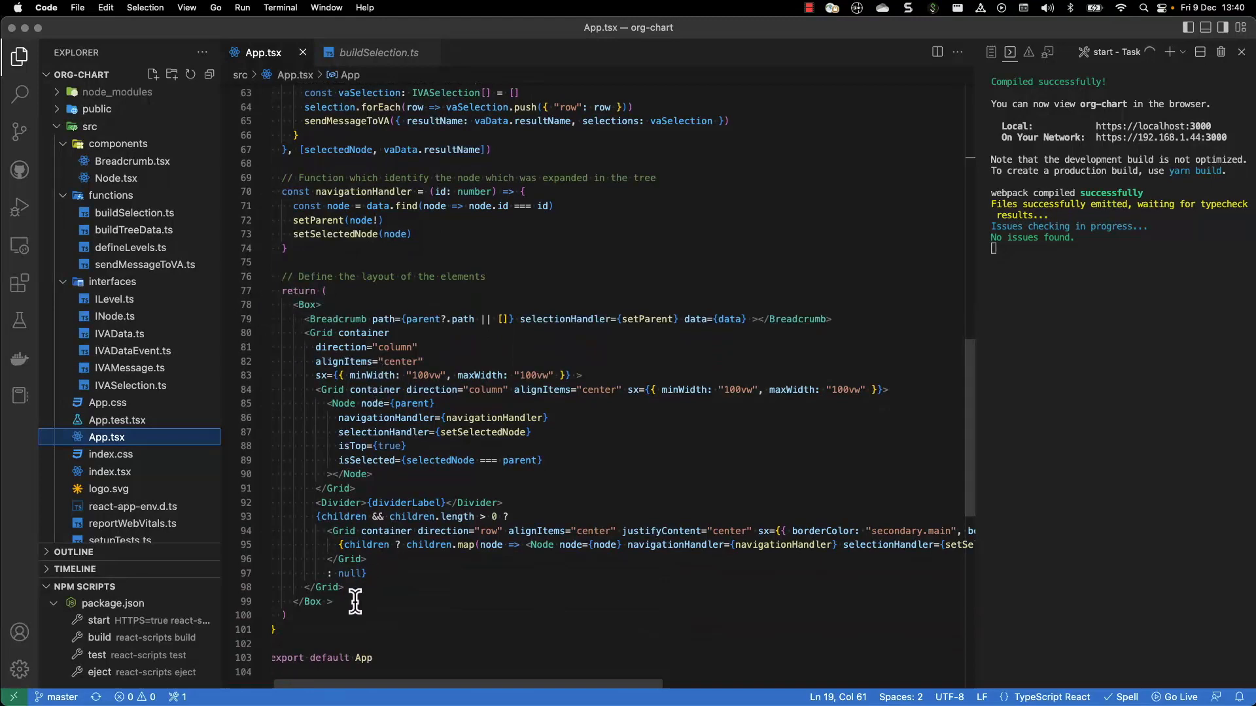
pyautogui.moveTo(290, 332)
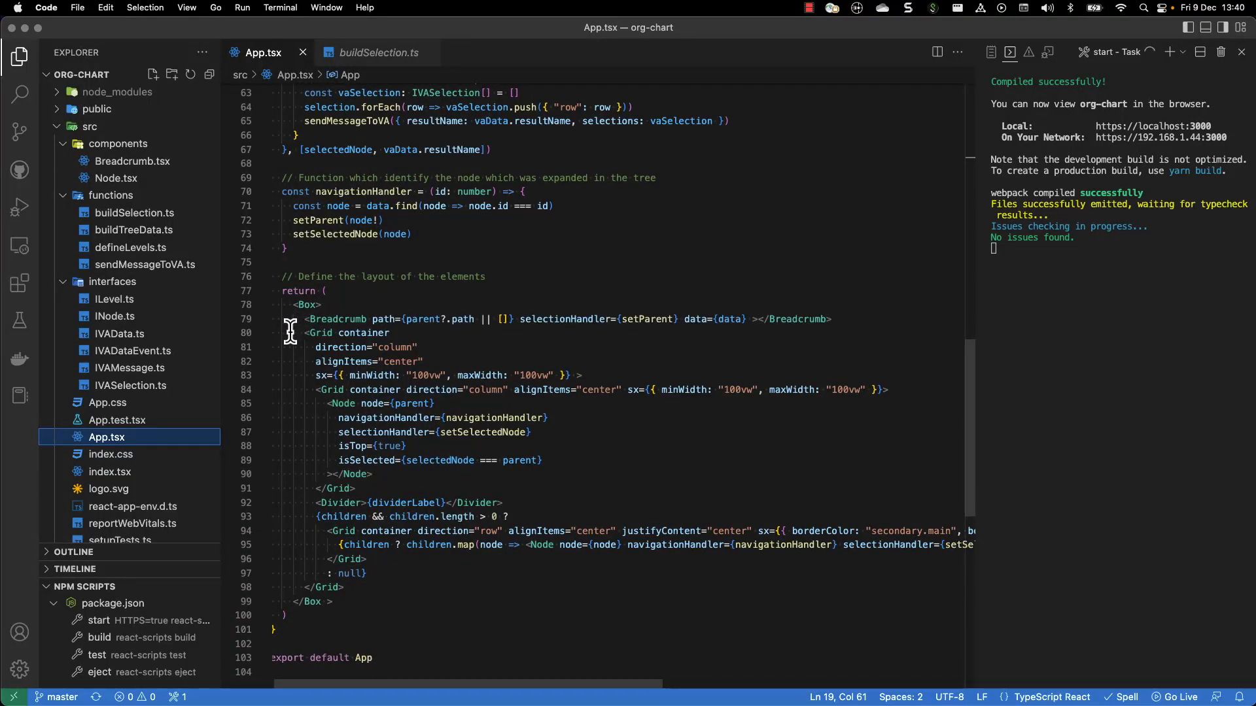
pyautogui.moveTo(335, 349)
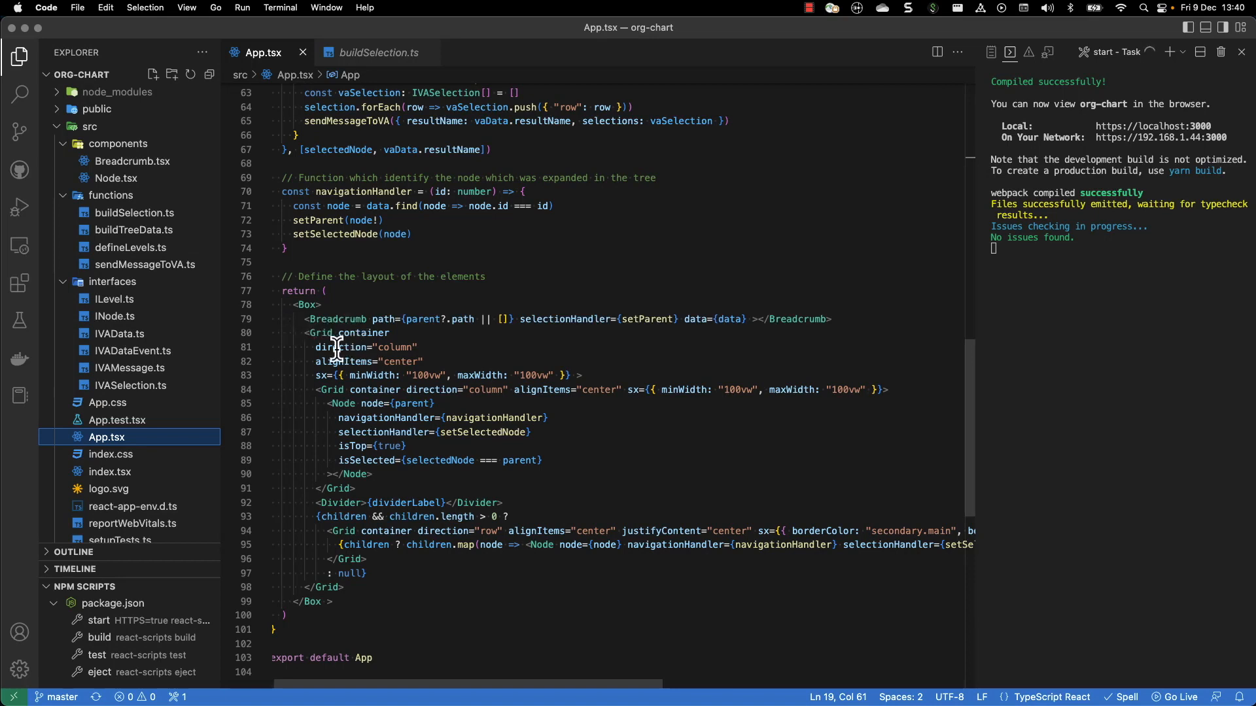